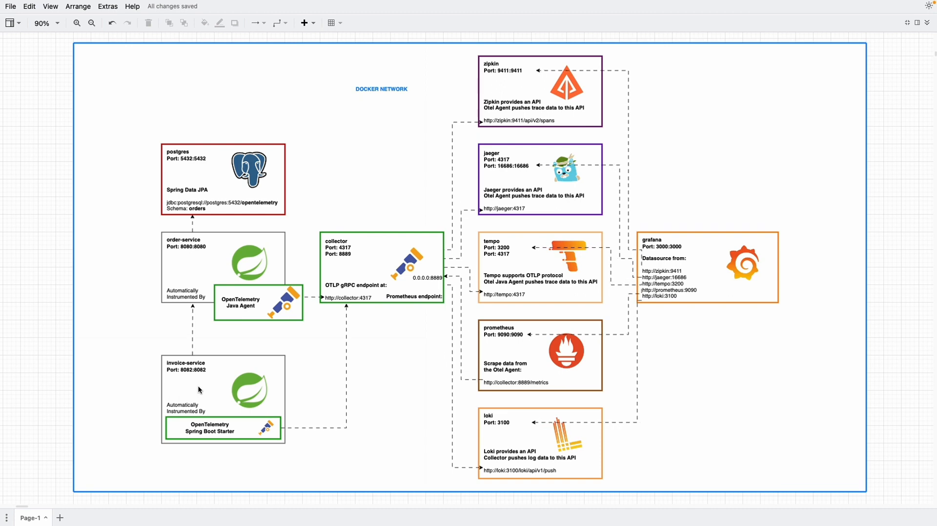
mouse_move(176, 406)
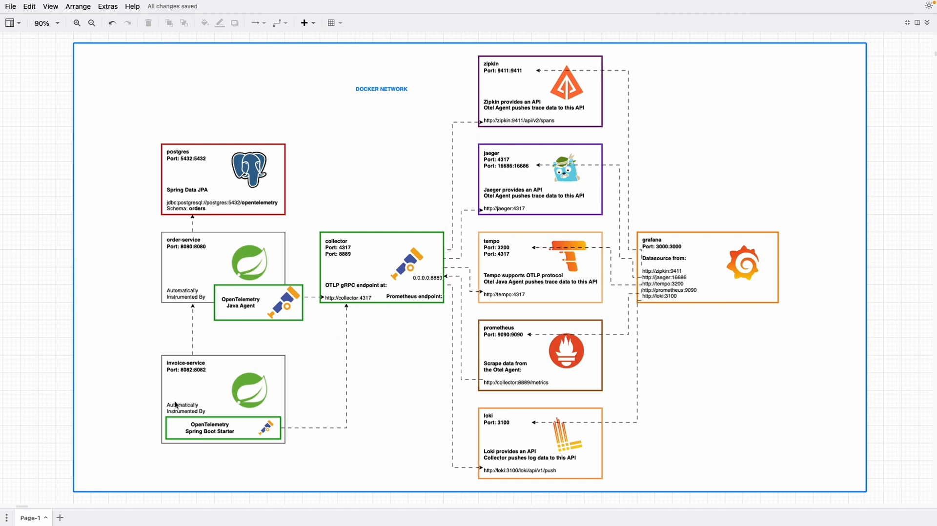
mouse_move(182, 407)
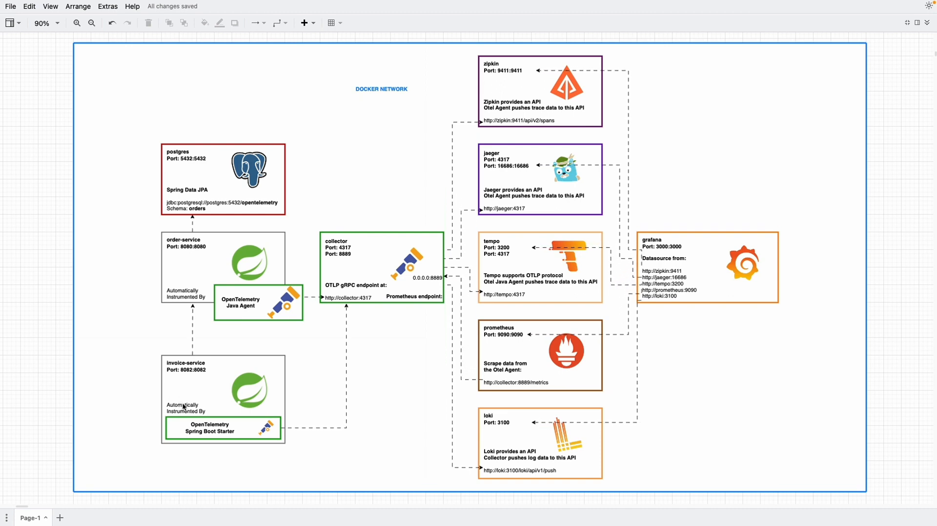
mouse_move(209, 406)
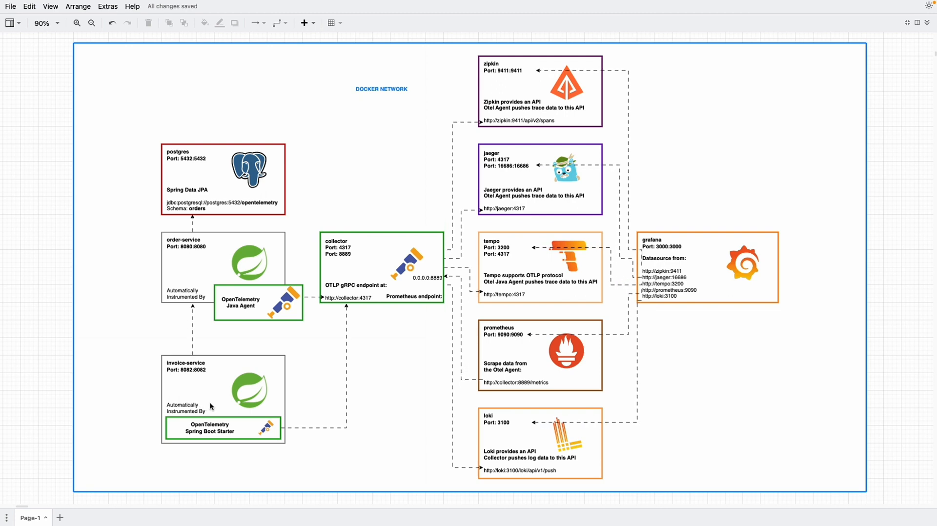
mouse_move(349, 194)
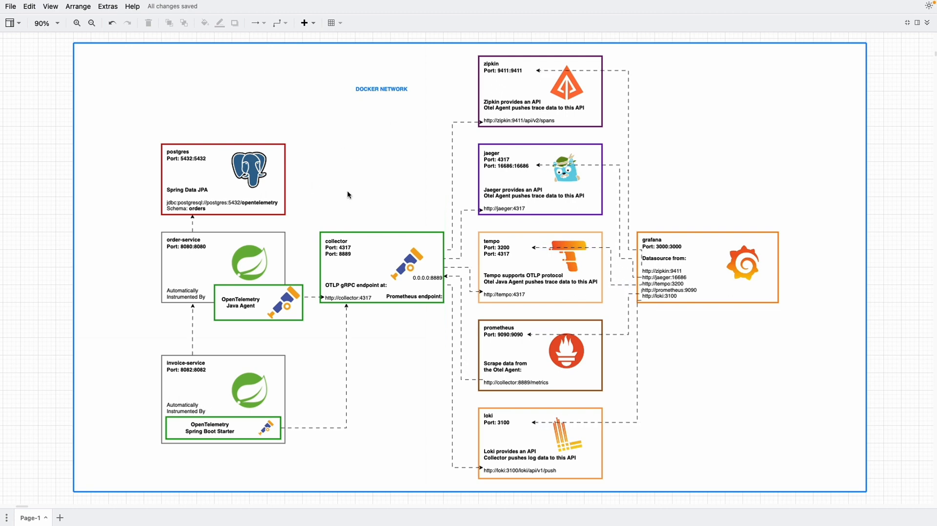
mouse_move(341, 253)
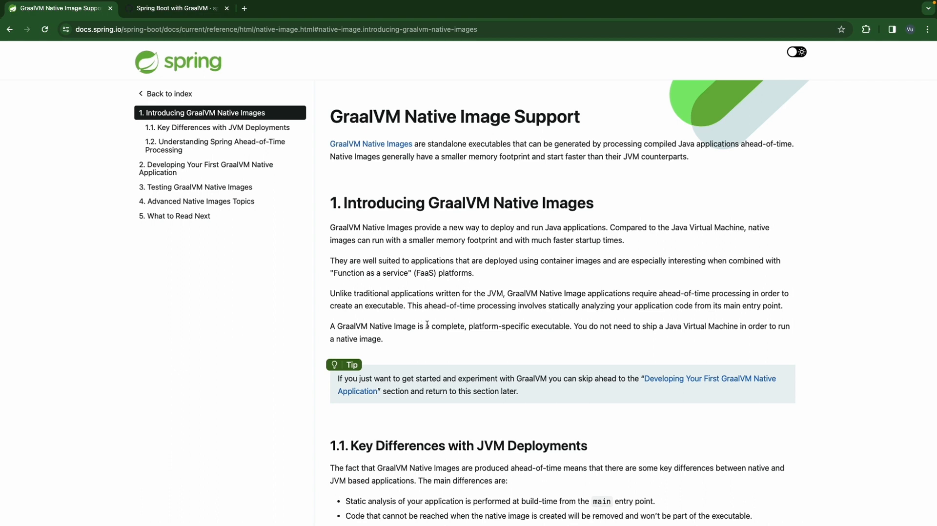
mouse_move(532, 325)
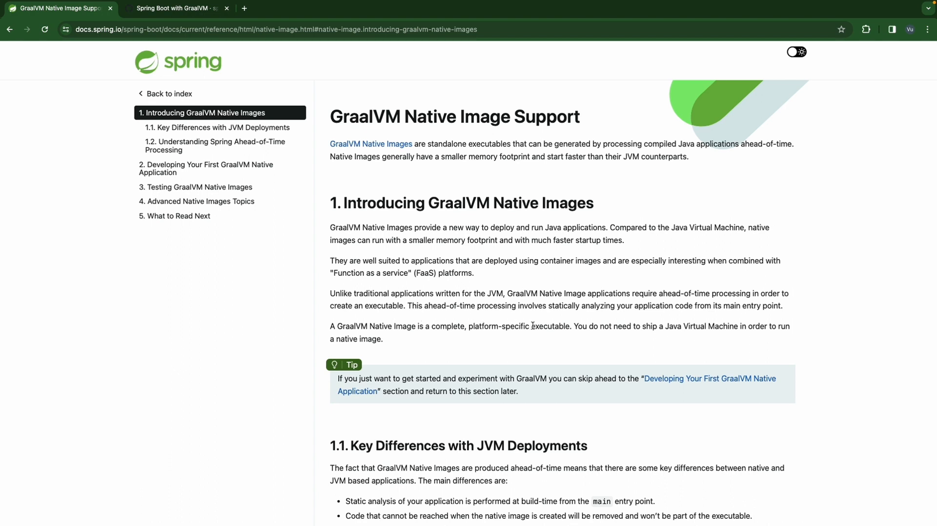
mouse_move(533, 326)
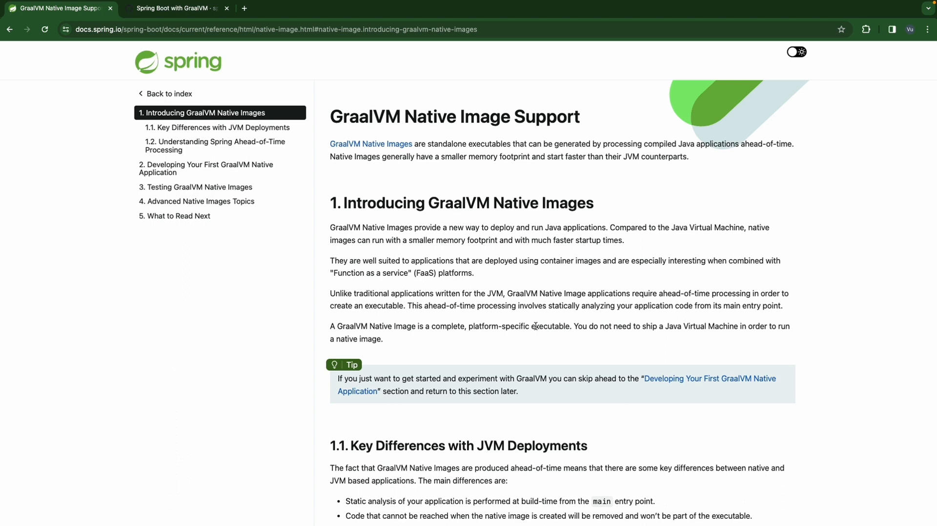
- Navigate the GraalVM docs to 2.3 Building a Native Image using Native Build Tools and its Prerequisites
scroll("down", 3)
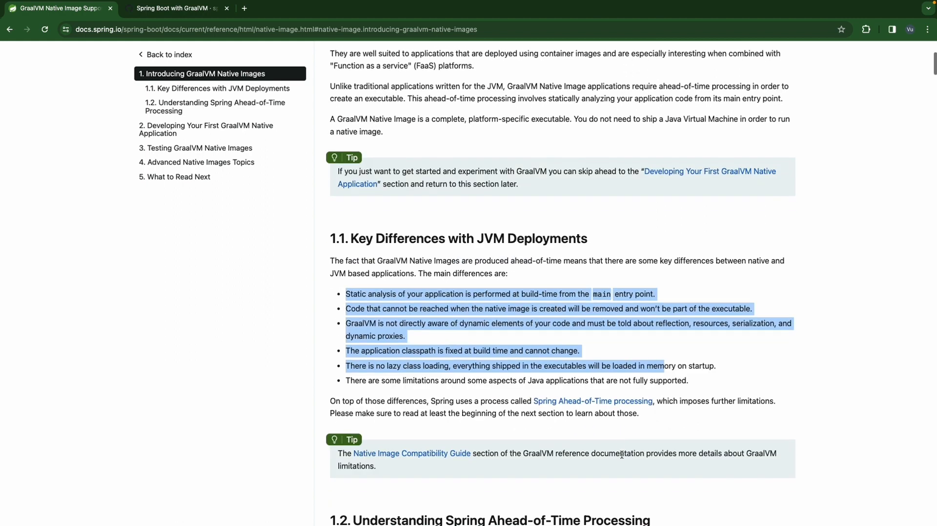
scroll("down", 3)
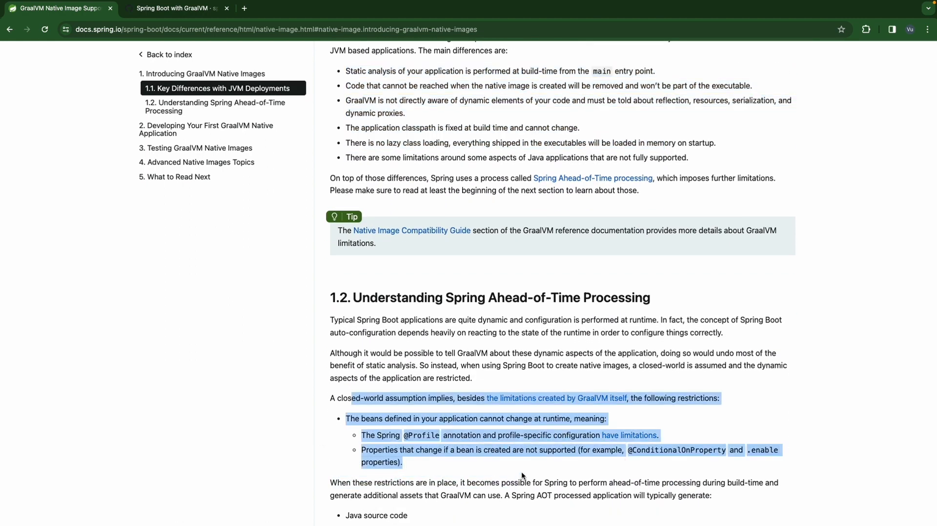
mouse_move(367, 298)
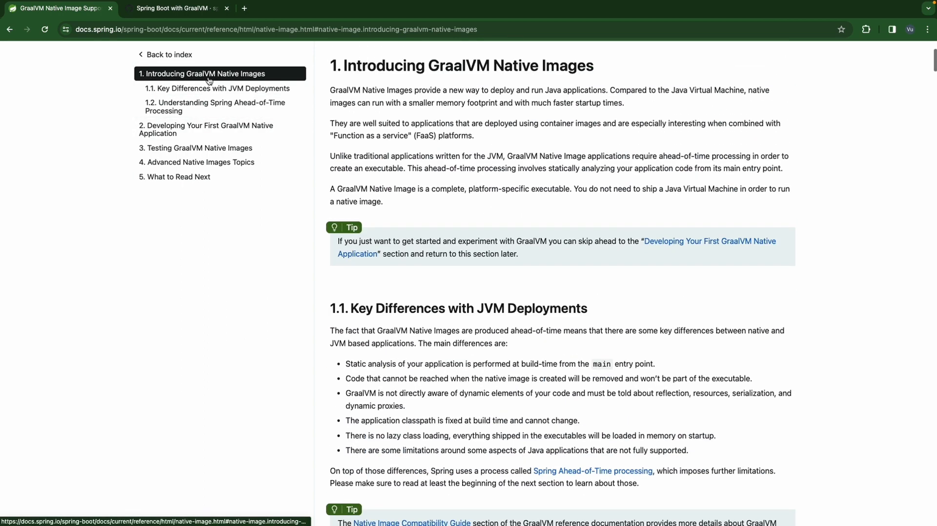
mouse_move(535, 84)
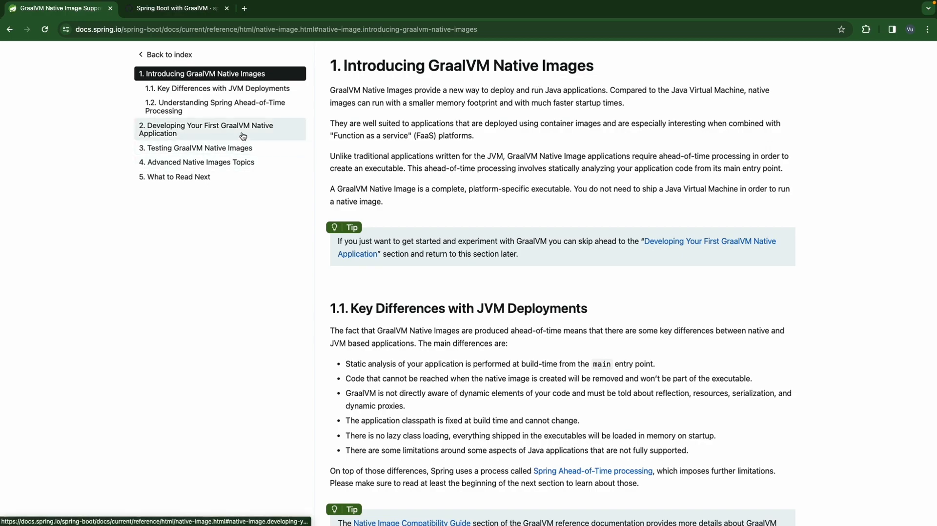
left_click(205, 130)
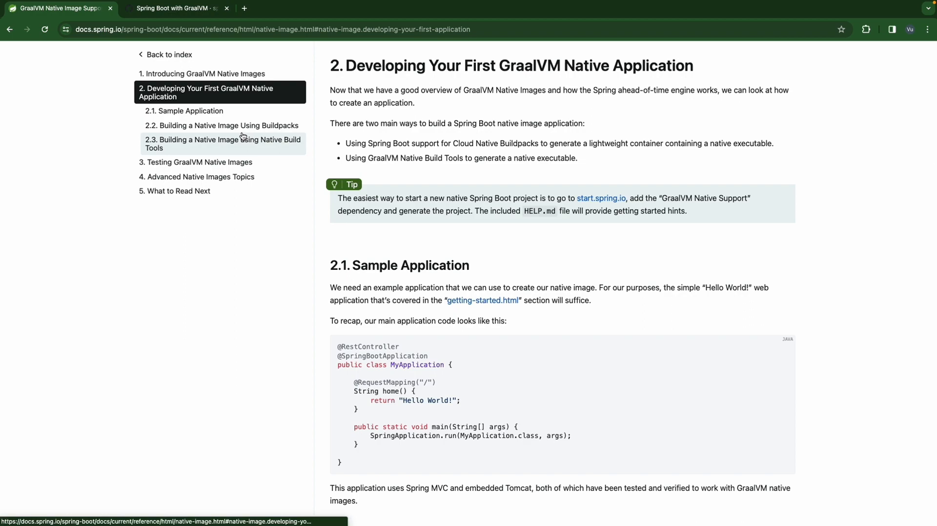
left_click(223, 143)
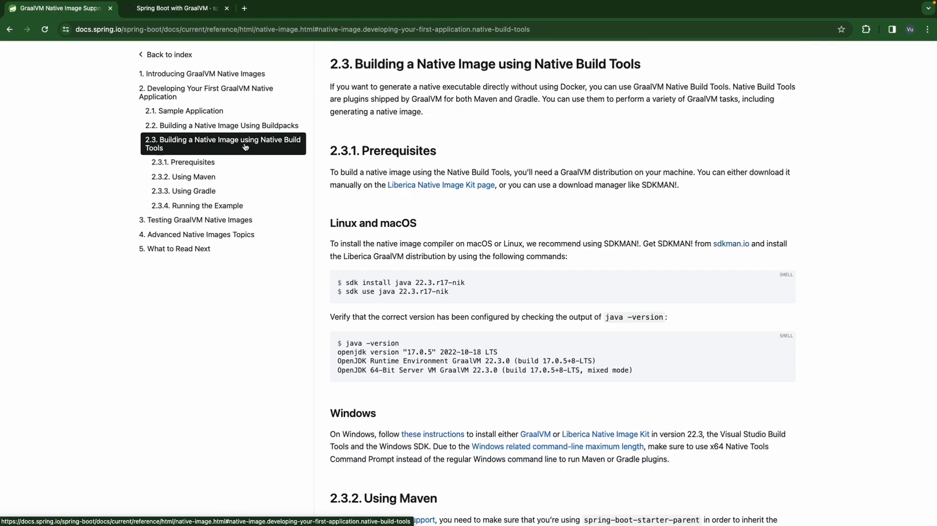
scroll("down", 3)
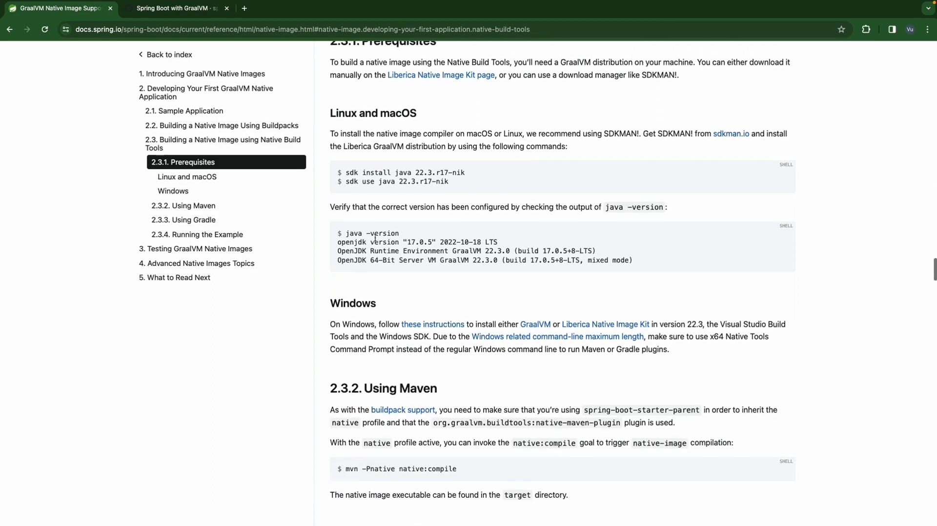
scroll("down", 3)
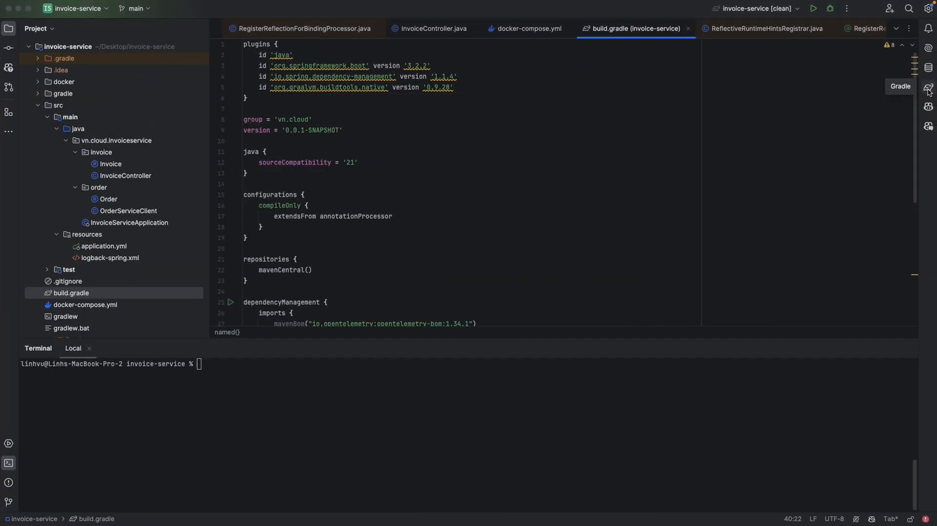
- Show invoice-service's Gradle tasks and scroll to build tasks like bootBuildImage and nativeCompile
left_click(928, 86)
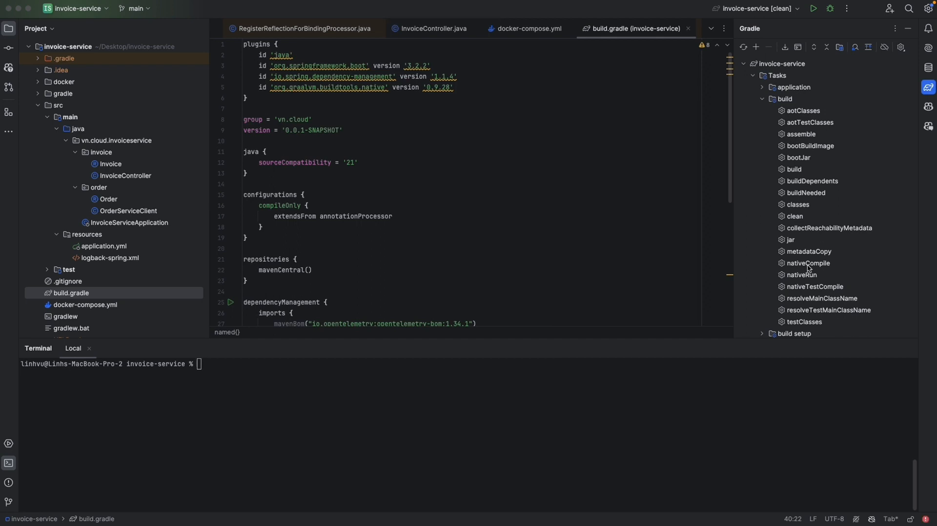
mouse_move(808, 263)
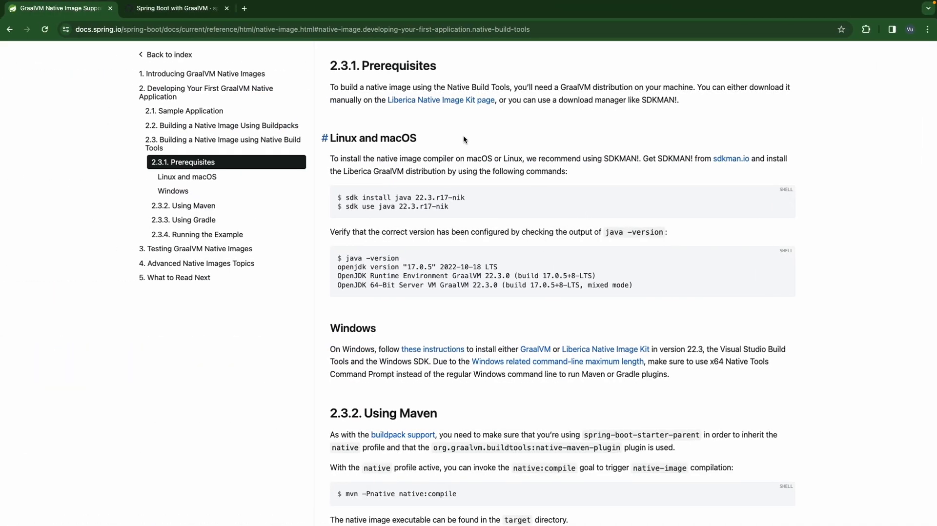
scroll("down", 3)
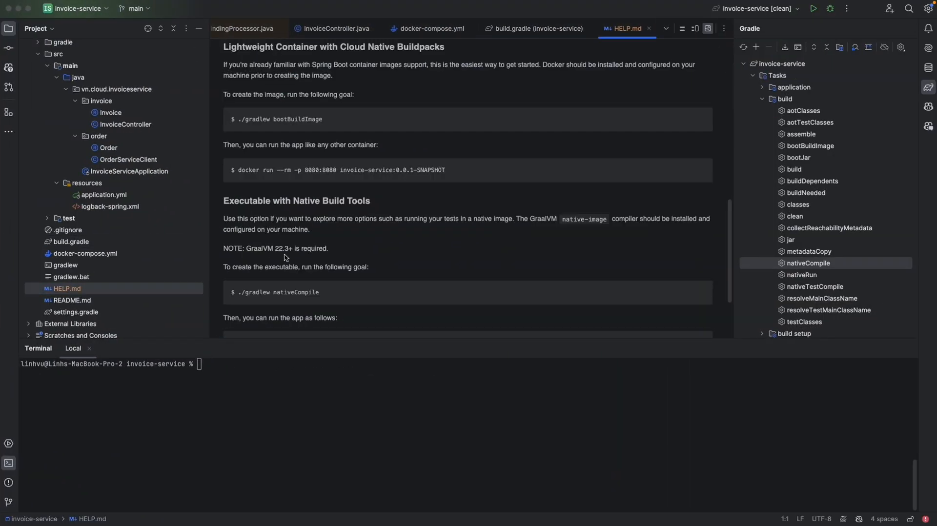
- Scroll HELP.md to Executable with Native Build Tools and highlight the GraalVM 22.3+ requirement
scroll("down", 3)
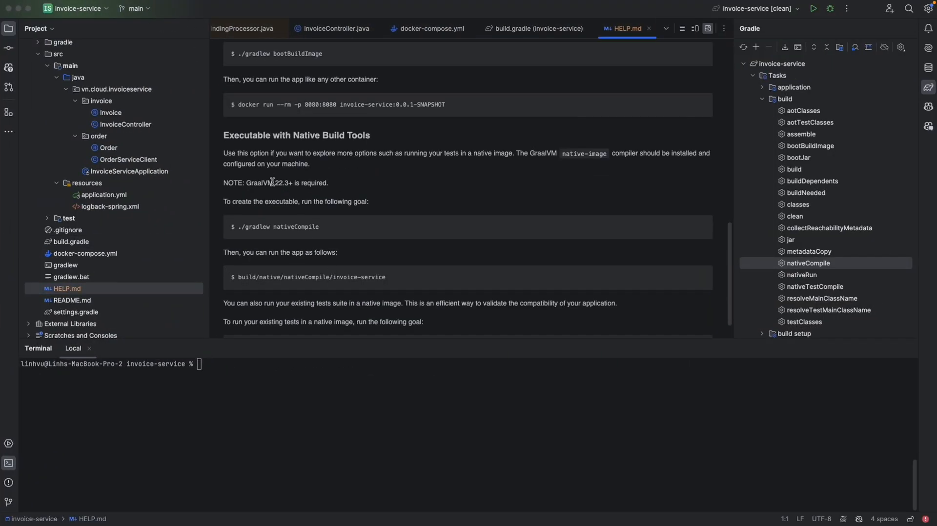
double_click(281, 183)
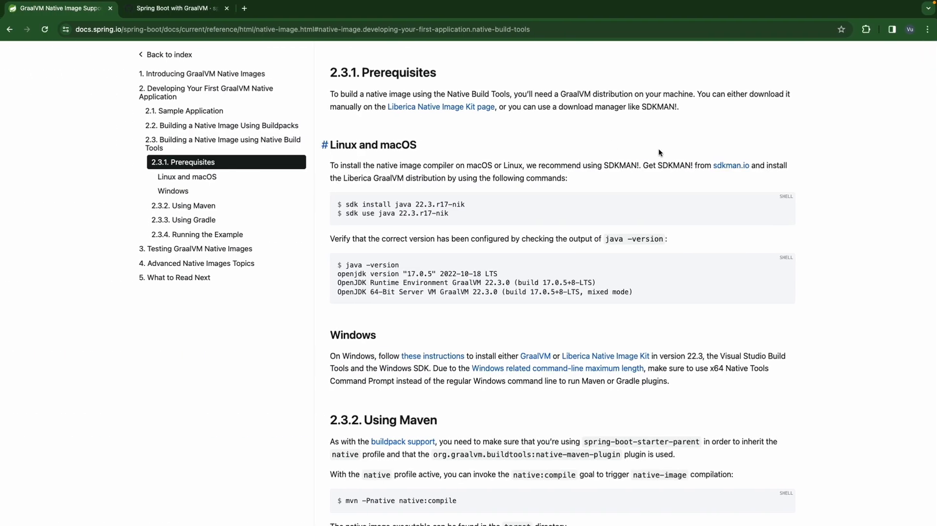
- Open sdkman.io from the prerequisites and select its curl install command
double_click(618, 165)
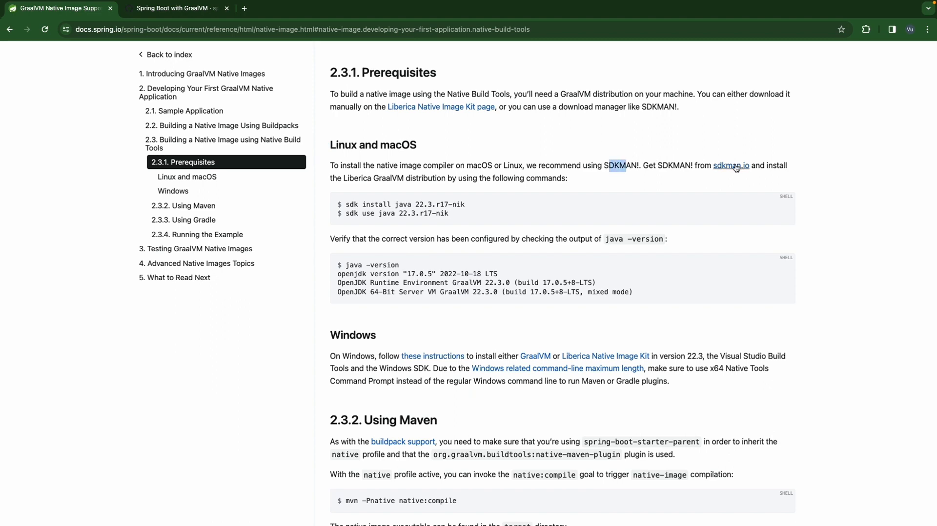
left_click(730, 166)
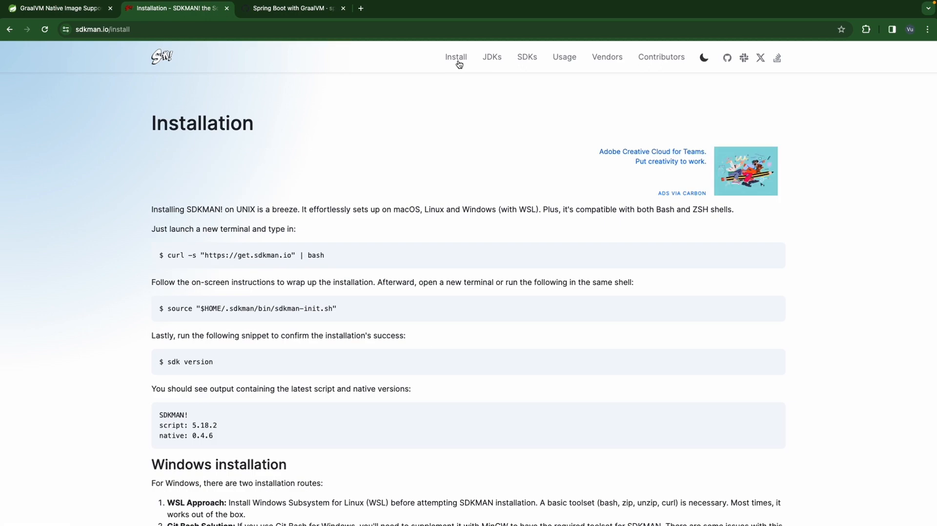
scroll("down", 3)
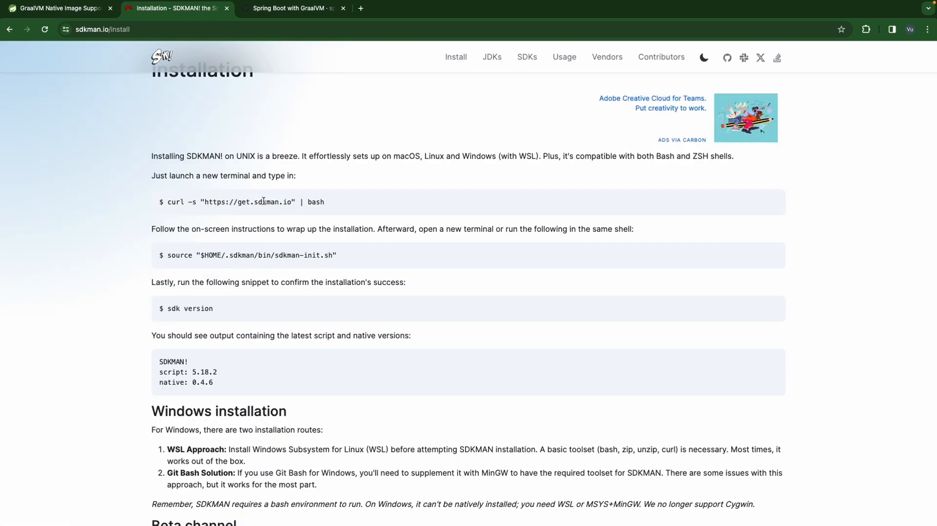
left_click_drag(168, 201, 324, 202)
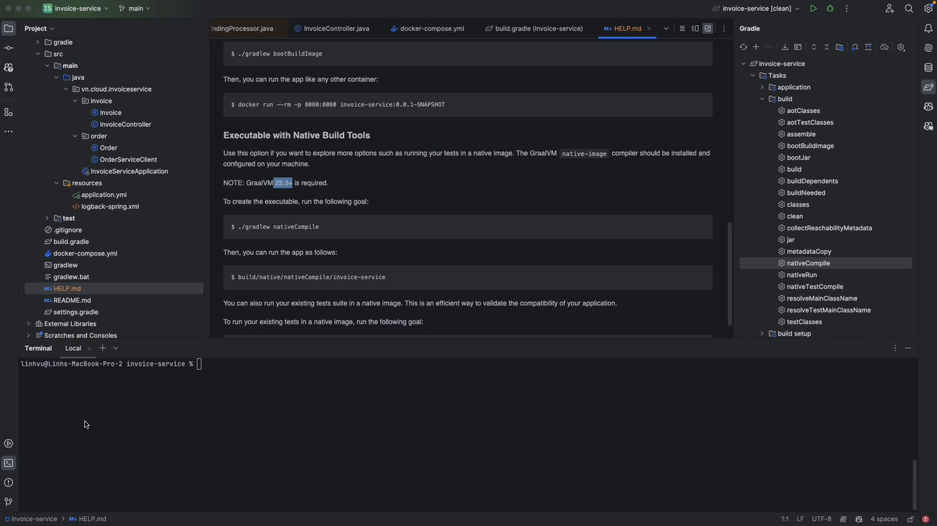
- Run sdk version, confirming script 5.18.2 and native 0.4.6, then begin sdk list
type("sdk version")
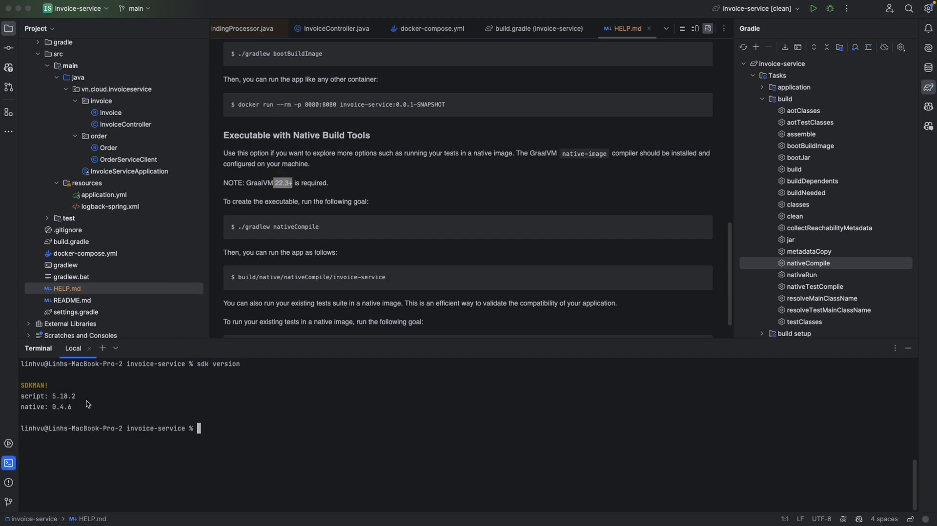
type("dk")
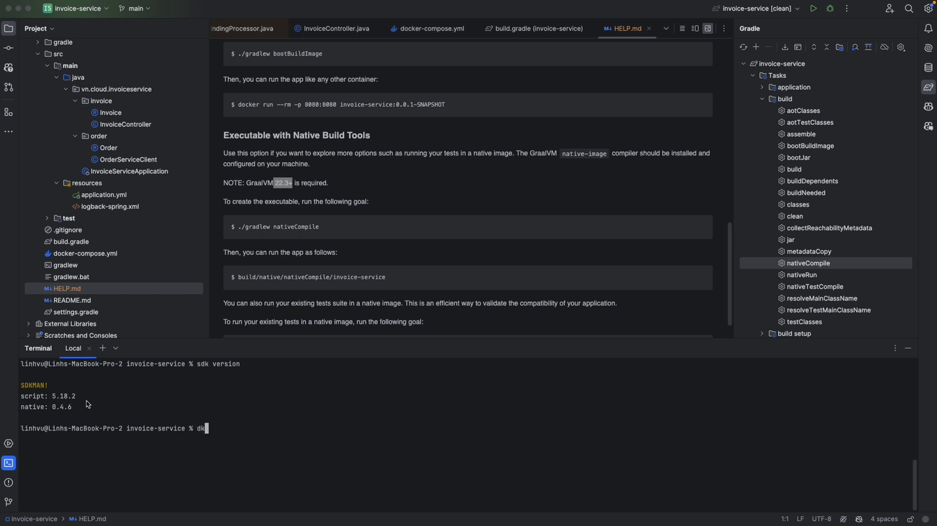
type("sdk list")
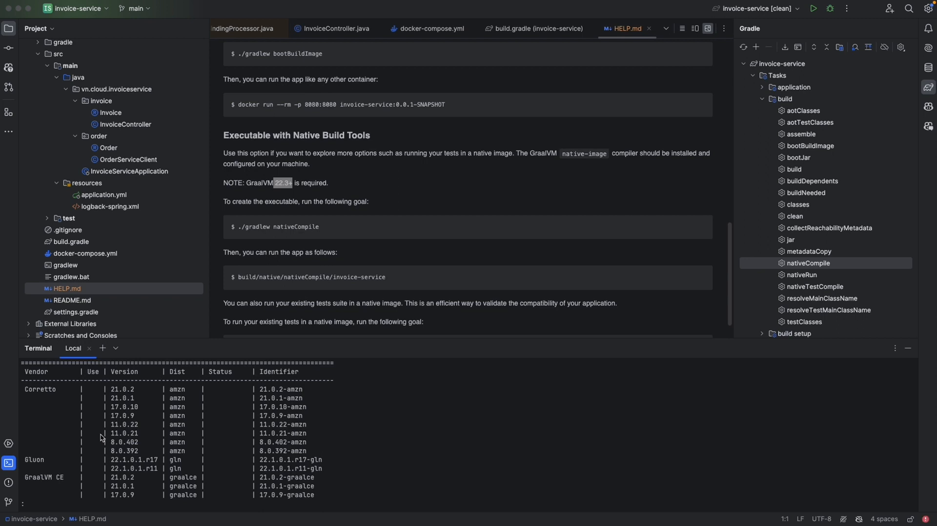
- Page through the Java list and copy the Liberica NIK identifier 23.1.2.r21-nik
scroll("down", 3)
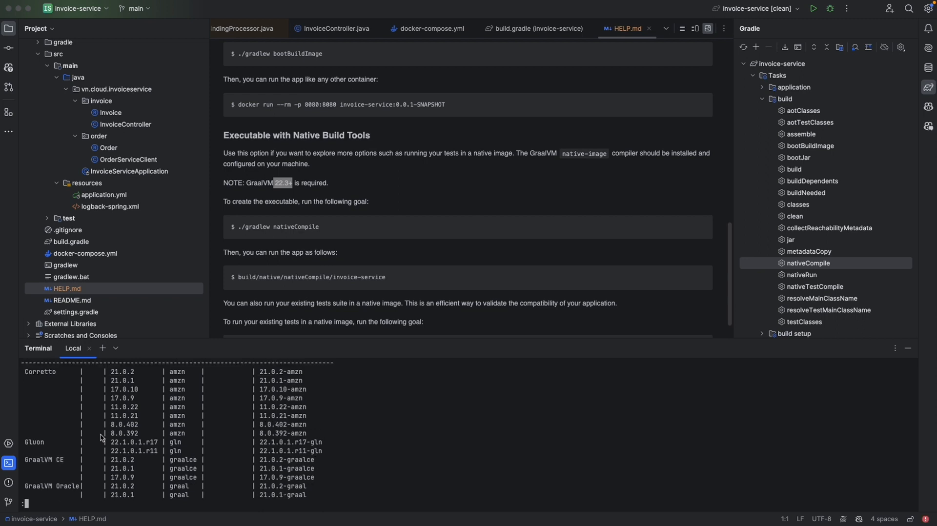
scroll("down", 3)
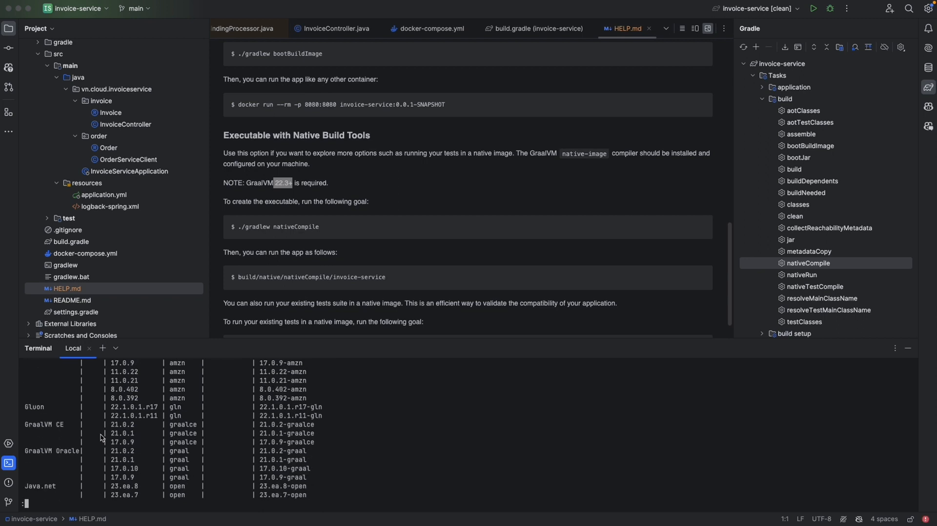
scroll("down", 3)
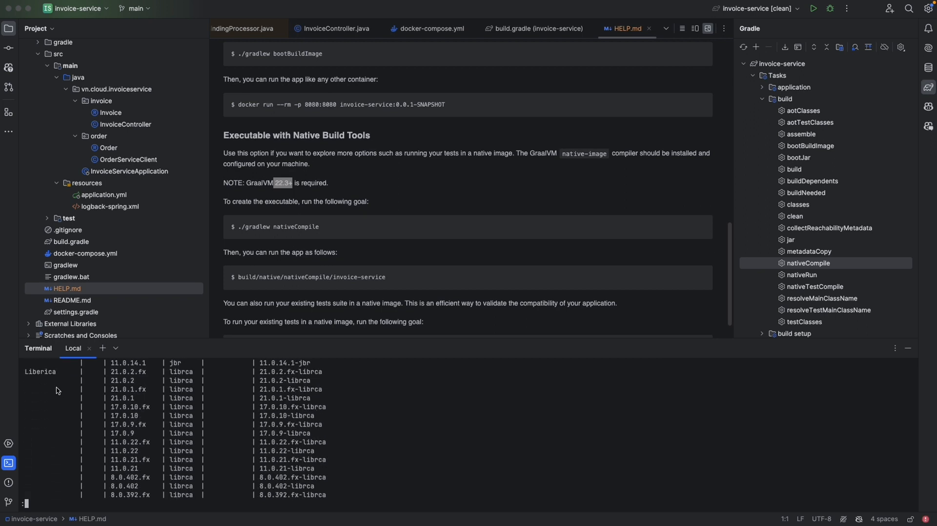
scroll("down", 3)
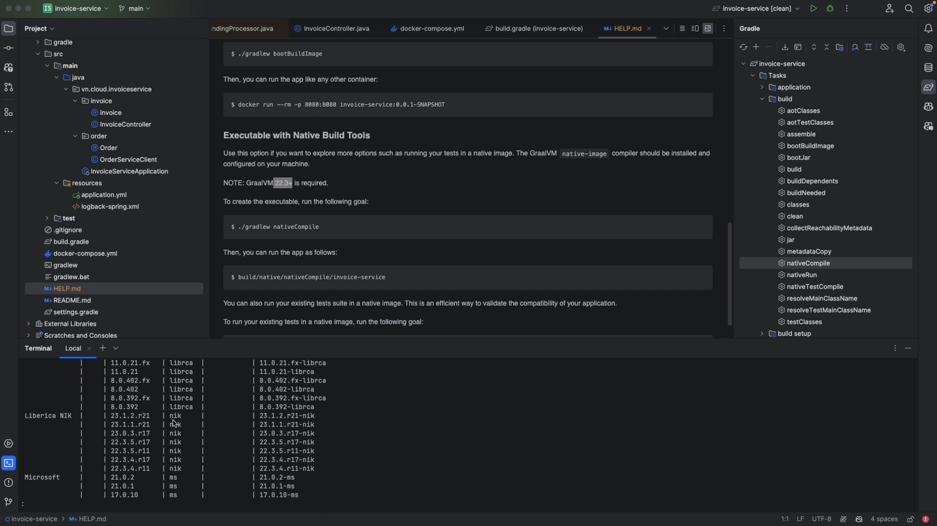
double_click(125, 415)
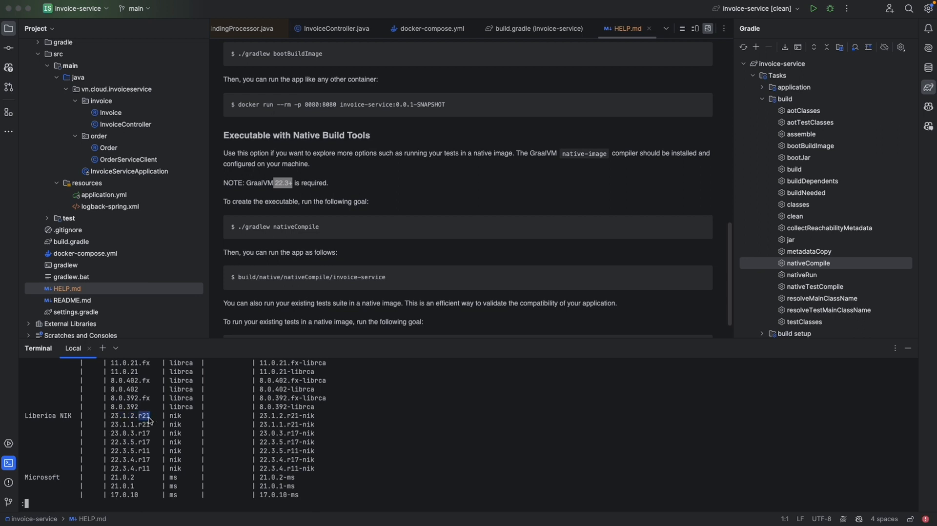
mouse_move(129, 423)
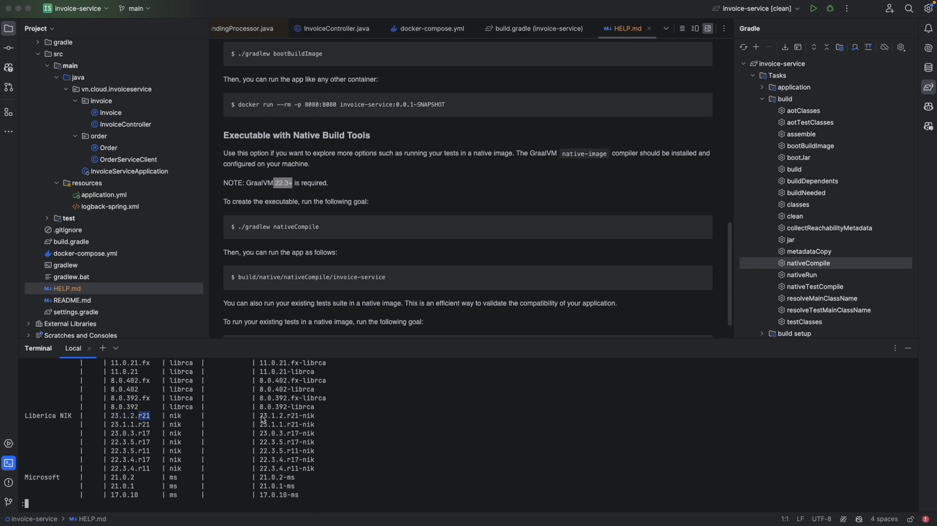
double_click(286, 415)
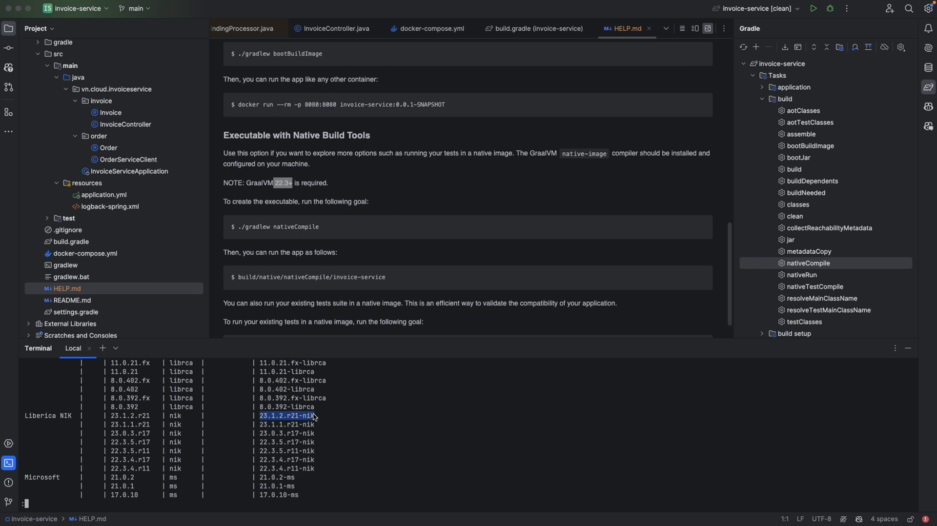
mouse_move(313, 417)
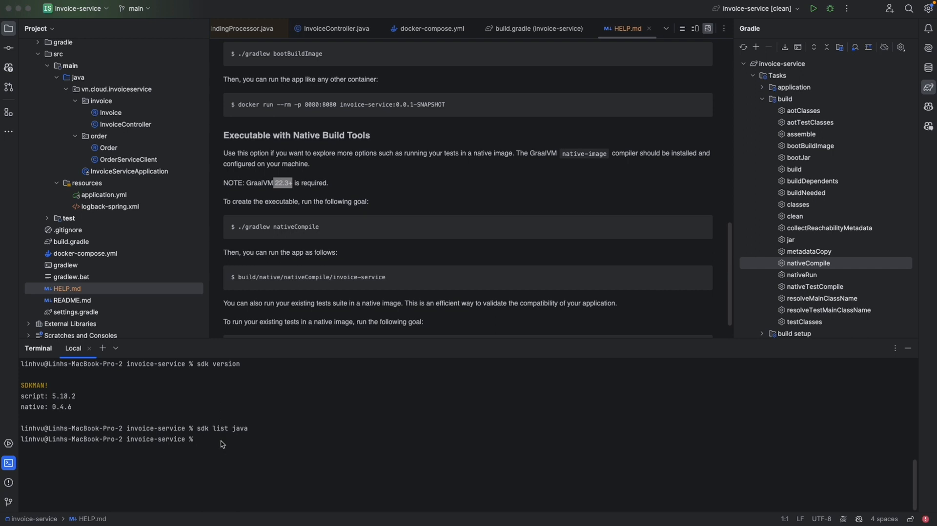
- Run sdk install java 23.1.2.r21-nik, fixing the sdj typo, and set it as default
type("sdj install java 23.1.2.r21-nik")
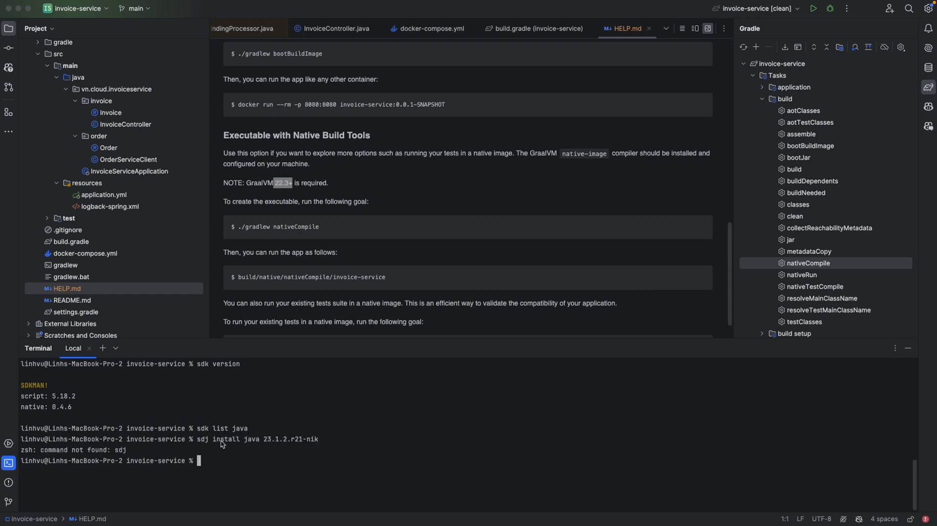
type("sdk install java 23.1.2.r21-nik")
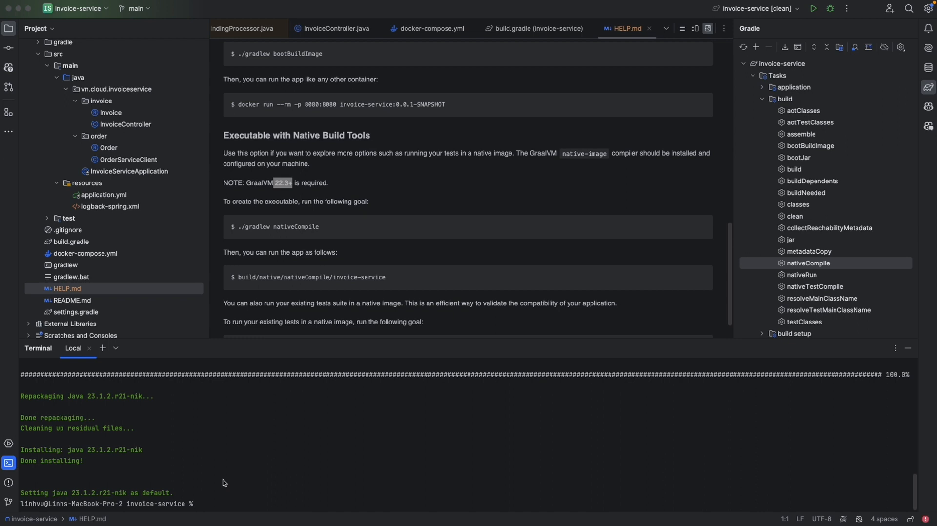
- Run java -version and native-image --version, confirming 21.0.2 from Liberica-NIK-23.1.2-1
type("java -vers")
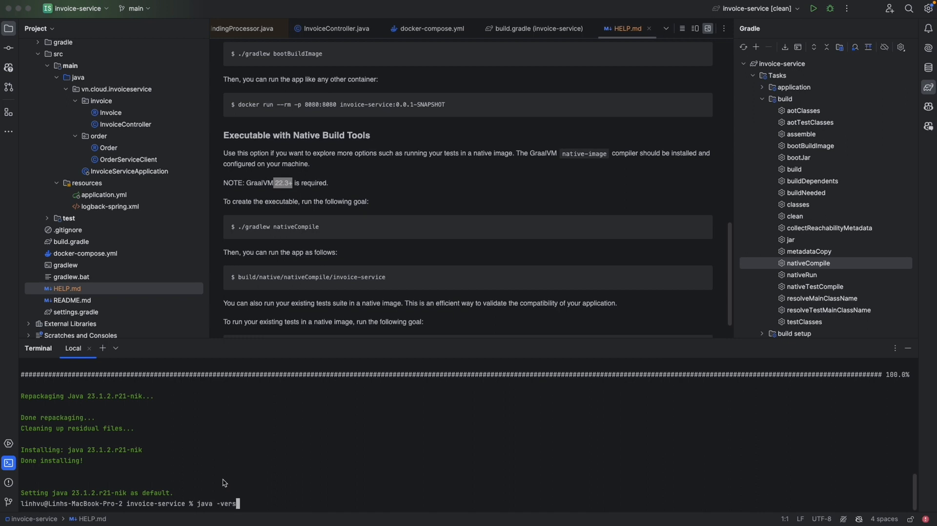
type("ion")
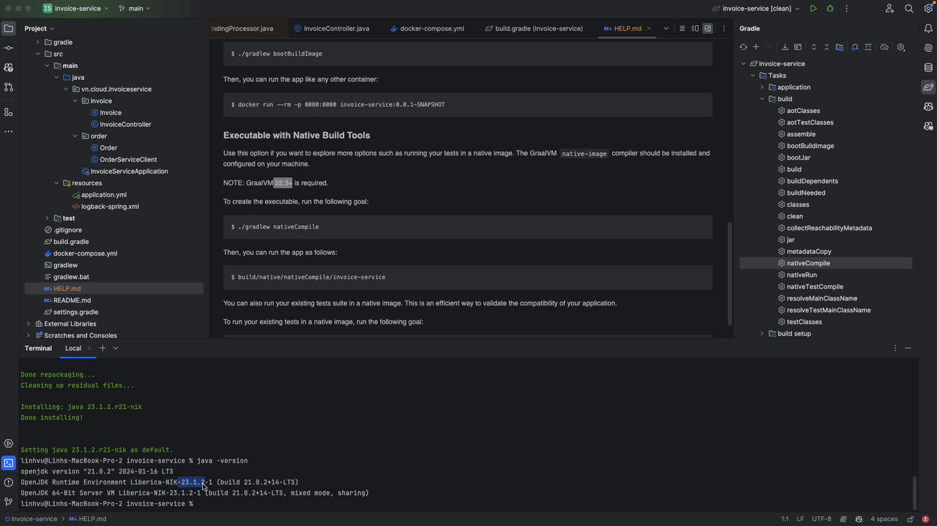
double_click(250, 481)
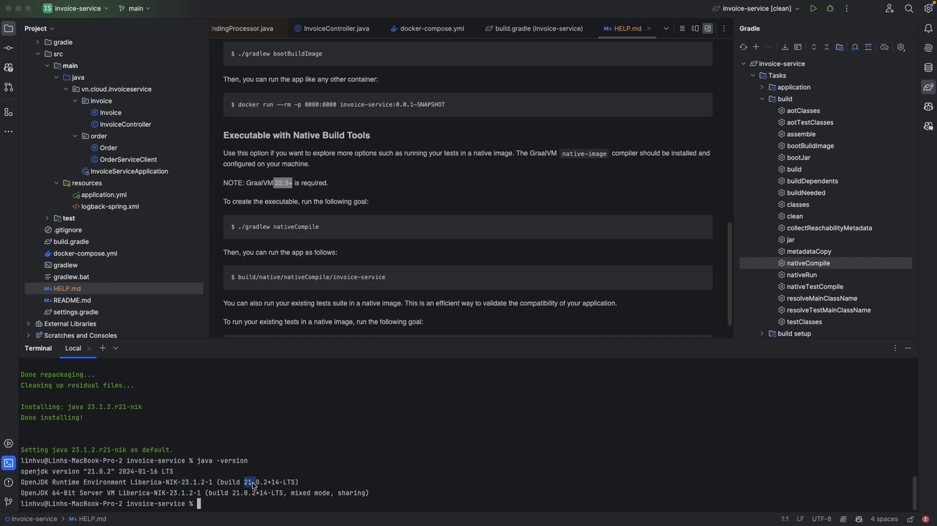
type("native-image --version")
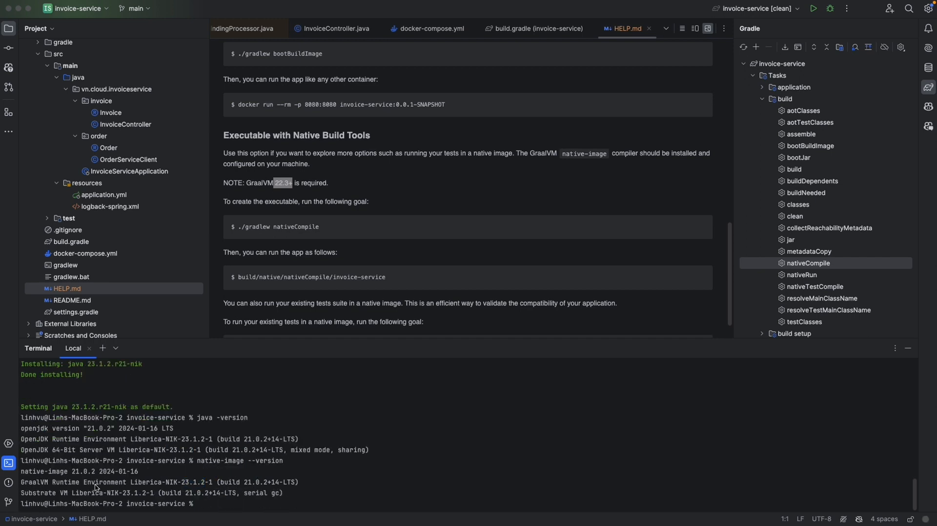
left_click_drag(21, 483, 155, 493)
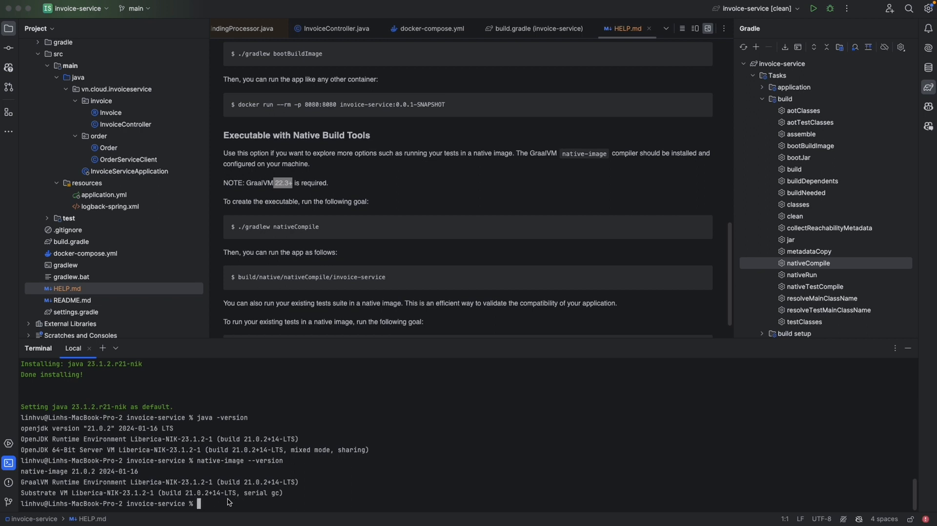
- List Java versions with sdk list java and copy the 23.0.3.r17-nik identifier
type("sdk")
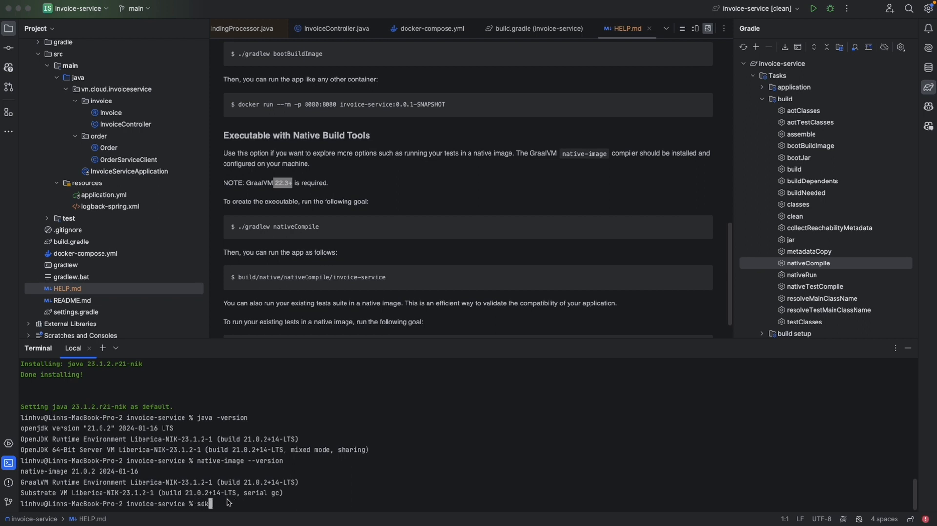
type("list")
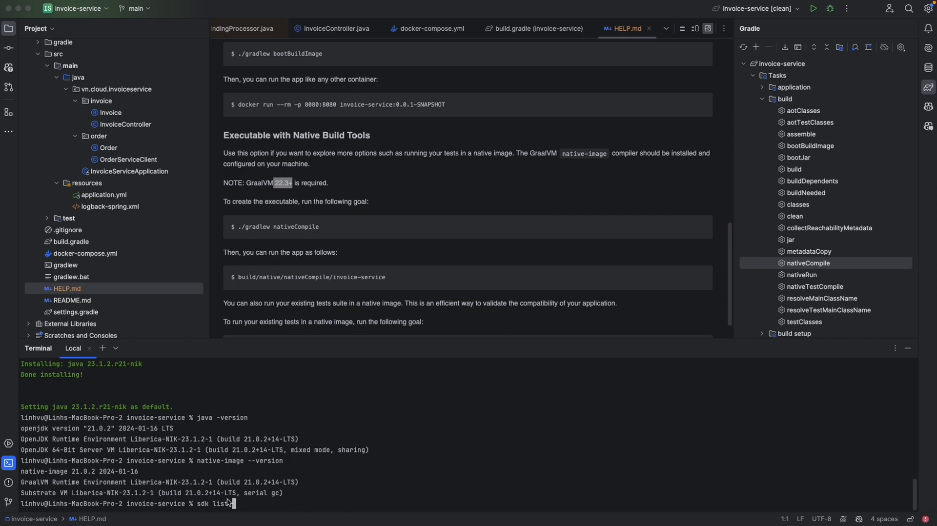
type("java")
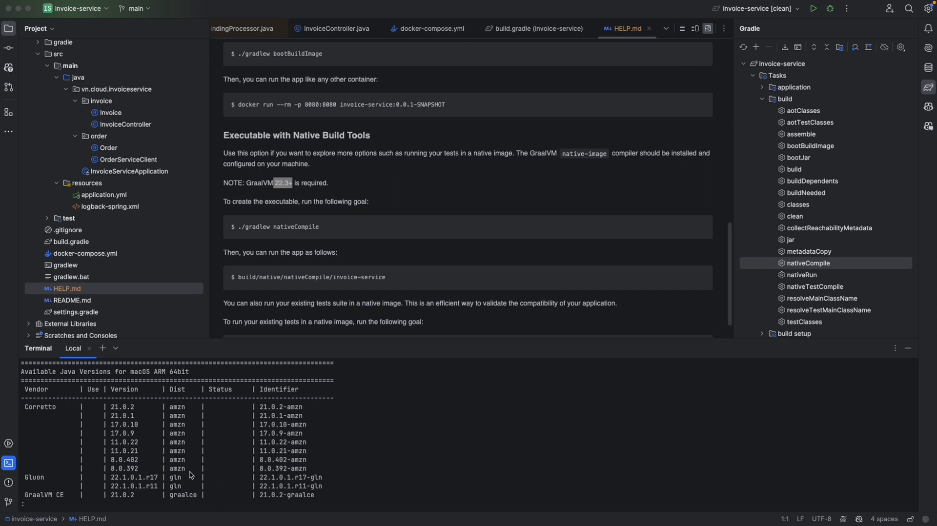
scroll("down", 3)
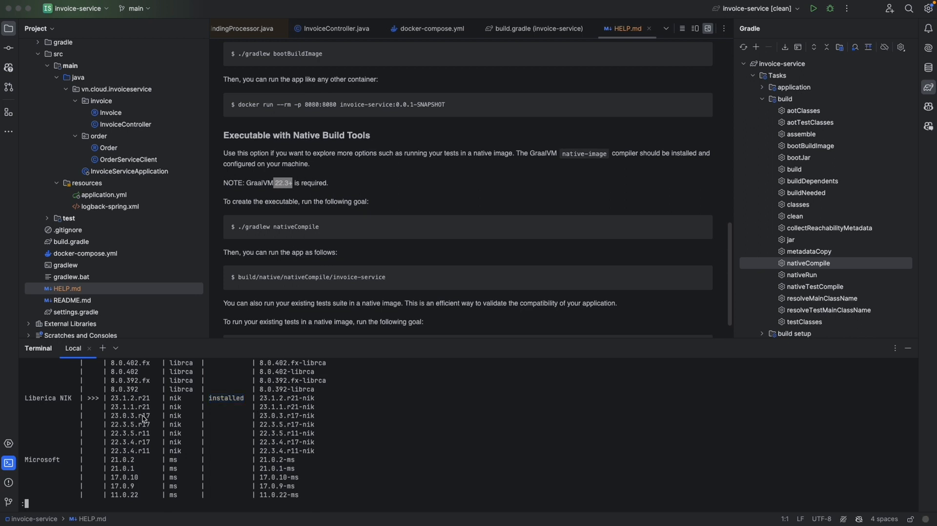
double_click(127, 416)
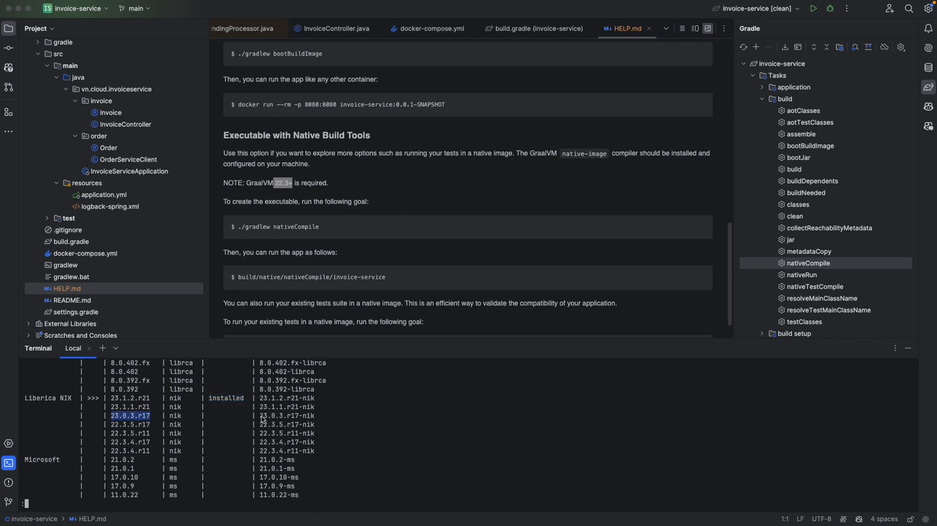
double_click(287, 416)
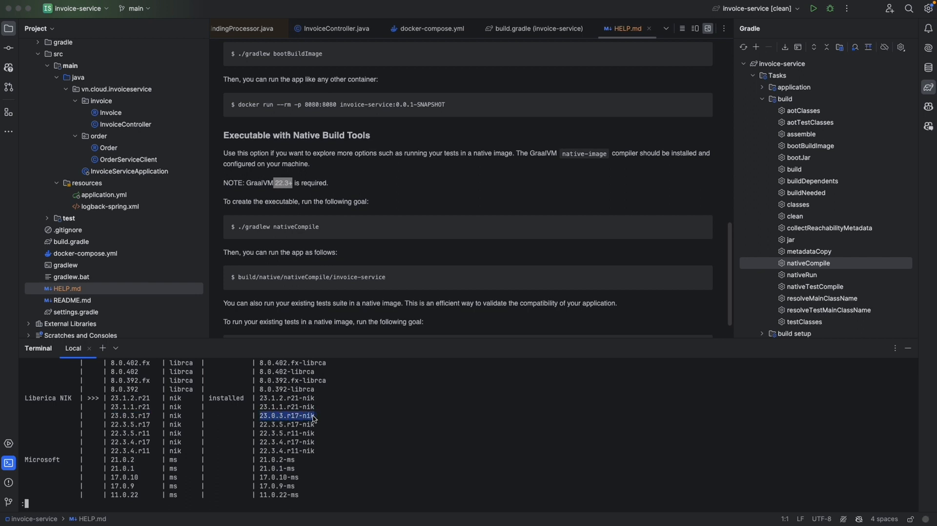
mouse_move(298, 422)
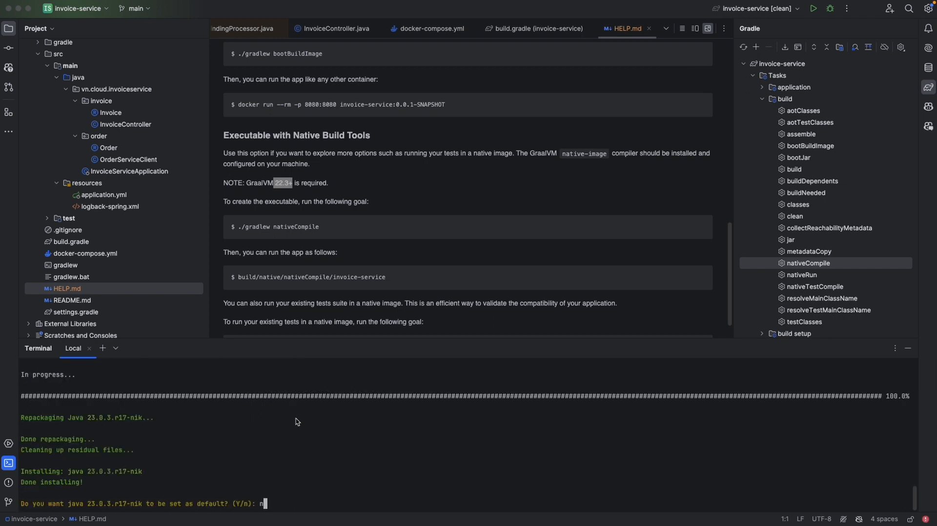
- Run java -version to confirm it still reports 21.0.2
type("j")
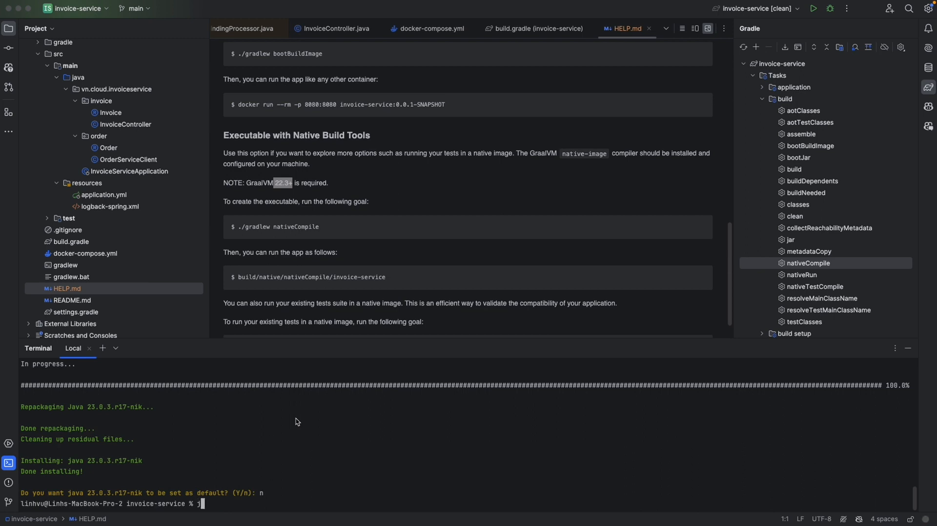
type("ava -version")
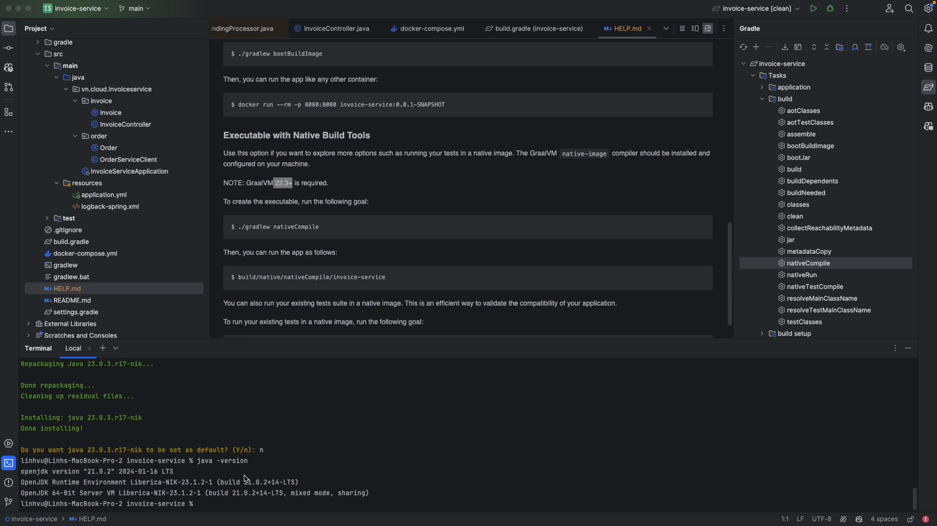
double_click(88, 471)
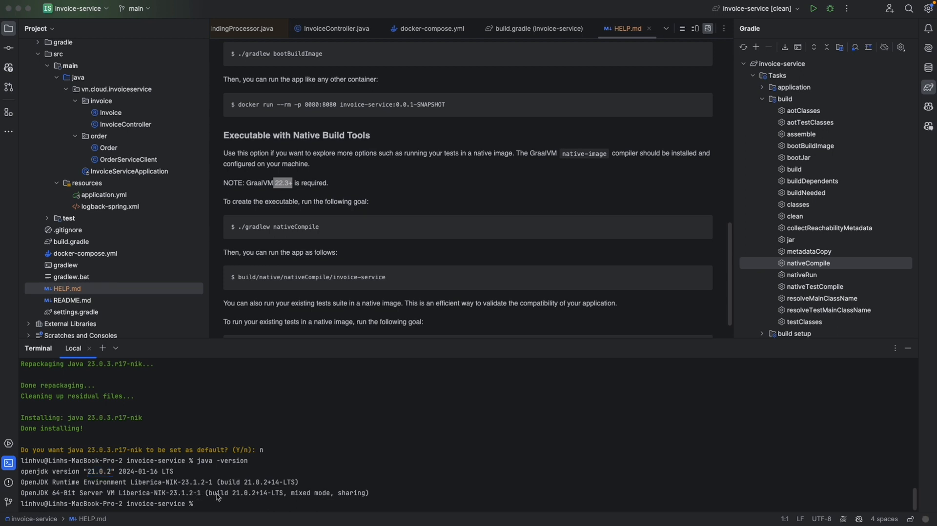
- Install Java 23.0.3.r17-nik and run a Java version check
type("sdk install java 23.0.3.r17-nik")
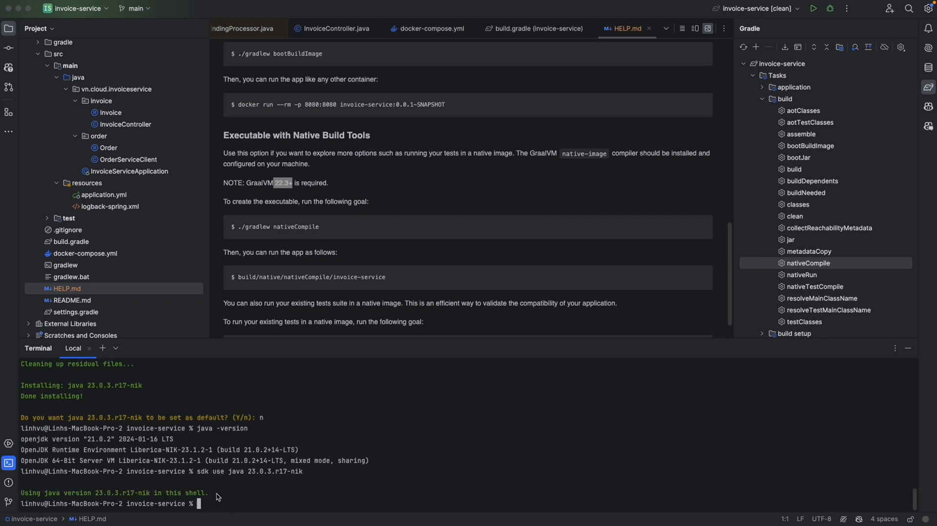
type("java -version")
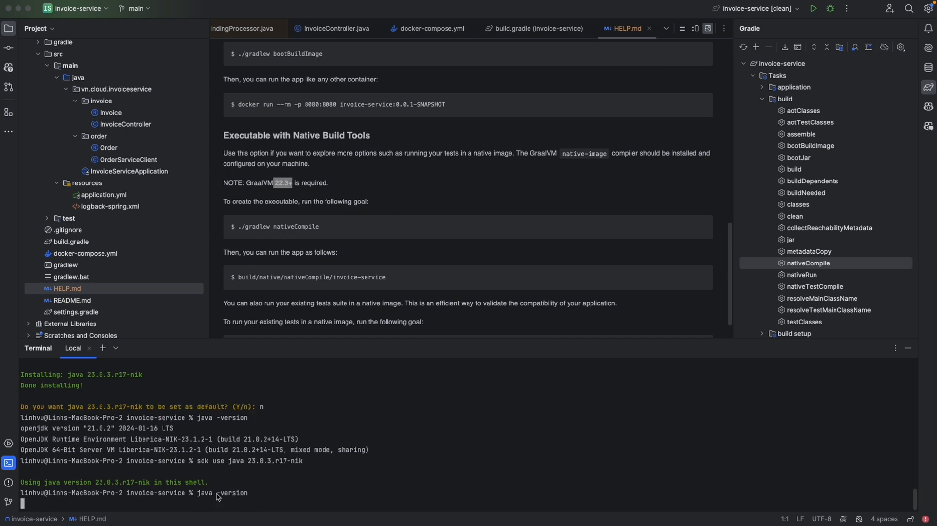
key("enter")
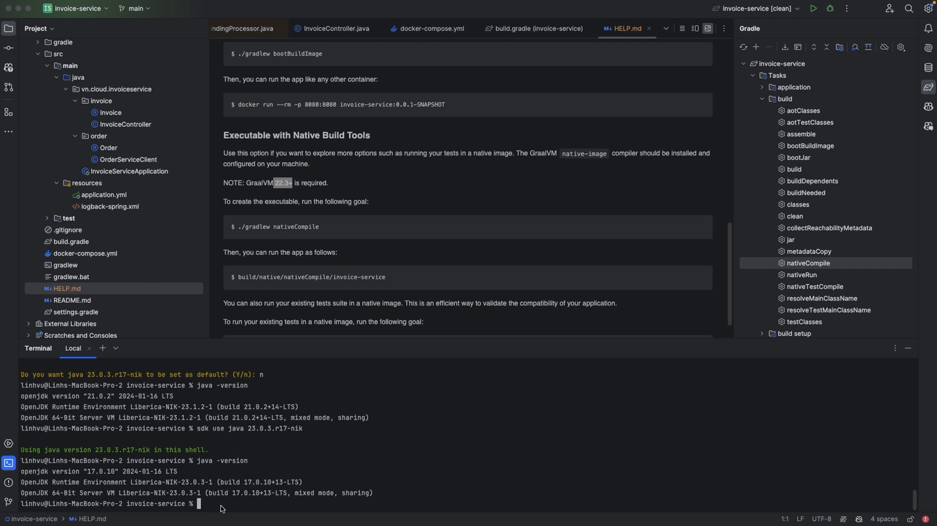
mouse_move(231, 499)
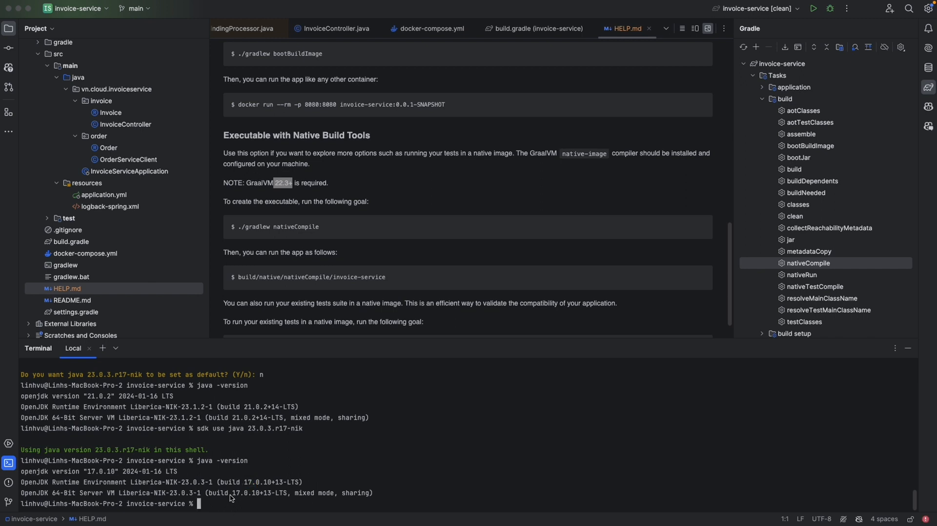
- List Java versions and select 23.1.2.r21-nik to switch the shell back to it
type("sdk lis")
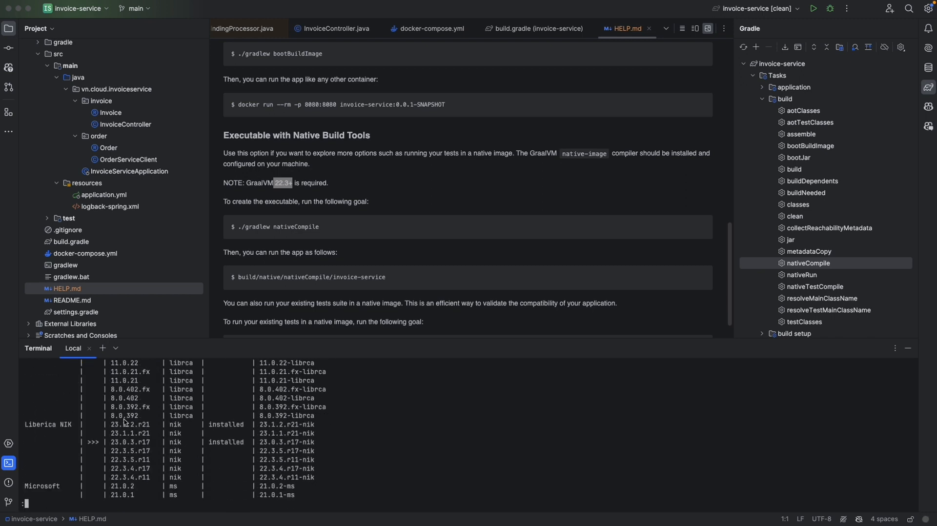
double_click(302, 442)
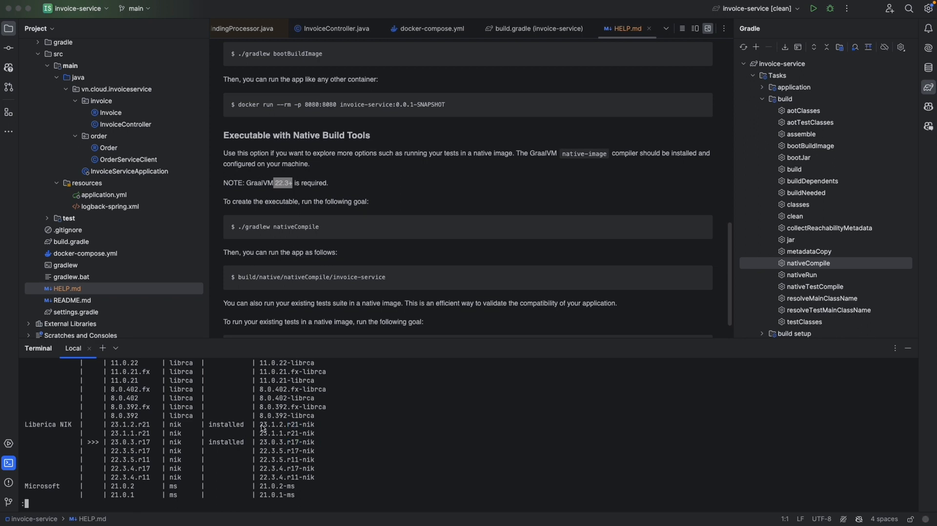
double_click(285, 425)
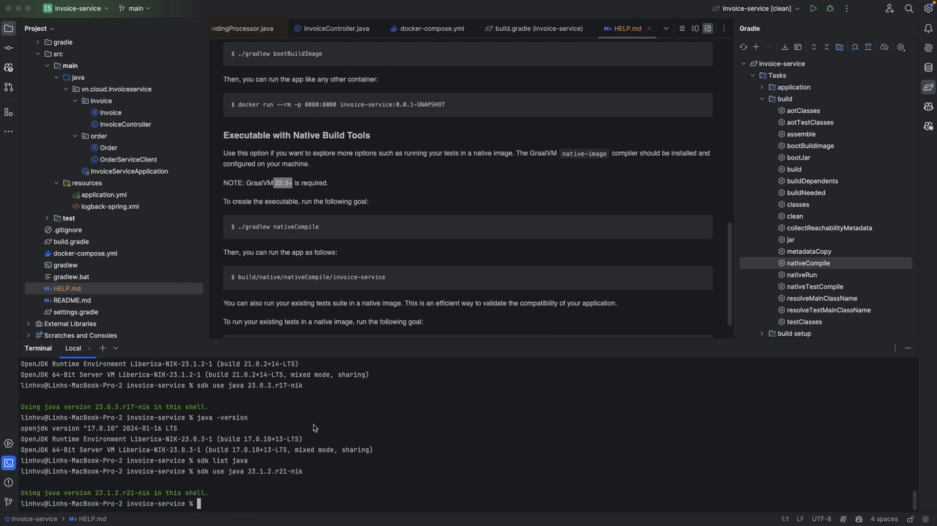
- Run java -version in the terminal to confirm OpenJDK 21.0.2 from Liberica-NIK 23.1.2
type("jav")
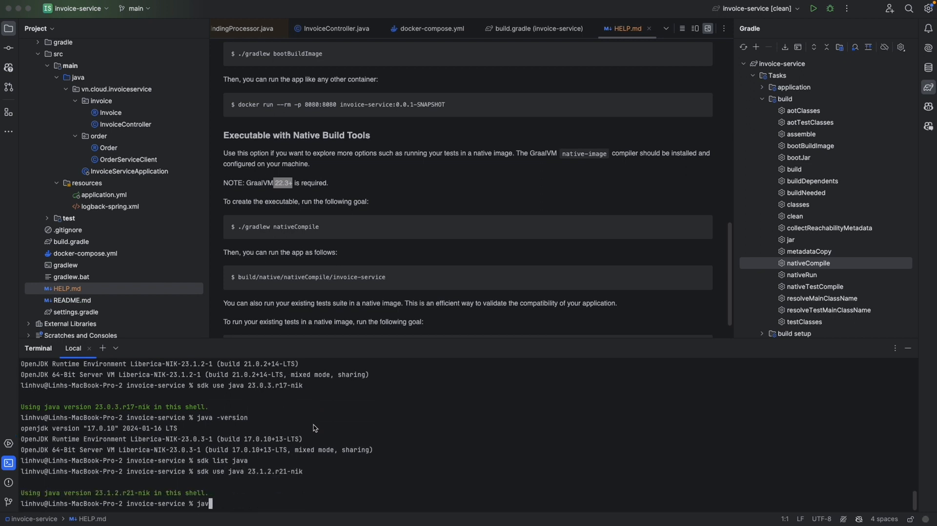
type("-version")
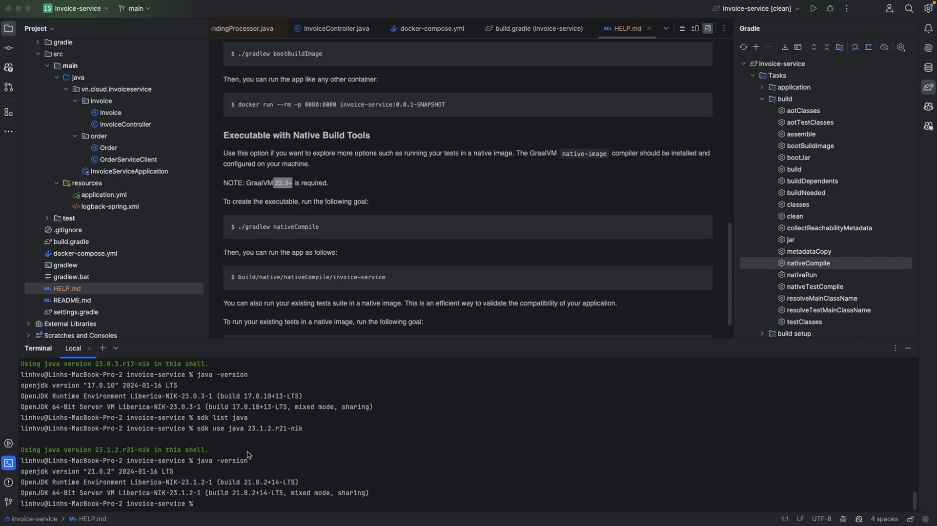
mouse_move(213, 468)
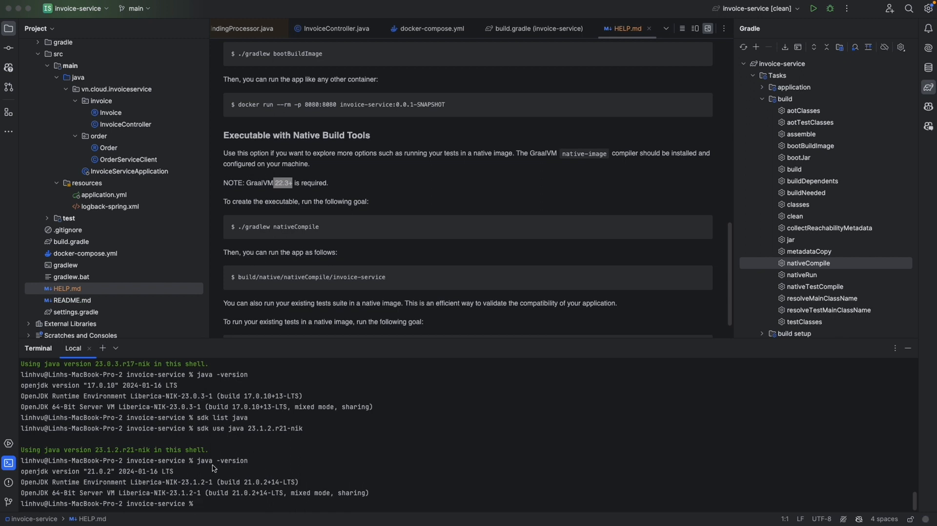
mouse_move(150, 486)
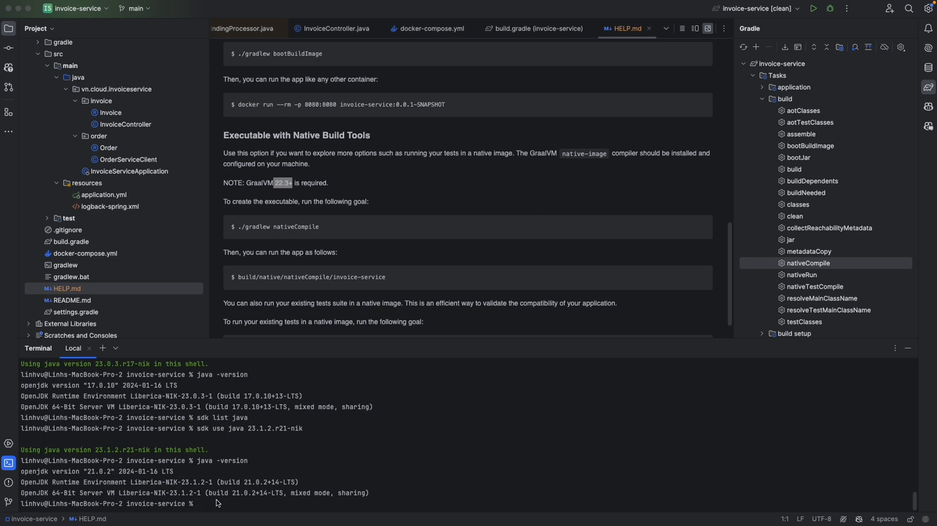
- In Project Structure, replace temurin-21 with liberica-21 (BellSoft Liberica 21.0.2) as project SDK
left_click(215, 503)
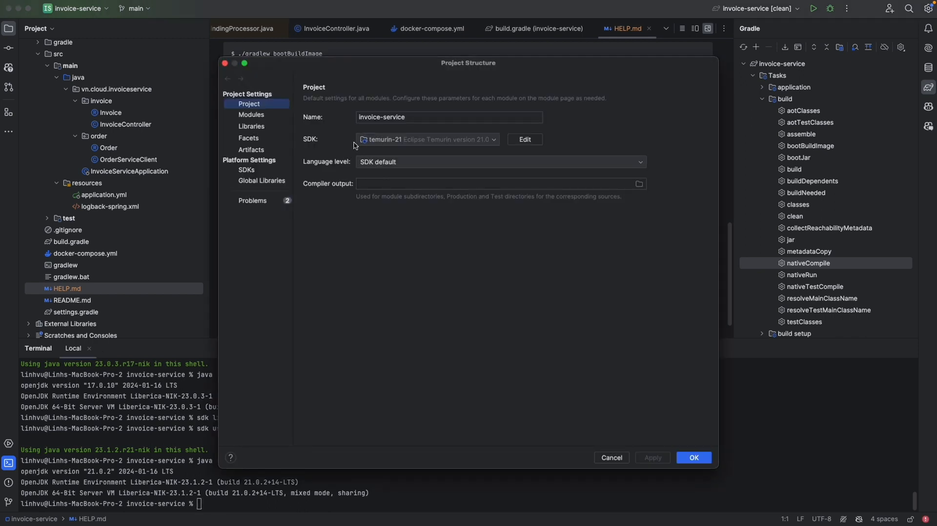
mouse_move(413, 143)
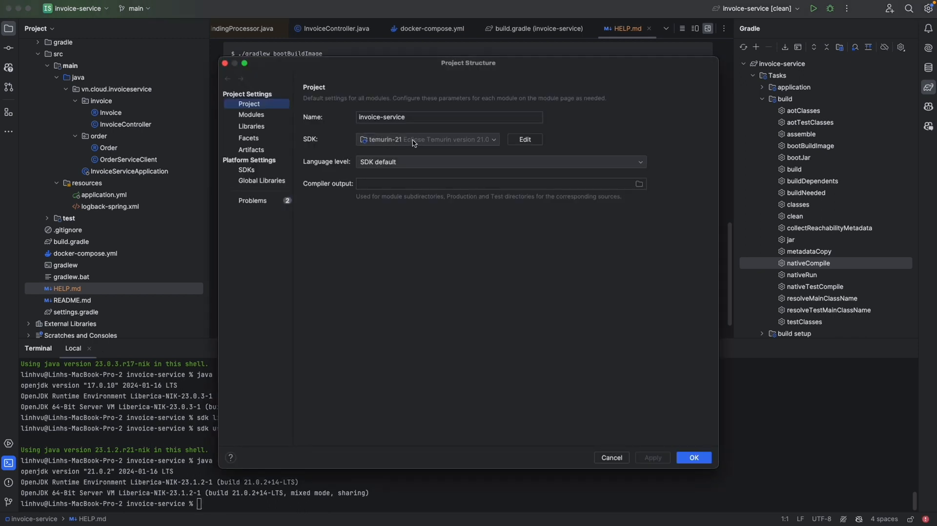
mouse_move(317, 106)
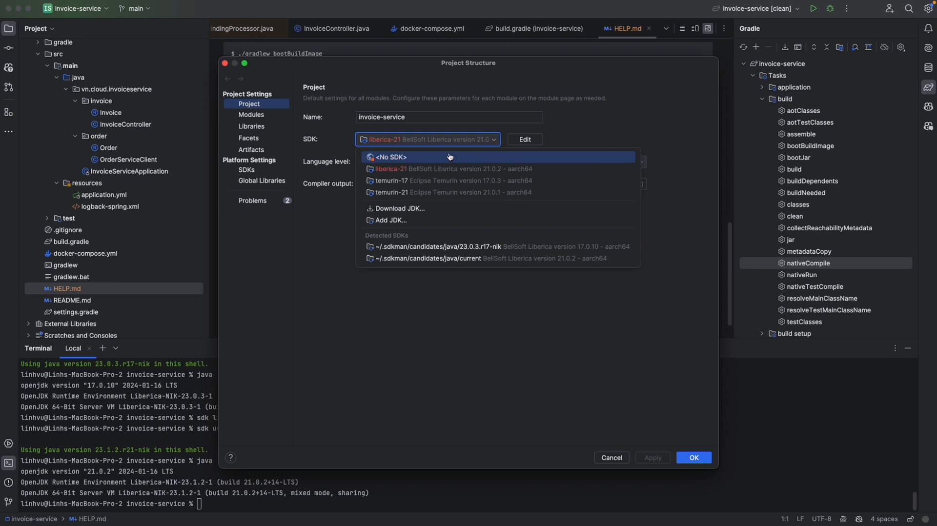
mouse_move(493, 180)
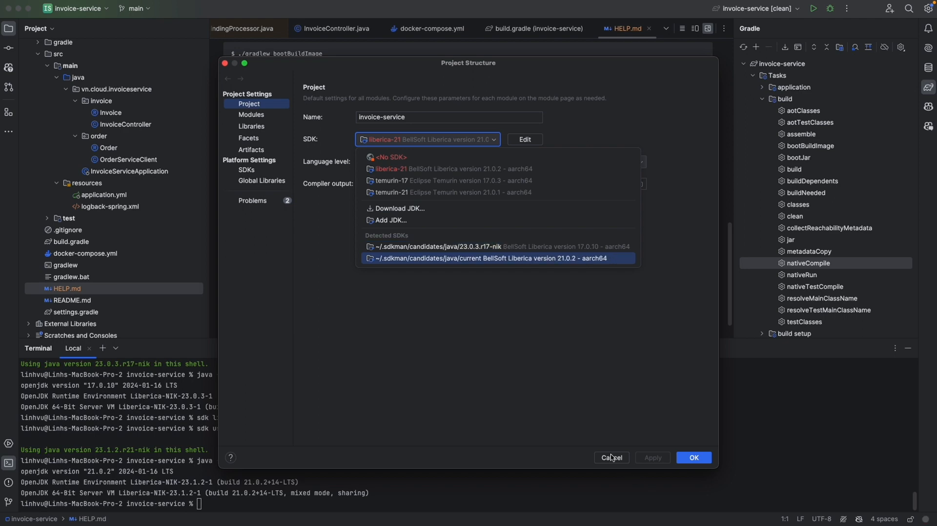
left_click(611, 457)
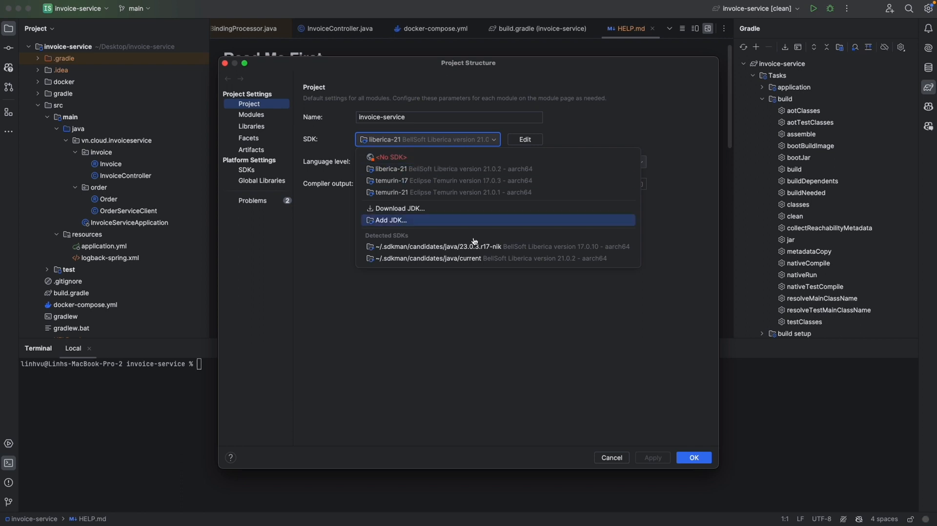
mouse_move(465, 192)
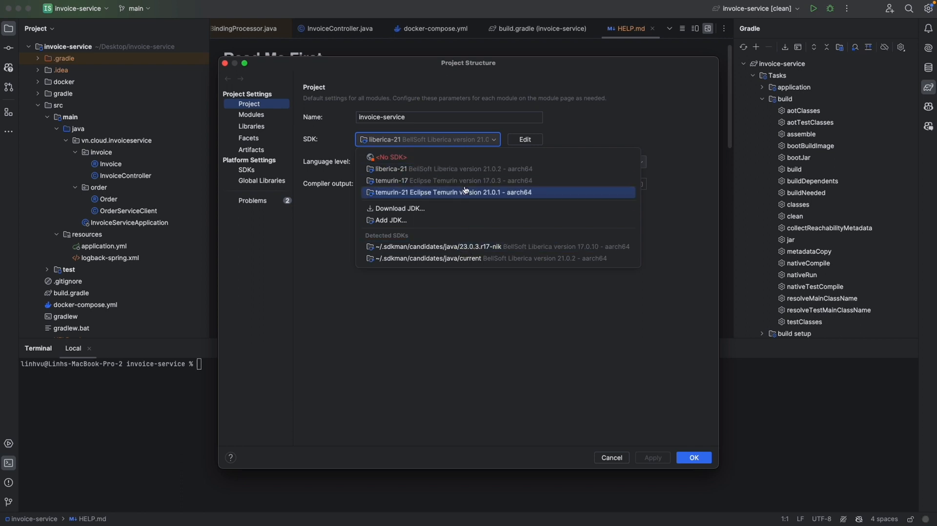
mouse_move(454, 168)
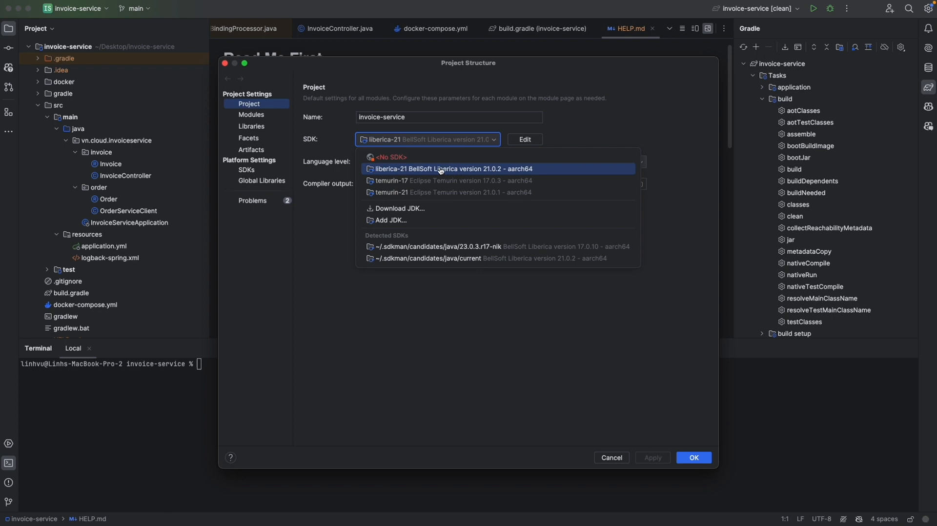
left_click(453, 168)
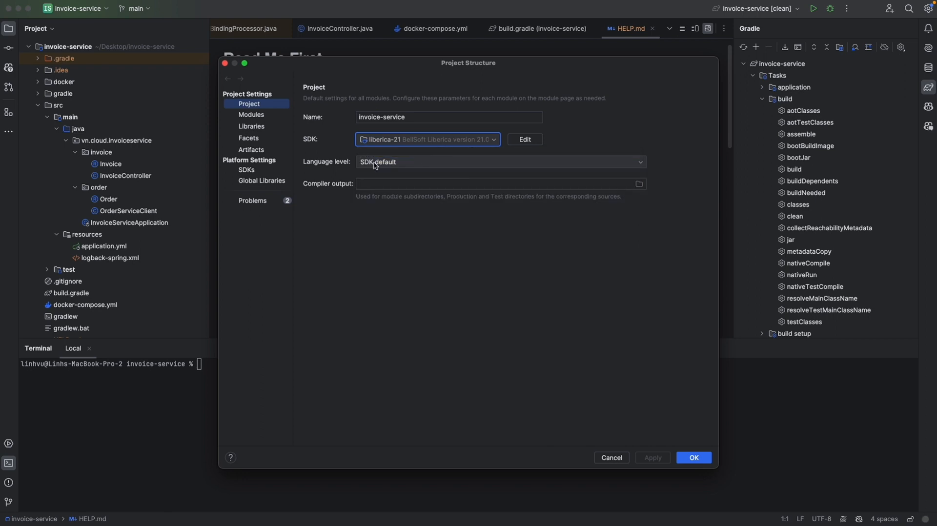
mouse_move(525, 211)
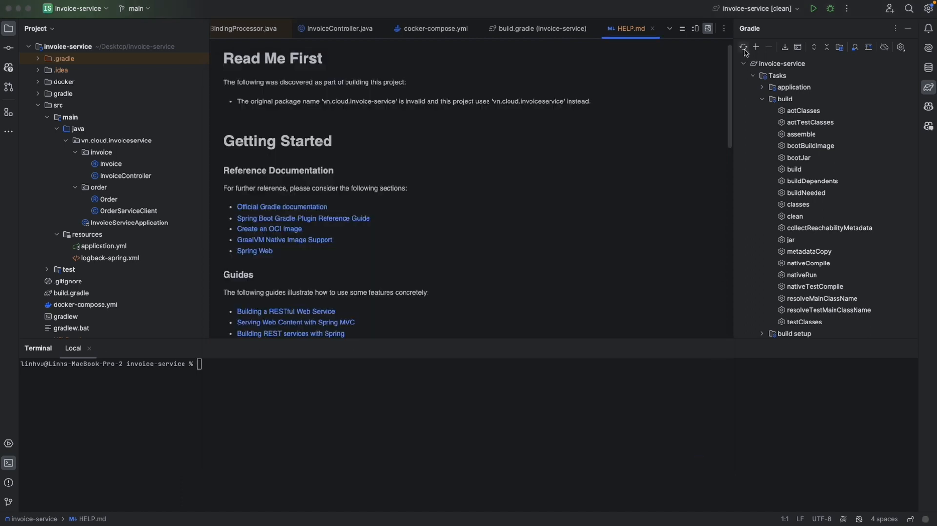
- Reload Gradle and verify in Settings that Gradle JVM is Project SDK liberica-21
left_click(744, 47)
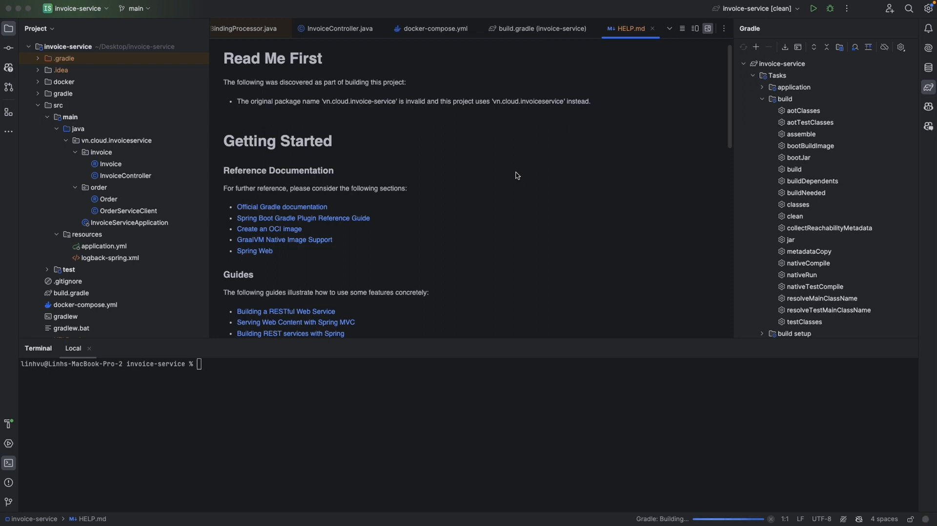
mouse_move(535, 203)
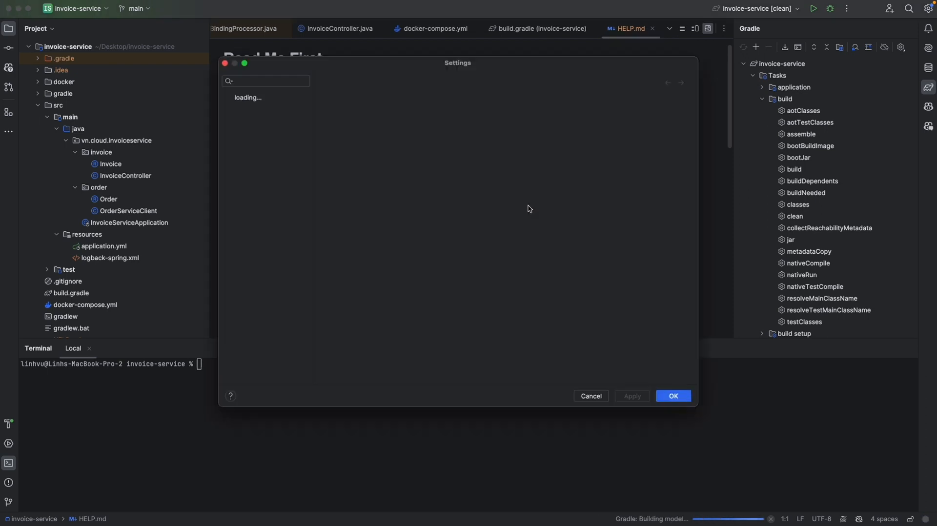
left_click(260, 195)
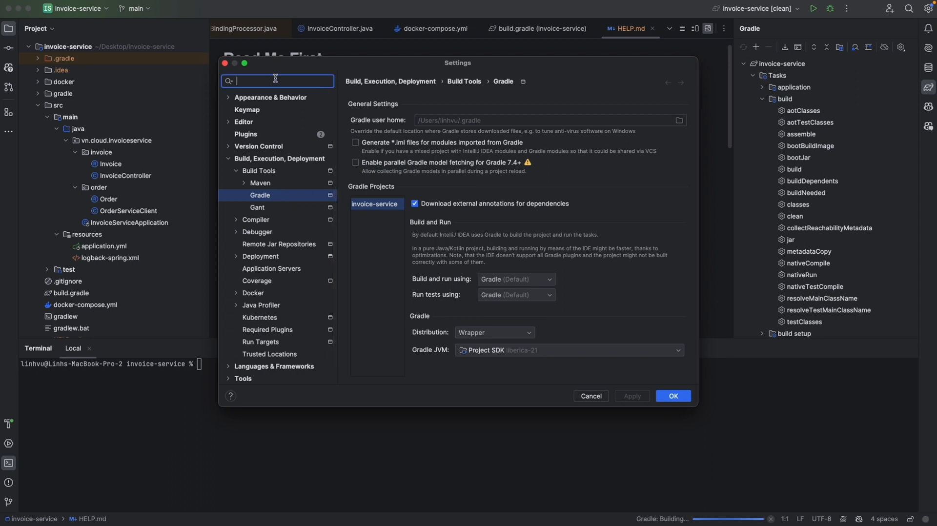
type("gradle")
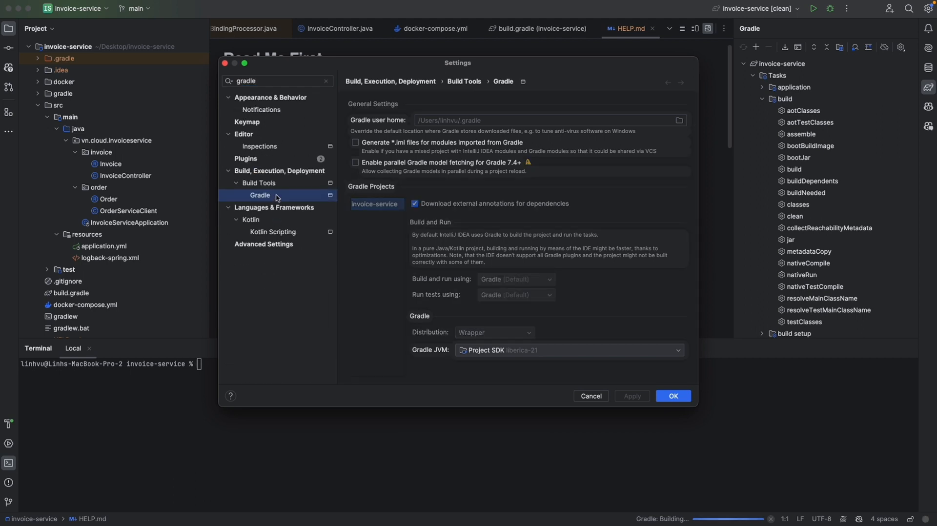
mouse_move(425, 357)
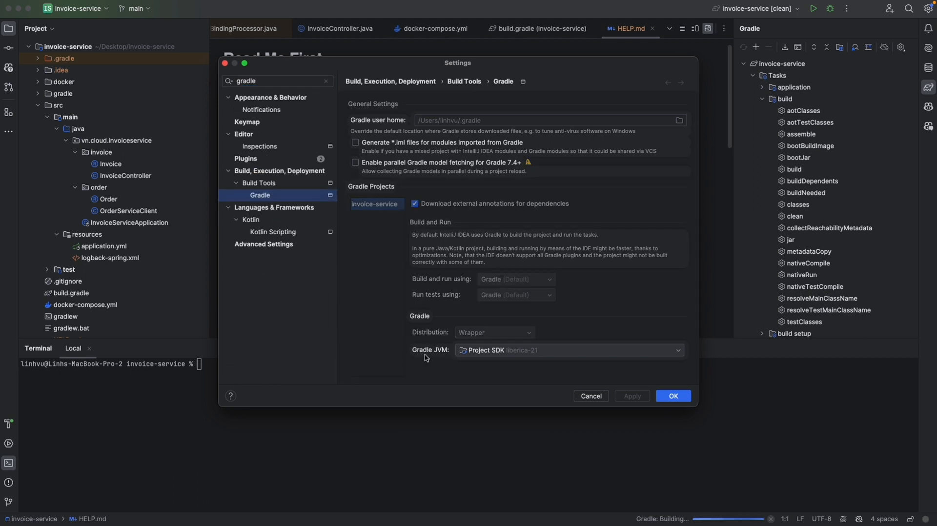
mouse_move(522, 356)
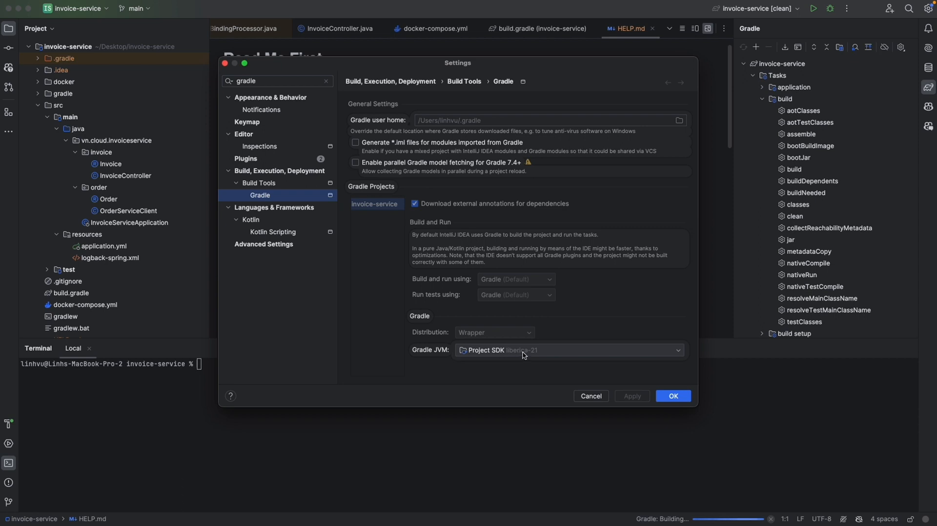
left_click(567, 350)
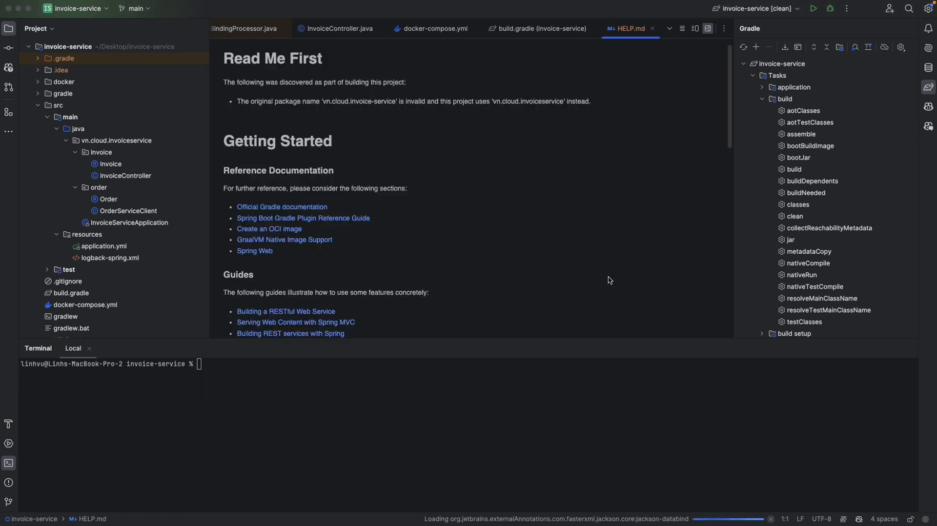
mouse_move(466, 293)
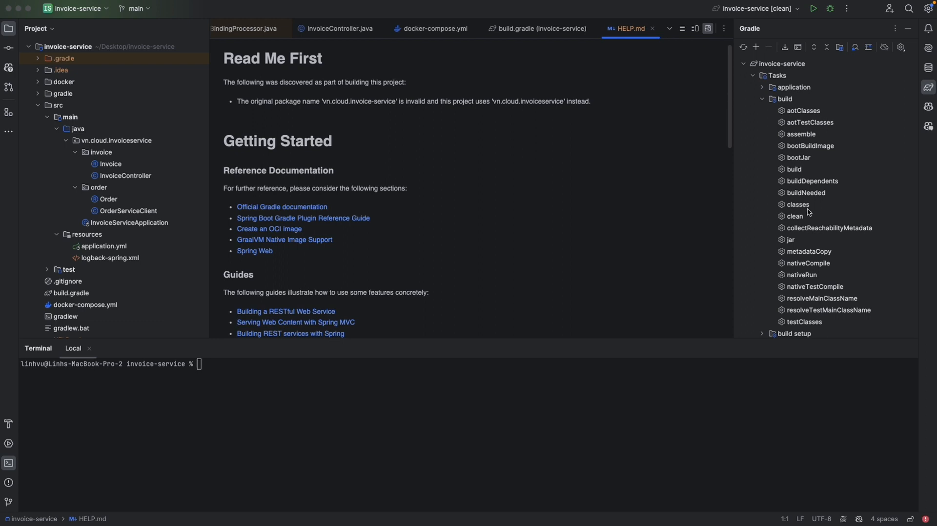
- Run Gradle clean then nativeCompile, and select the resulting javaLauncher has-no-value error
double_click(795, 216)
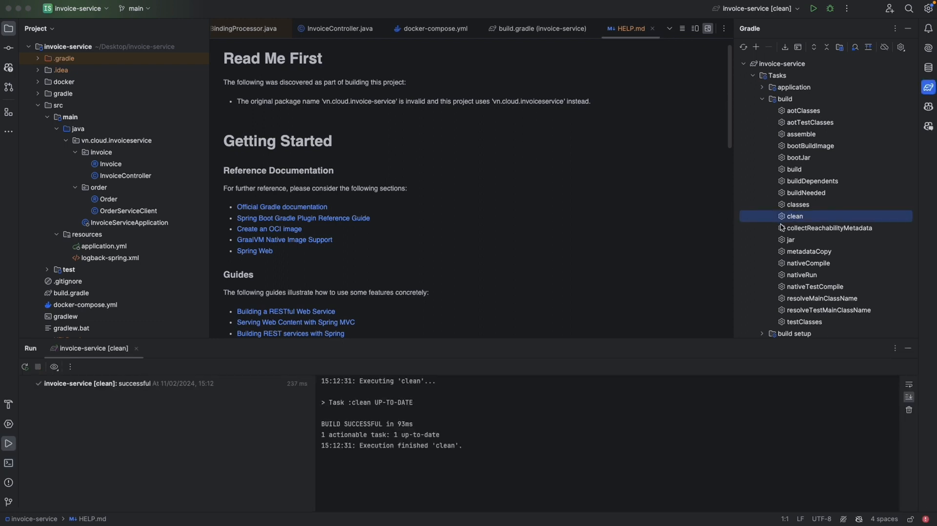
mouse_move(811, 266)
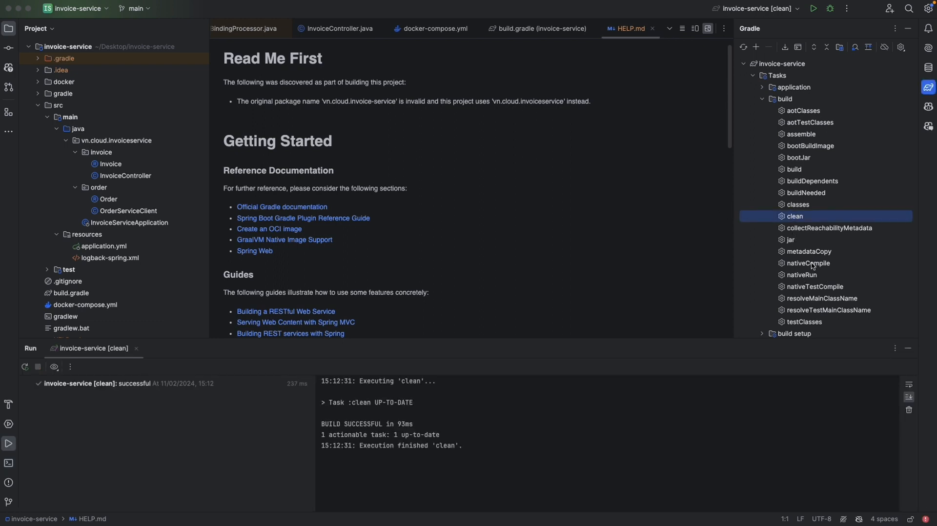
double_click(807, 263)
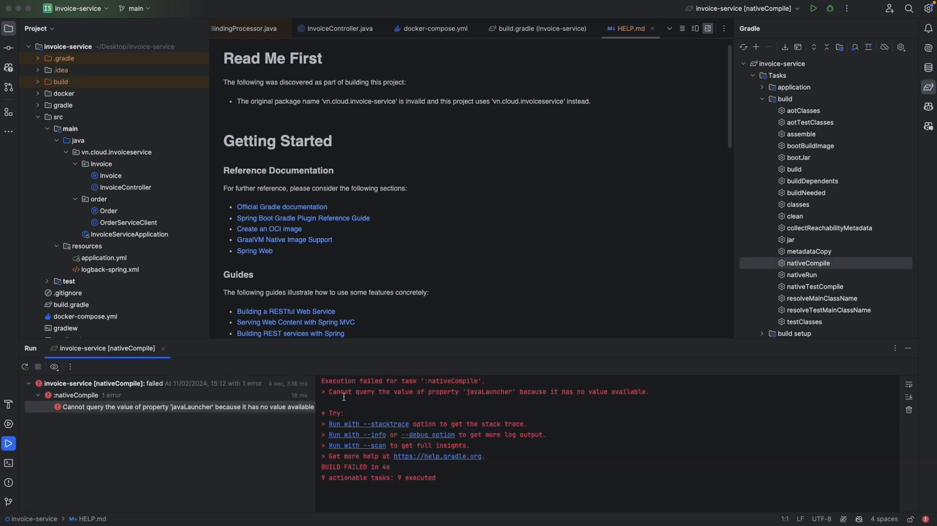
left_click_drag(331, 391, 475, 391)
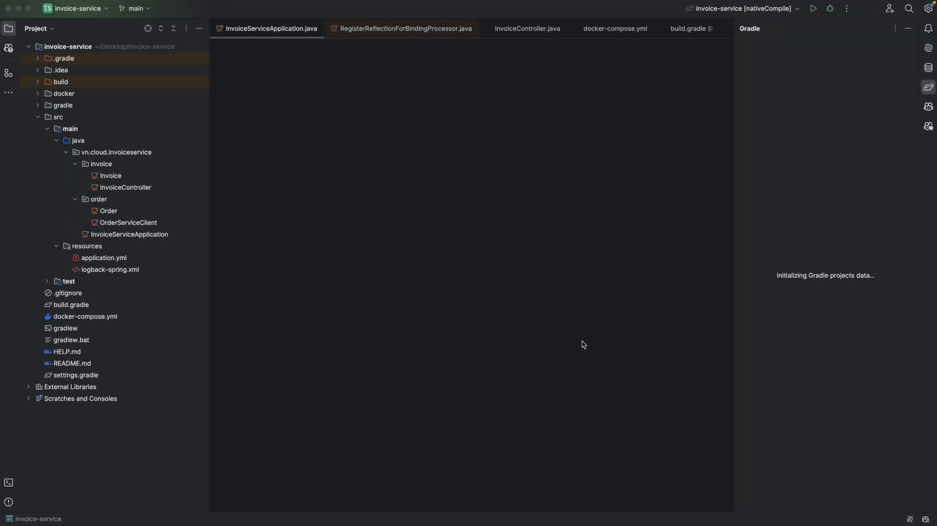
- Rerun clean and nativeCompile, then expand build/native/nativeCompile to find the invoice-service executable
double_click(796, 215)
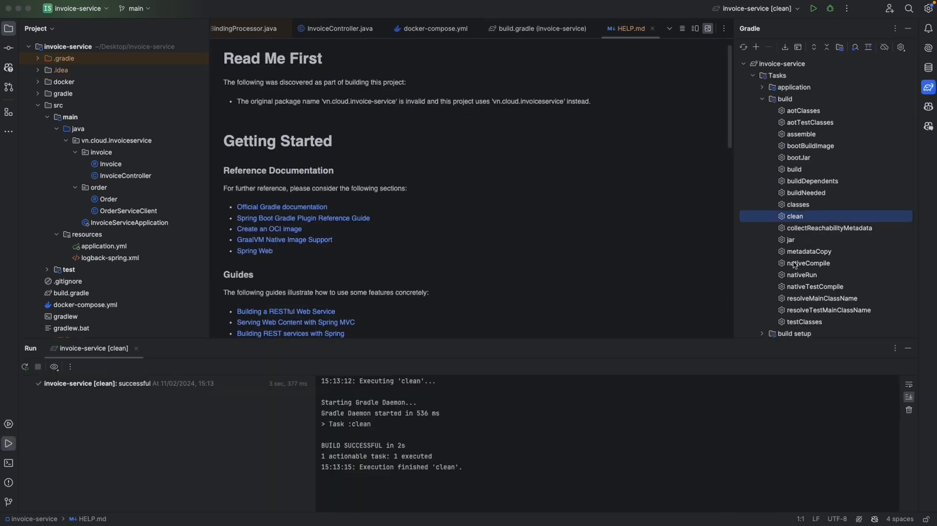
double_click(807, 263)
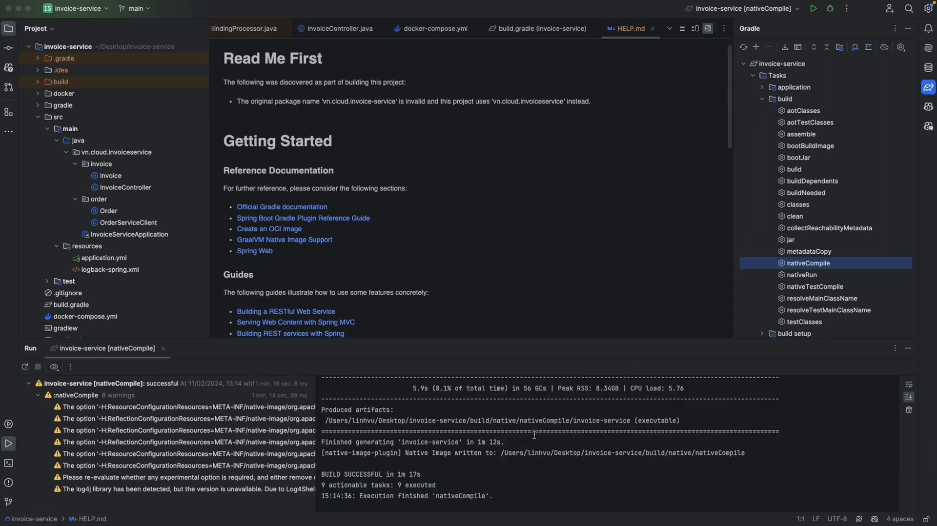
double_click(370, 474)
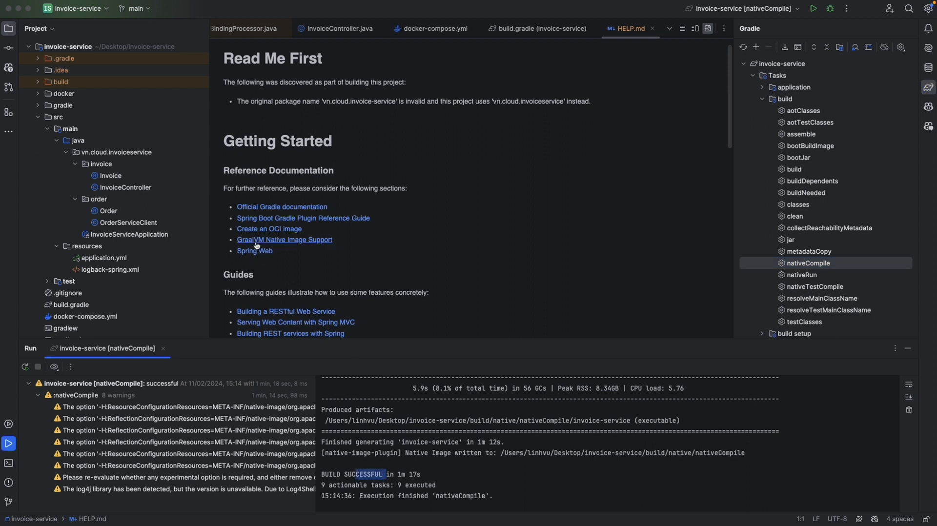
left_click(59, 82)
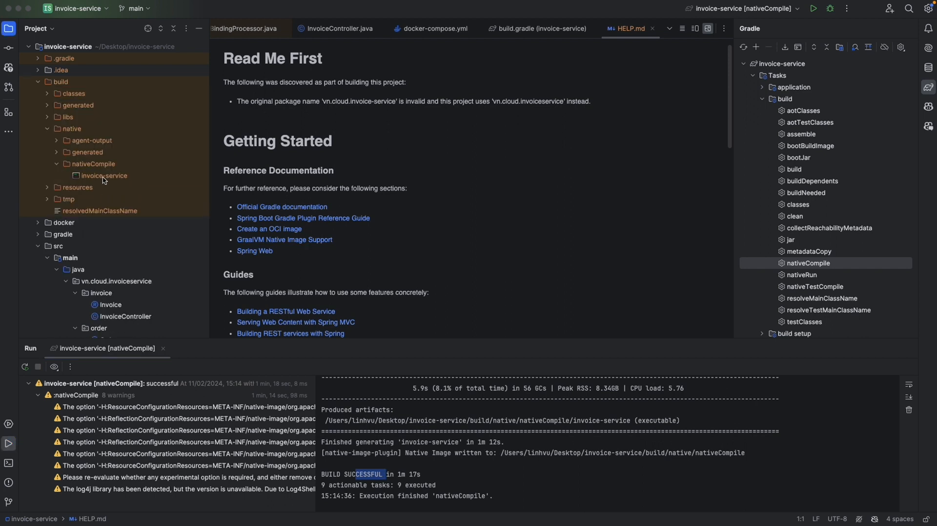
- Run build/native/nativeCompile/invoice-service in the terminal and highlight its 0.08-second startup on port 8082
left_click(106, 176)
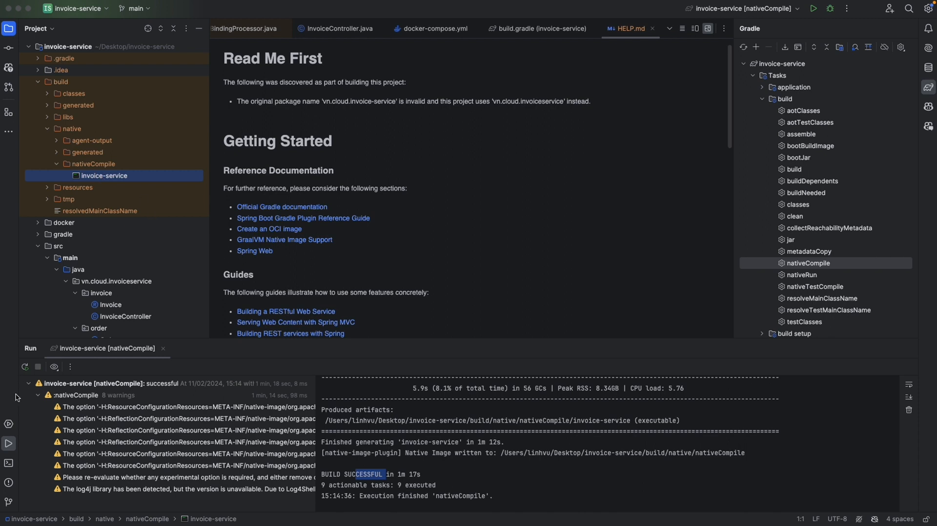
left_click(9, 463)
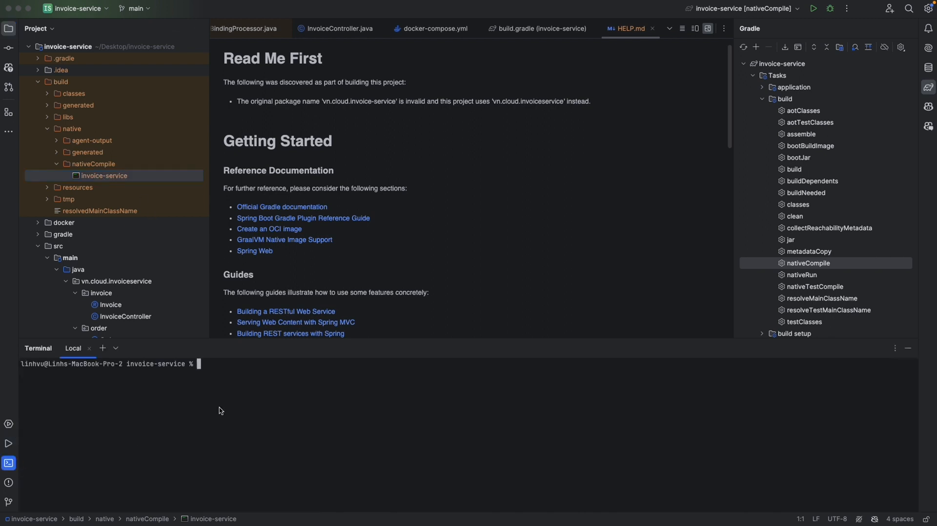
type("build/native/n")
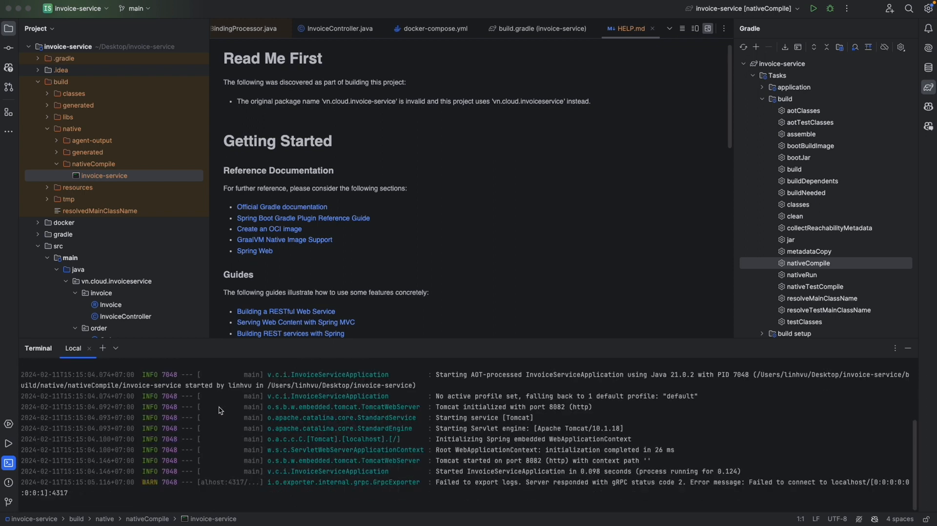
scroll("down", 3)
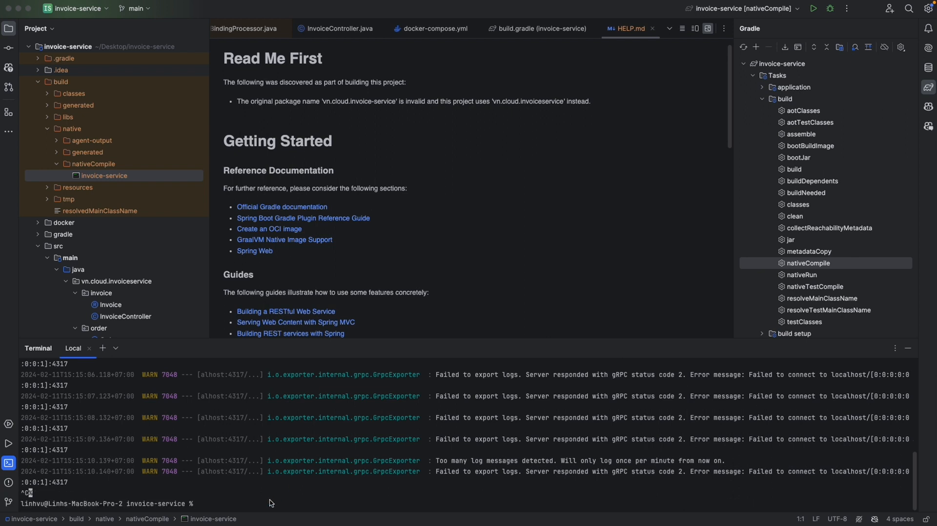
type("docker compose up")
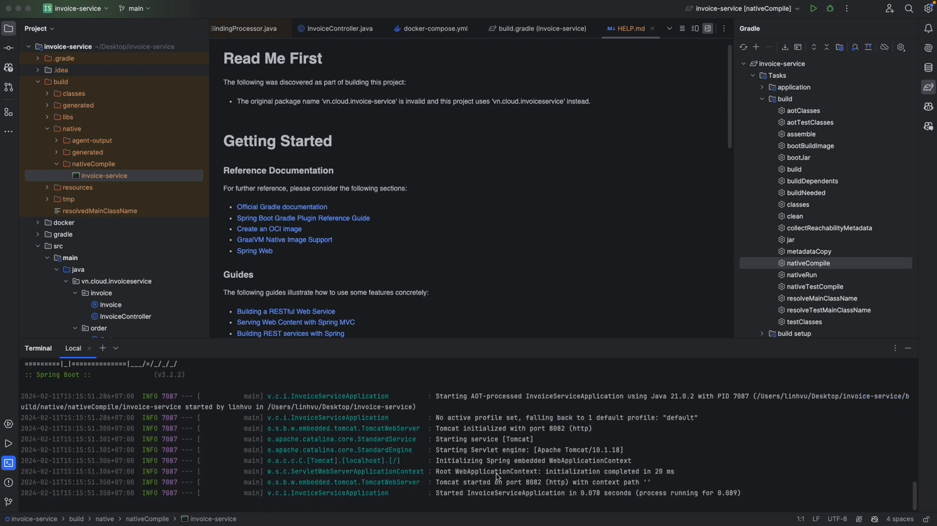
double_click(592, 492)
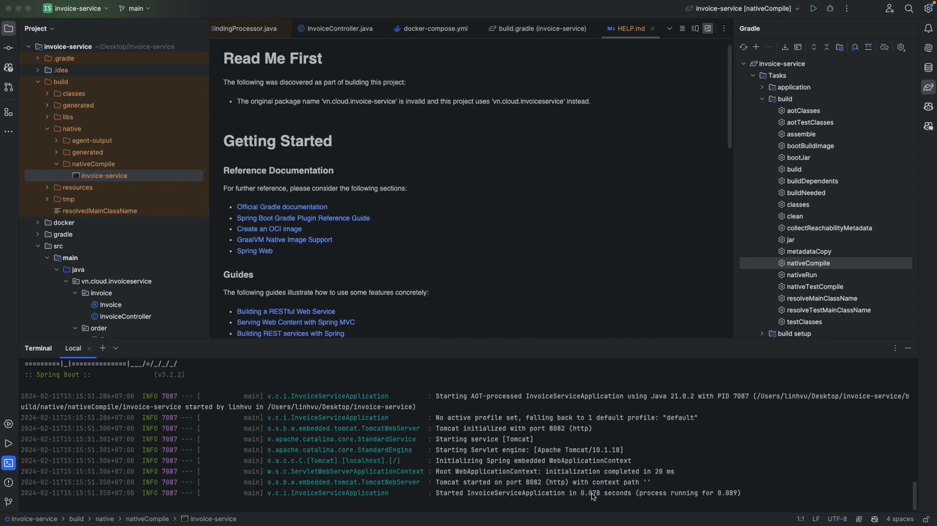
mouse_move(582, 497)
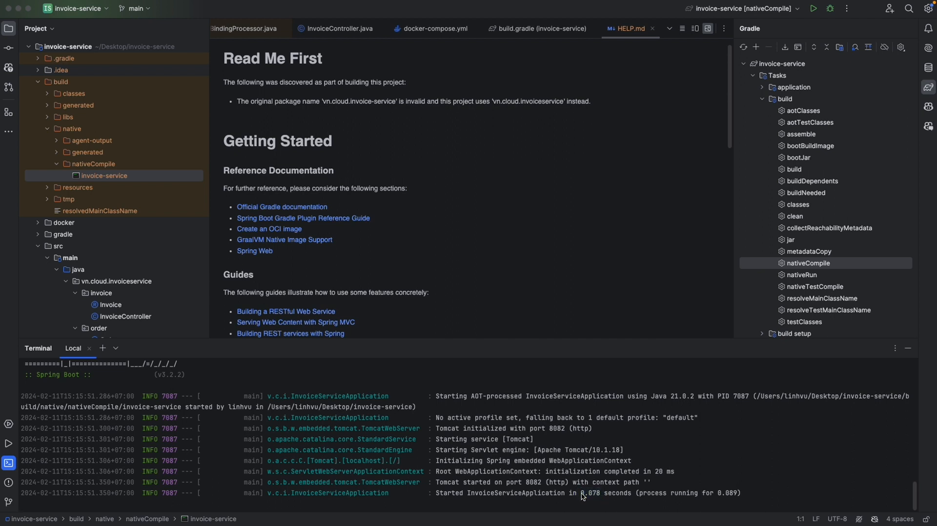
mouse_move(592, 498)
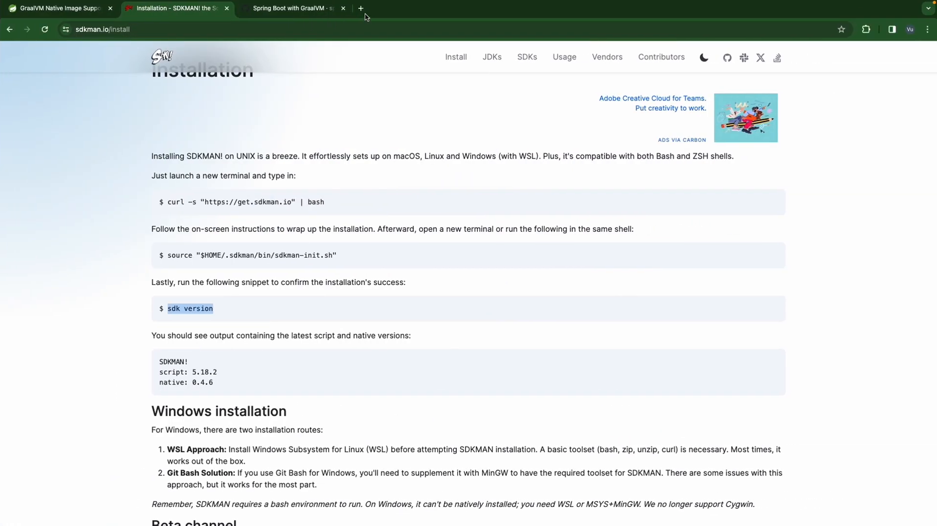
- Open a new Chrome tab and request localhost:8082/invoices/1
left_click(360, 8)
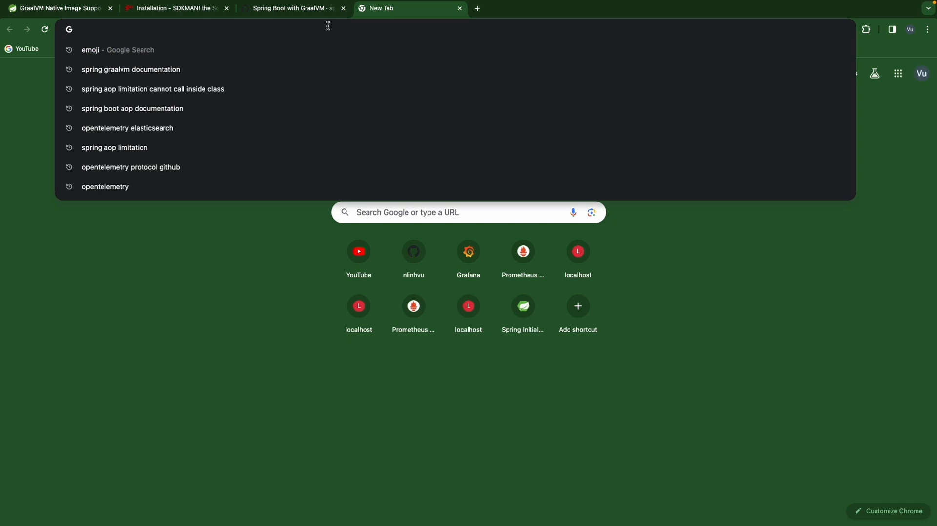
type("localhost:8082/invoices/1")
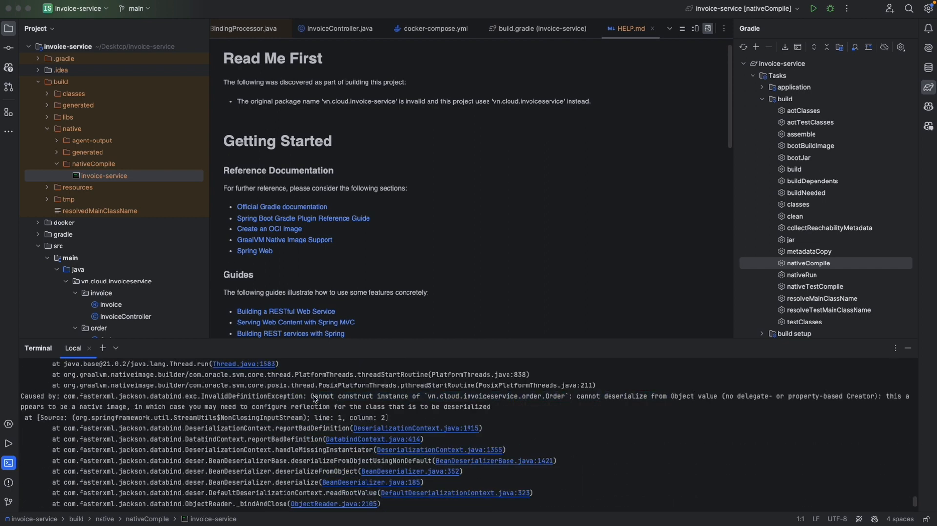
- Highlight the exception text: Order cannot be deserialized in a native image without reflection configuration
double_click(610, 396)
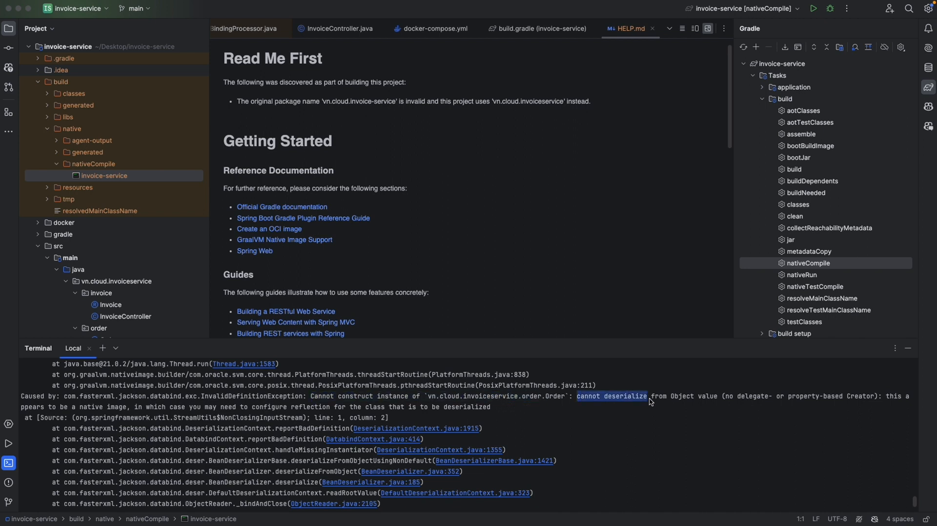
left_click_drag(648, 401, 715, 402)
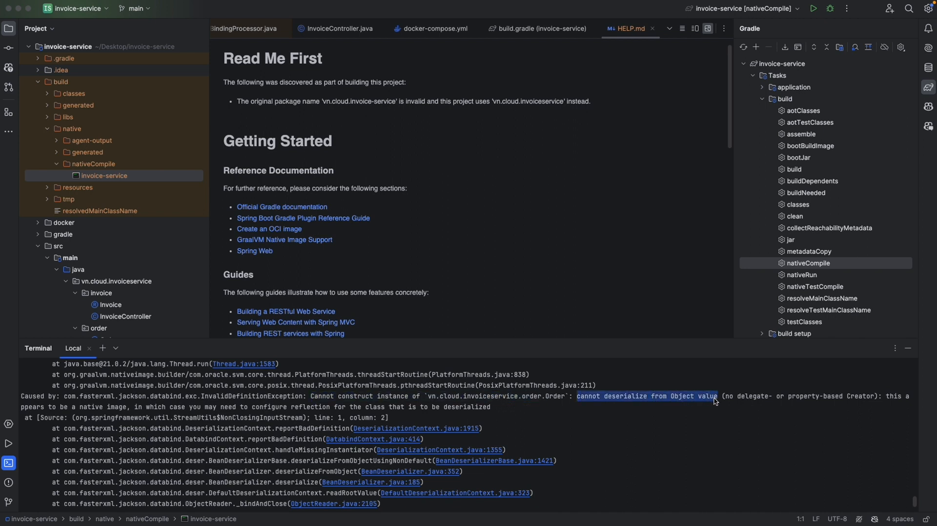
mouse_move(57, 411)
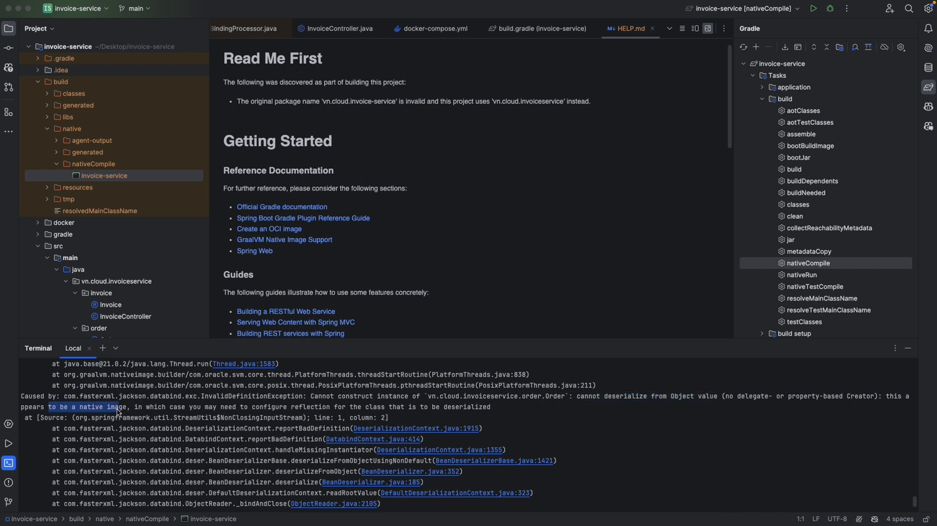
left_click_drag(116, 407, 215, 407)
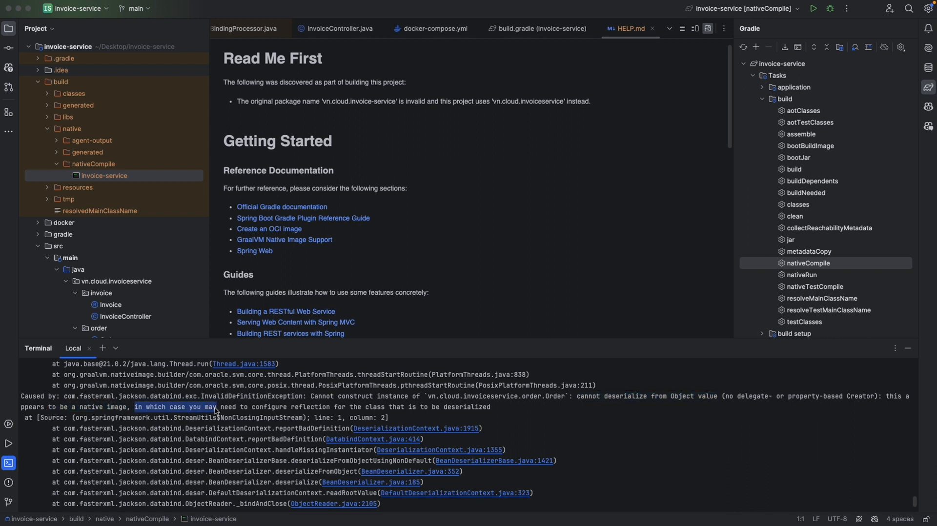
double_click(310, 407)
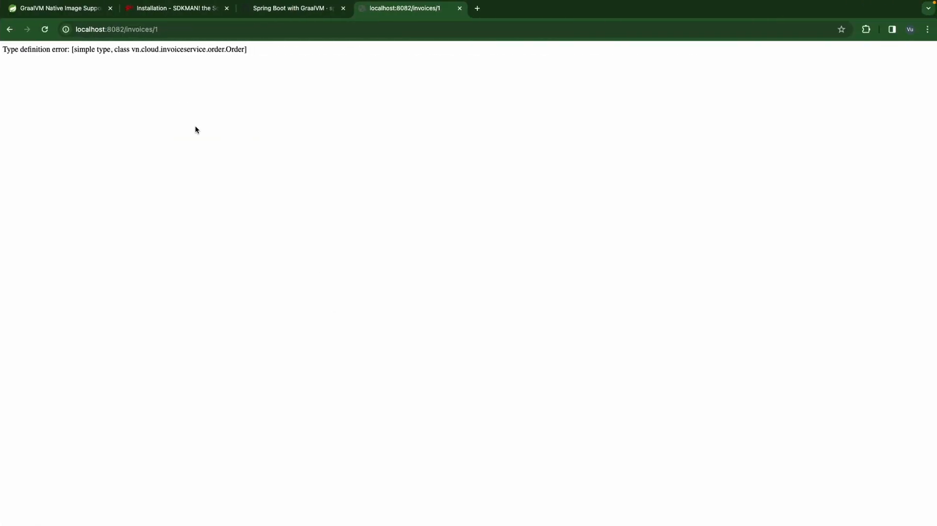
- Read the GraalVM Native Image Support section on dynamic elements like reflection and serialization
left_click(56, 8)
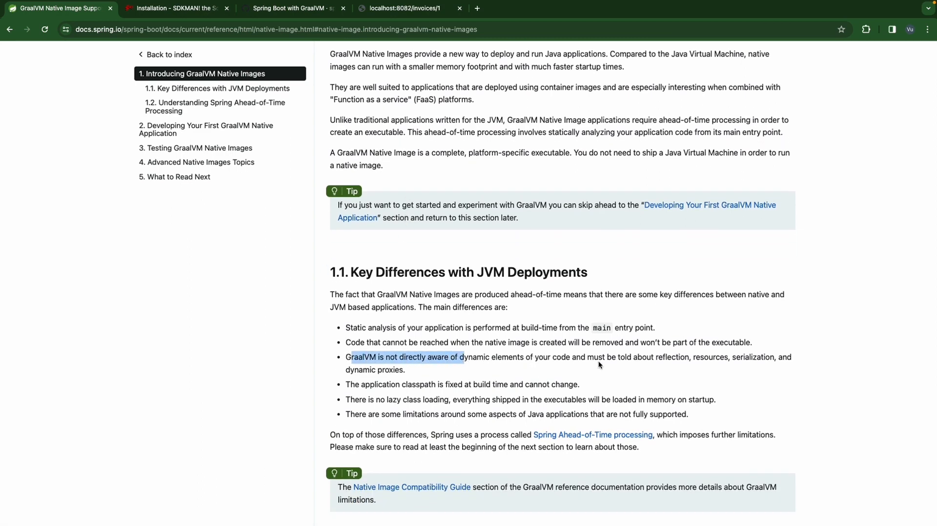
double_click(671, 356)
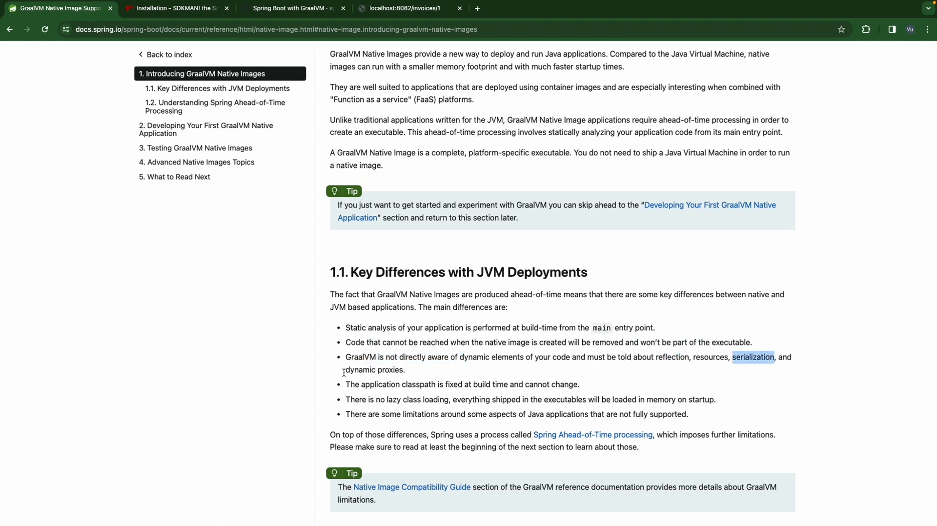
double_click(672, 356)
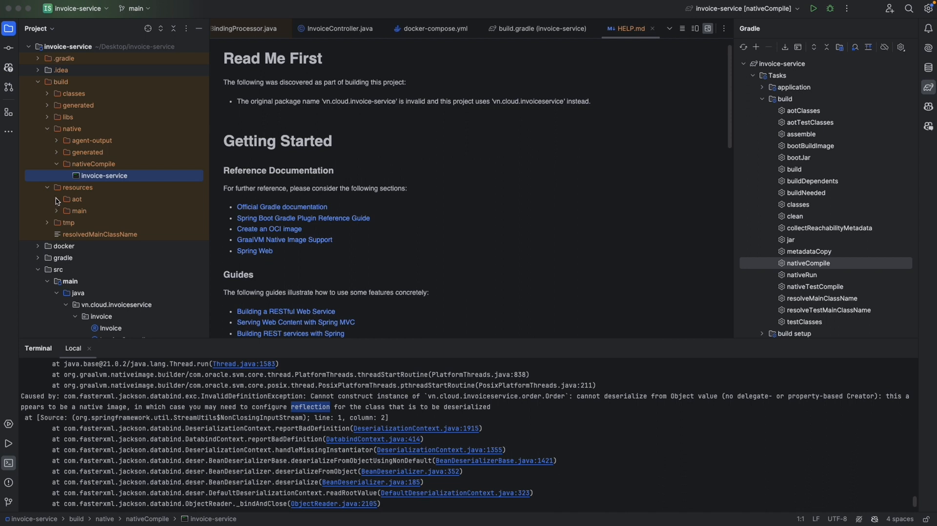
- Search the generated aot reflect-config.json for Order and Invoice entries
left_click(74, 200)
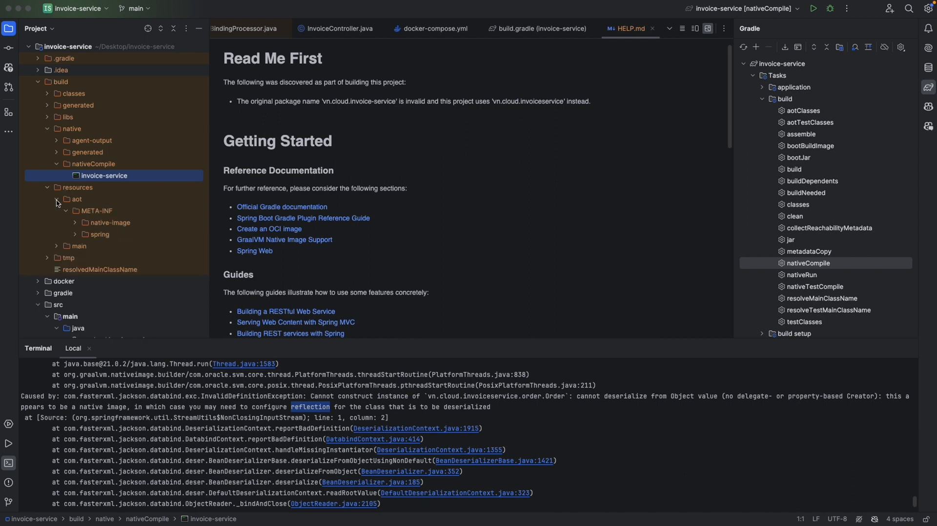
left_click(58, 199)
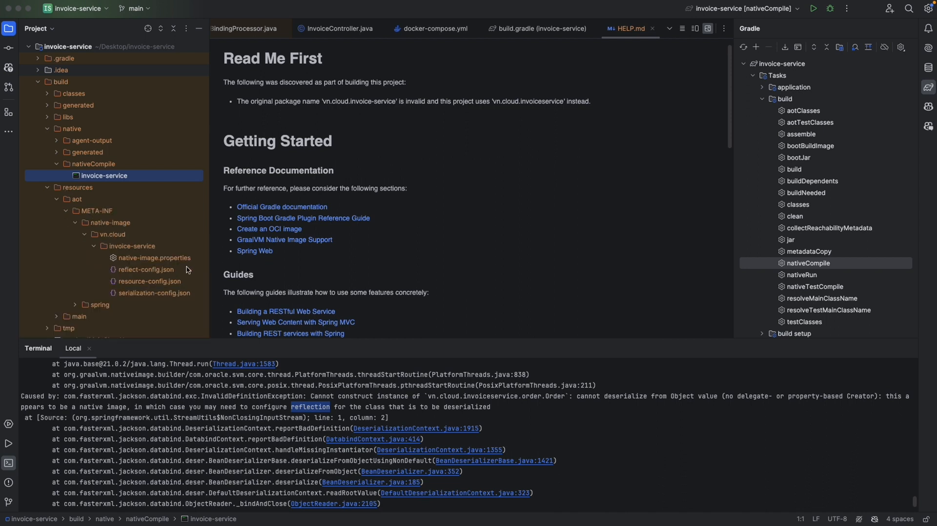
double_click(144, 269)
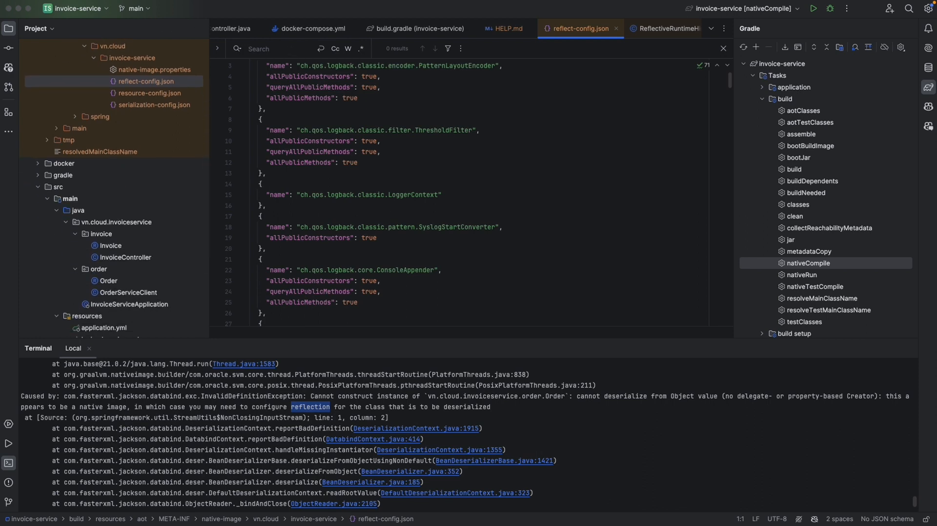
type("order.")
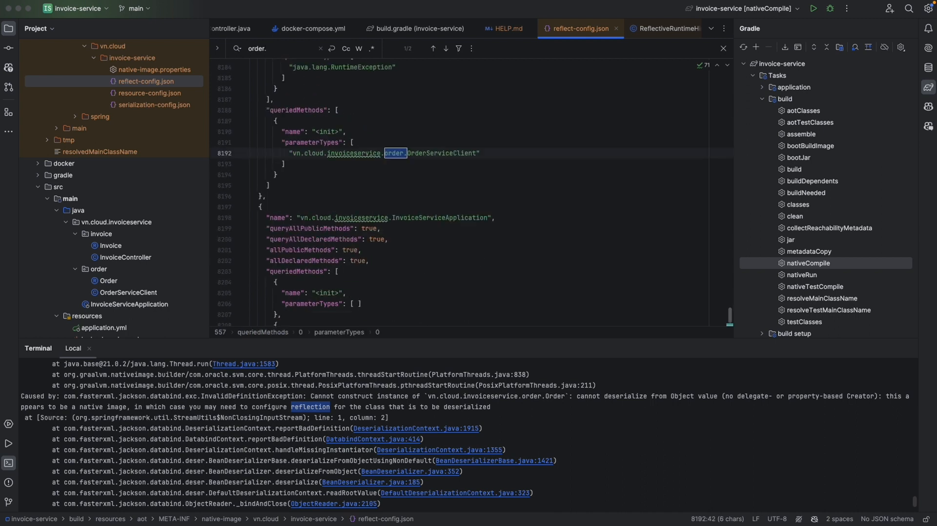
type("Order")
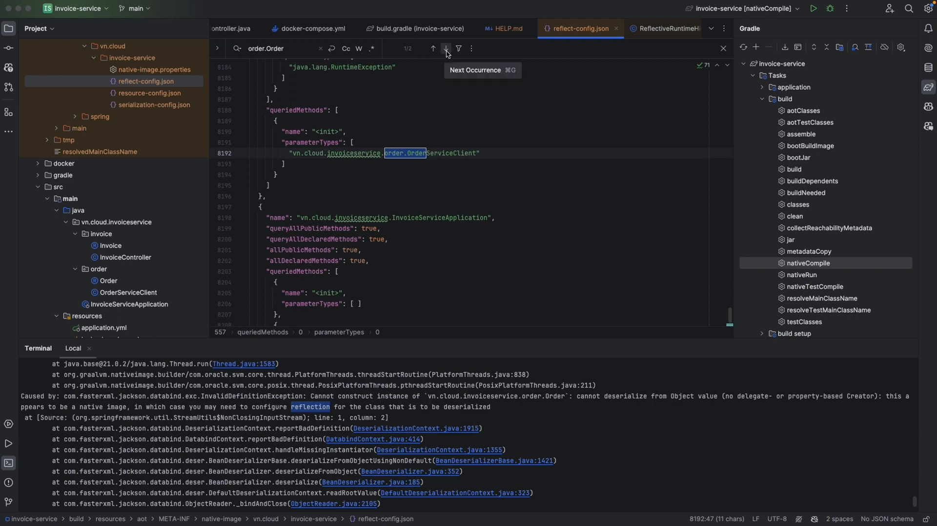
left_click(445, 48)
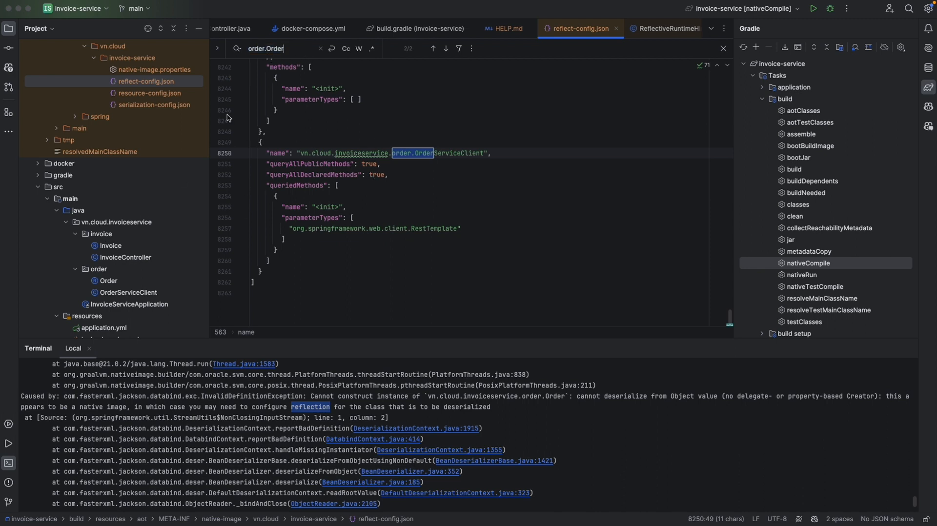
type("invoice.Invoice")
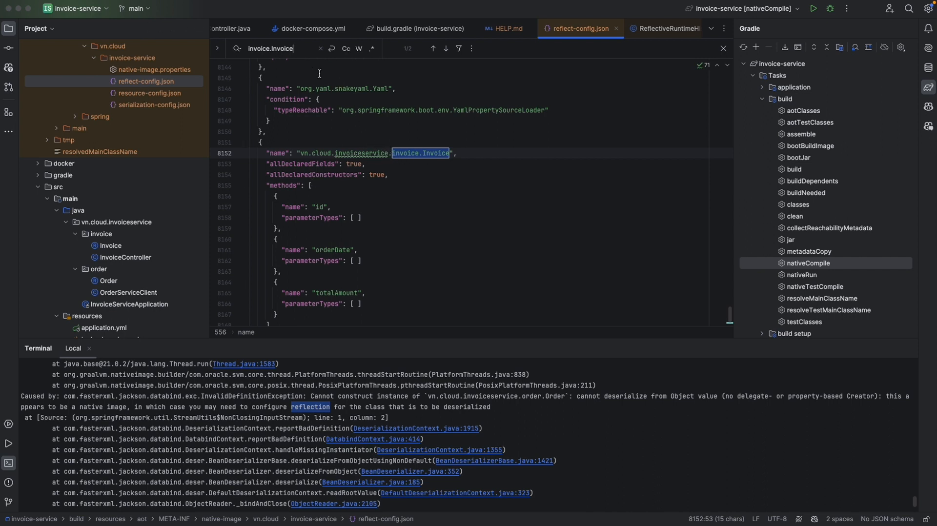
left_click(444, 48)
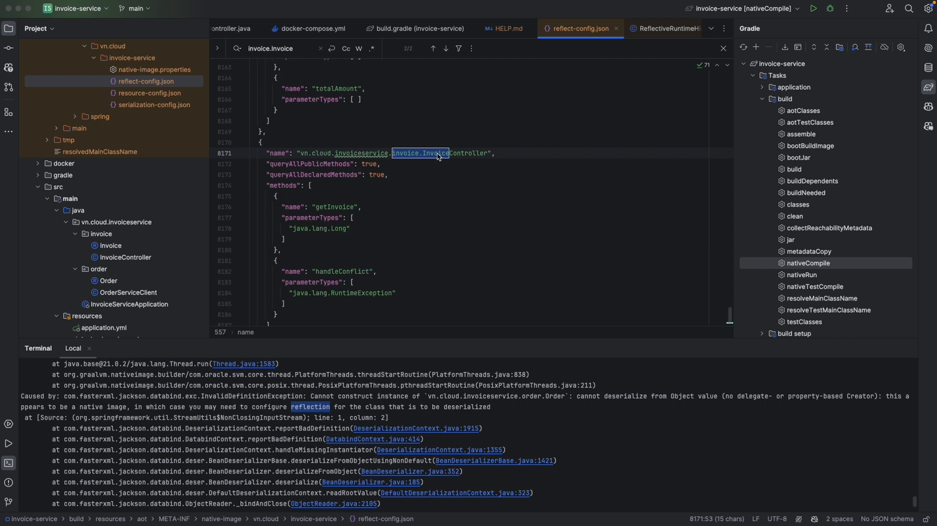
- Review OrderServiceClient, the Invoice record, and InvoiceController's getInvoice Invoice return type
double_click(469, 153)
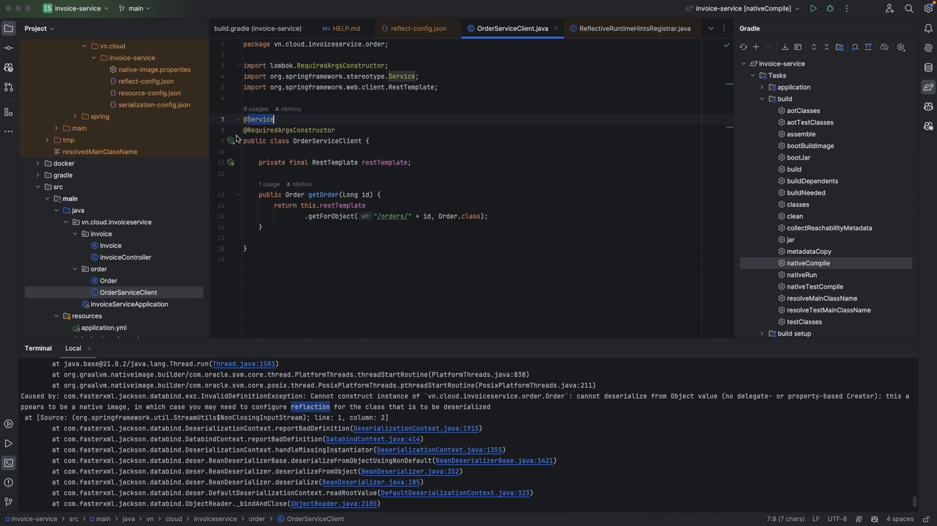
mouse_move(281, 252)
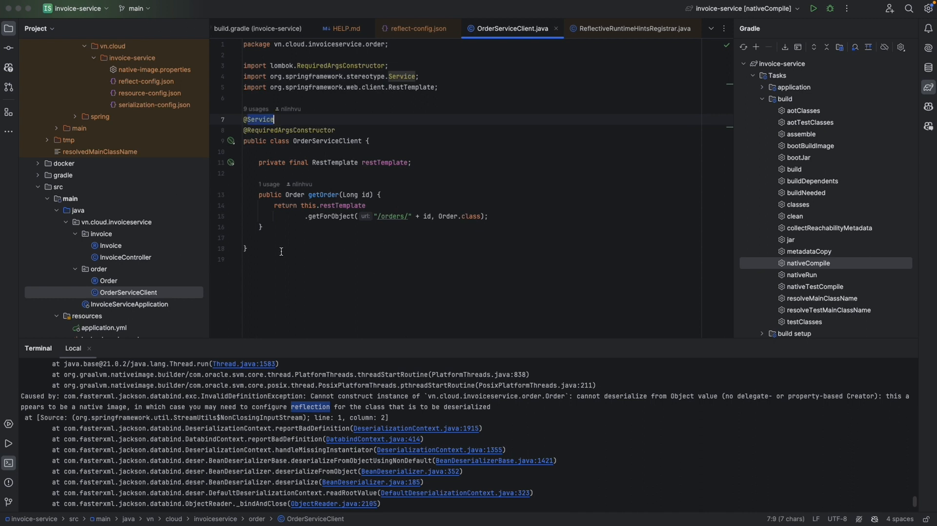
left_click(111, 245)
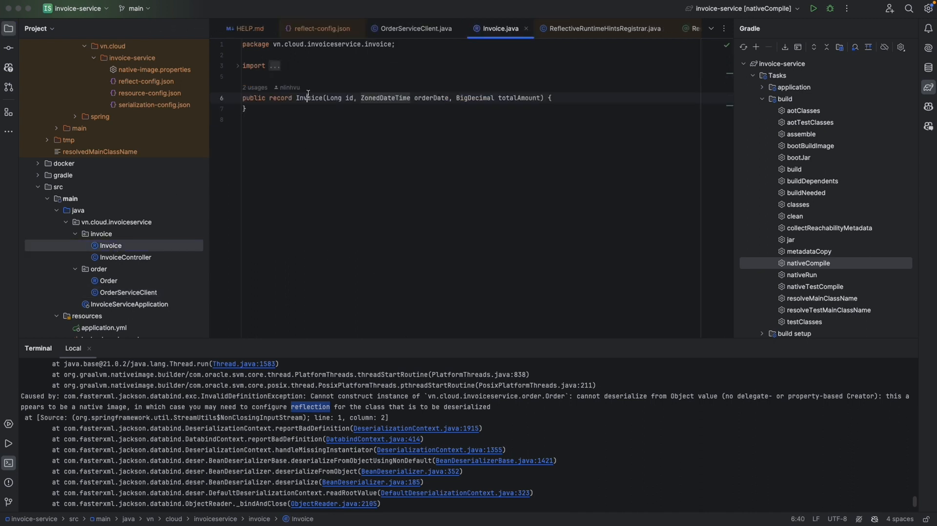
double_click(309, 98)
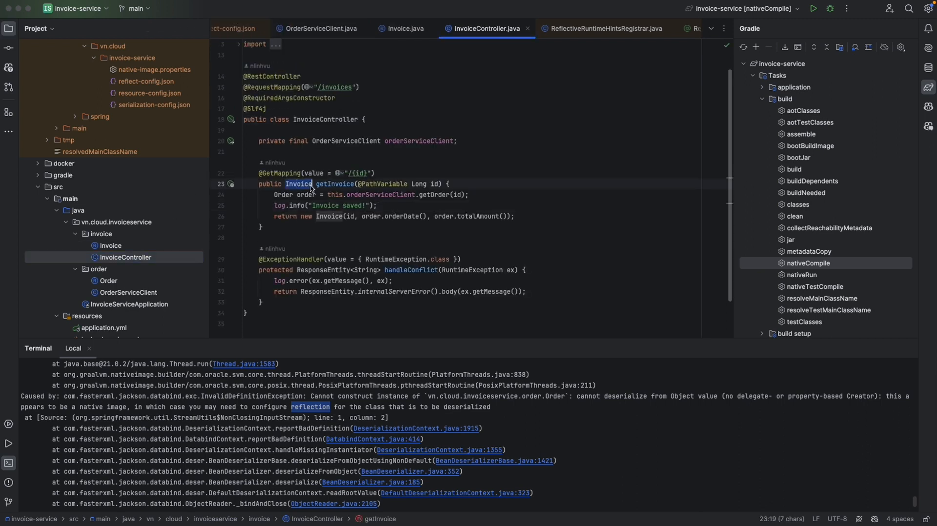
double_click(333, 120)
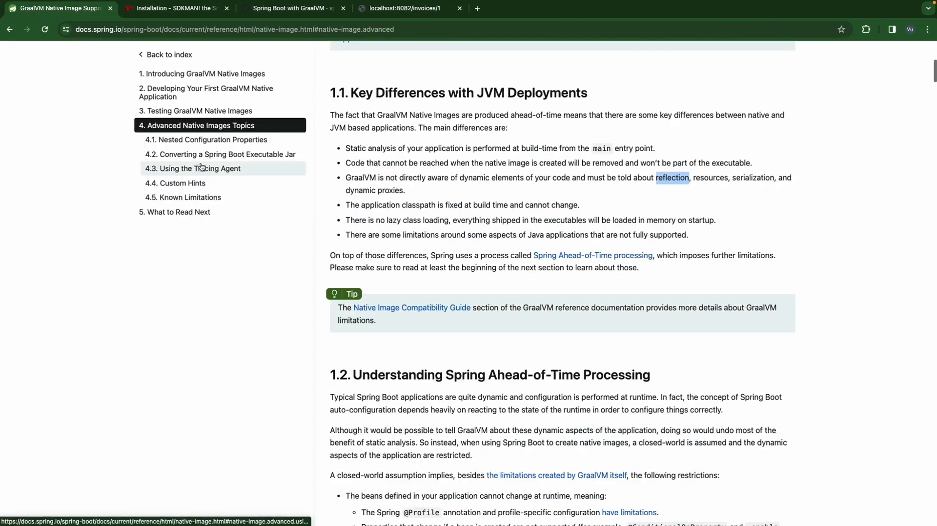
- Jump to section 4.4 Custom Hints and highlight the notes on automatically inferred hints
left_click(175, 183)
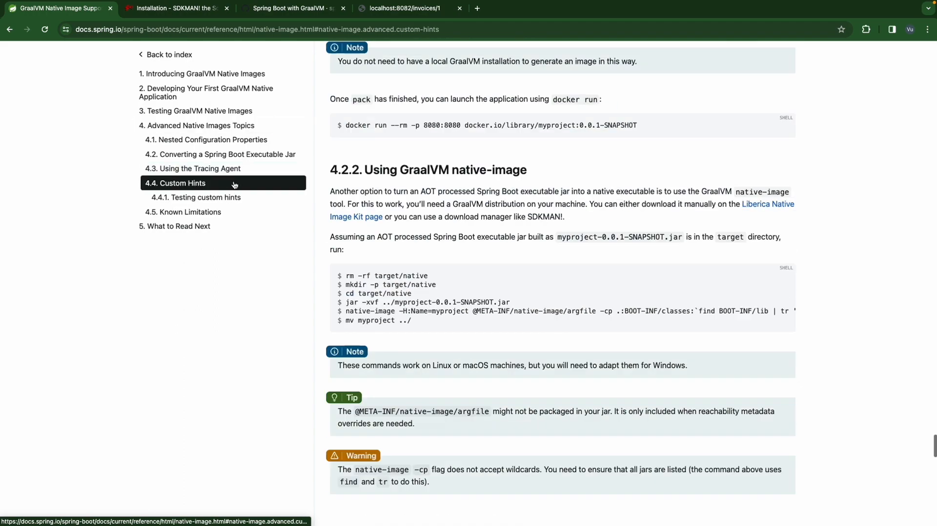
left_click(176, 183)
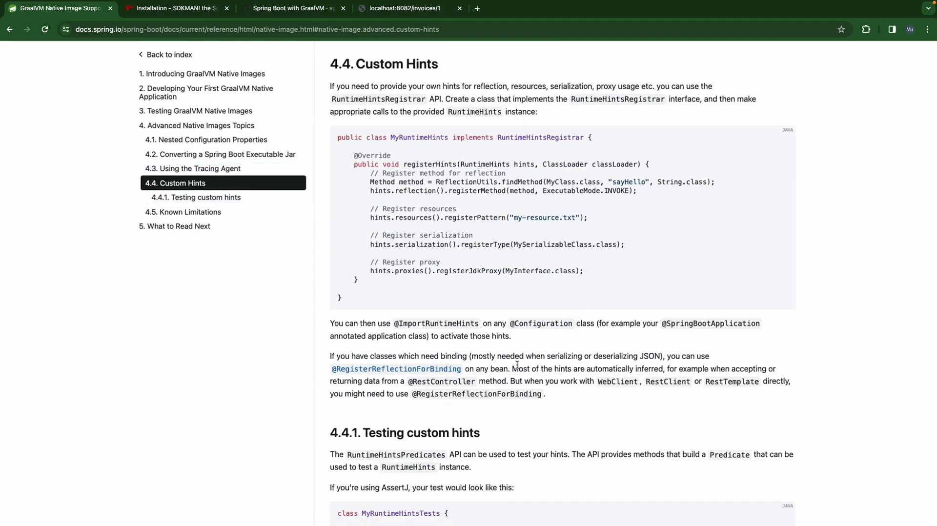
left_click_drag(681, 369, 762, 369)
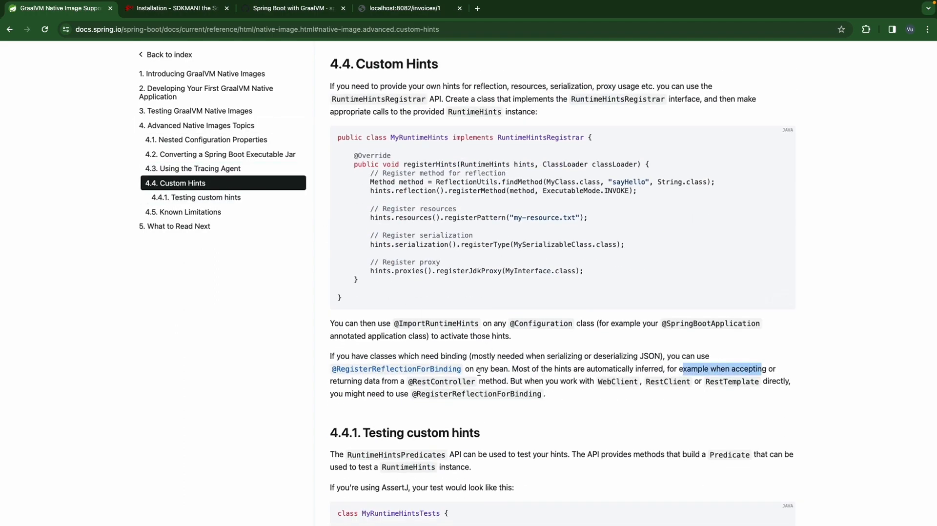
left_click_drag(511, 368, 582, 369)
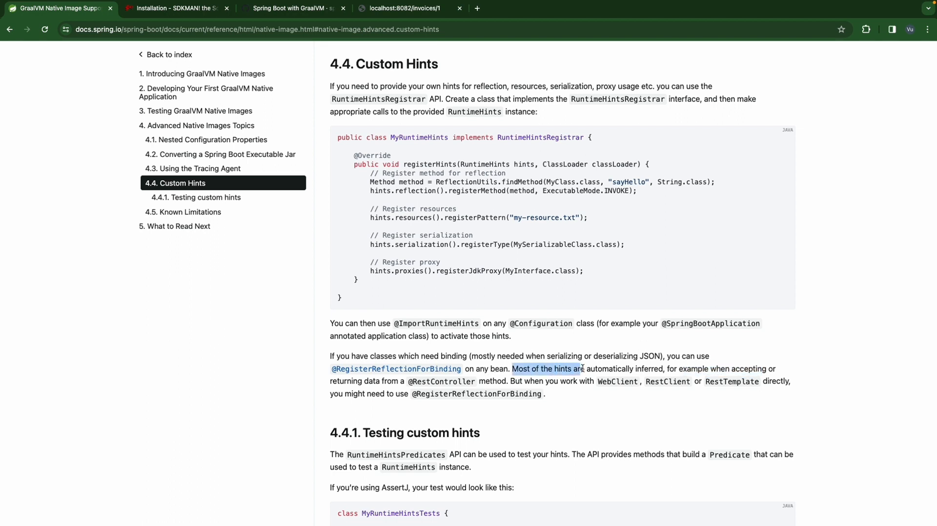
left_click(716, 369)
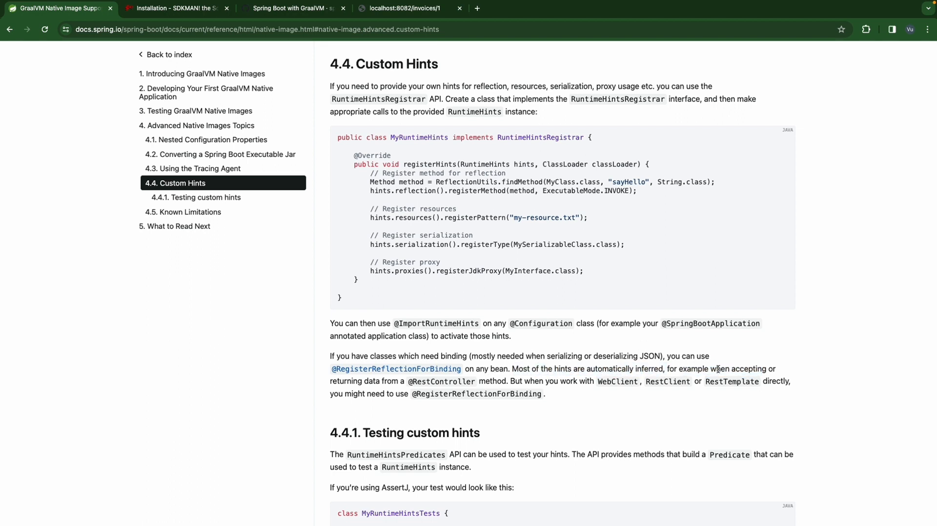
double_click(346, 381)
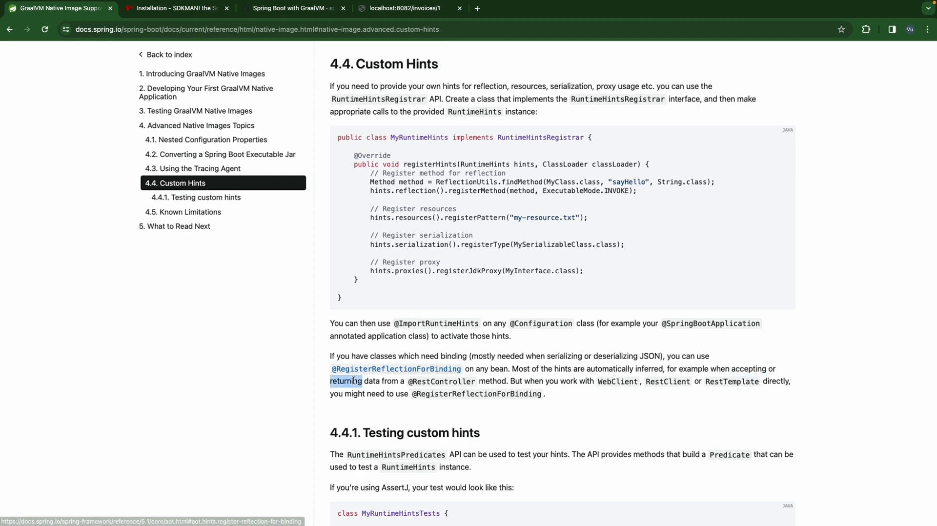
double_click(492, 382)
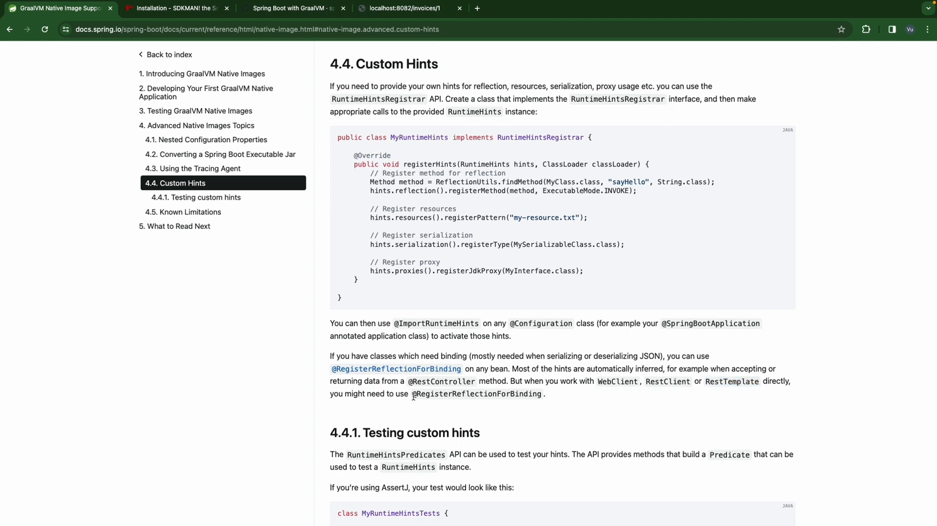
double_click(471, 394)
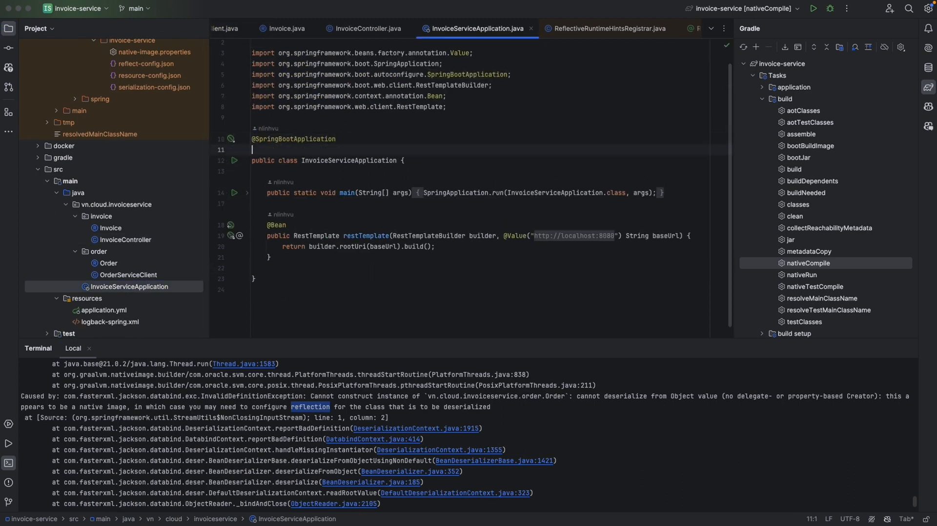
type("@RegisterReflectionForBinding")
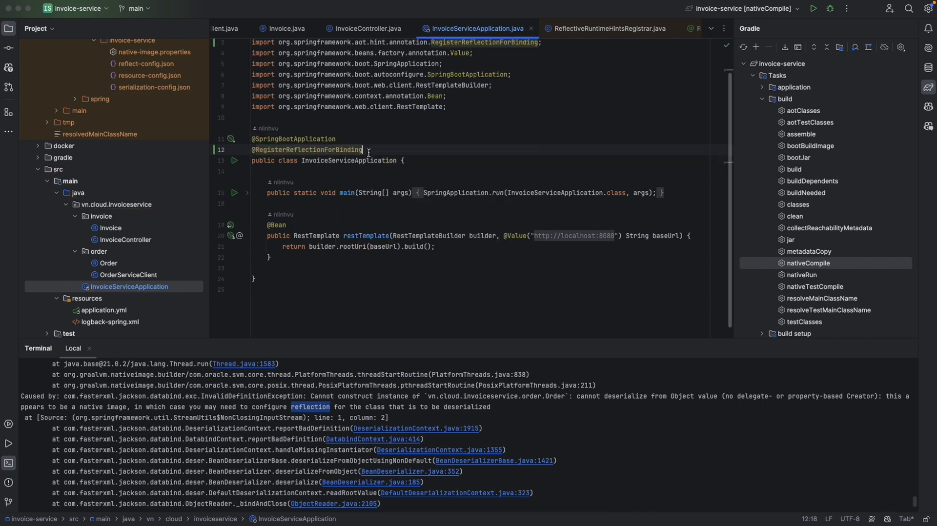
type("(Order.class)")
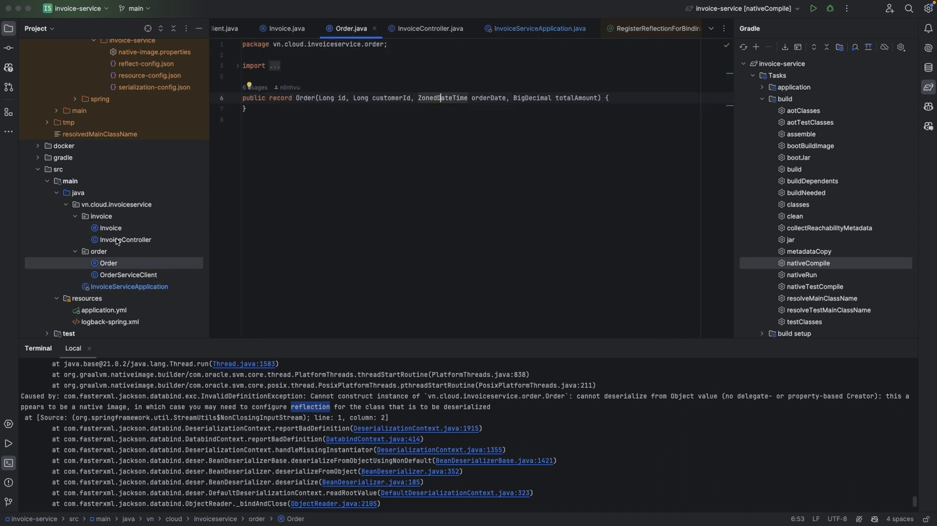
left_click(428, 29)
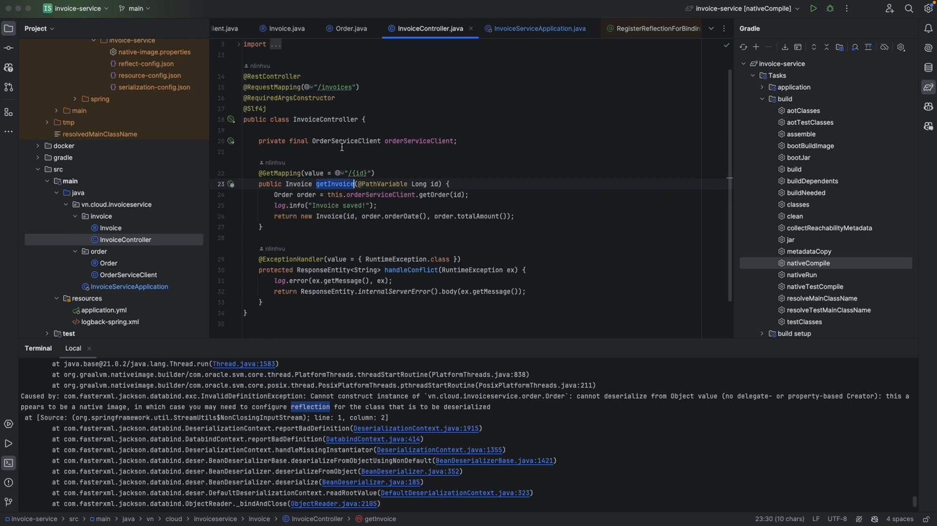
left_click(534, 29)
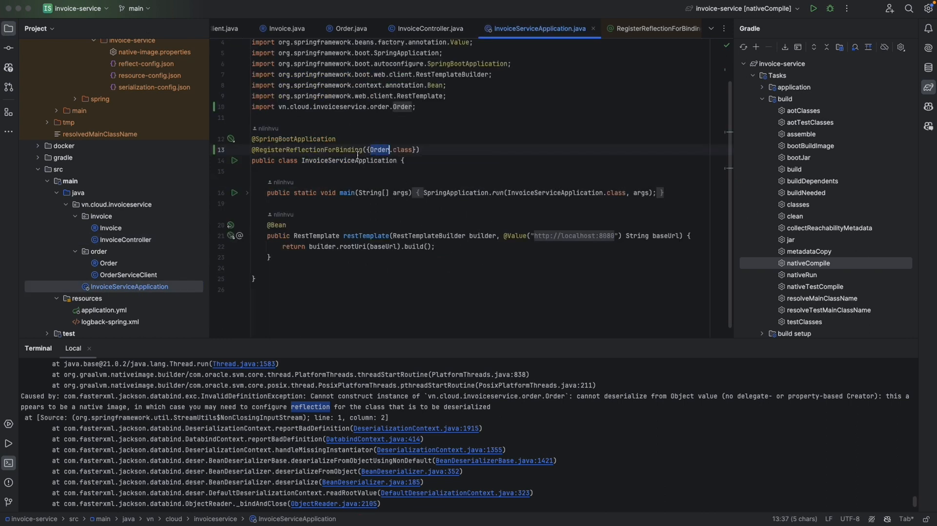
mouse_move(594, 154)
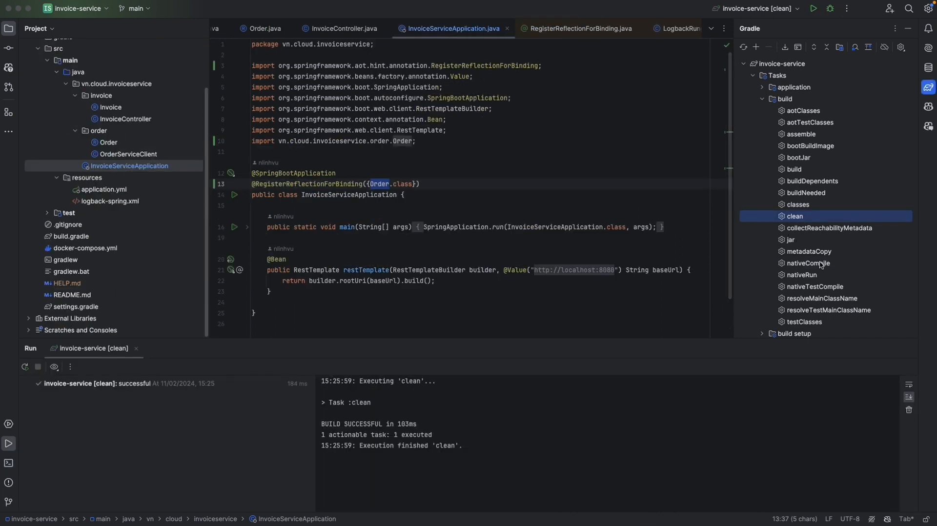
- Run nativeCompile and expand the build output down to the generated AOT resources
double_click(808, 263)
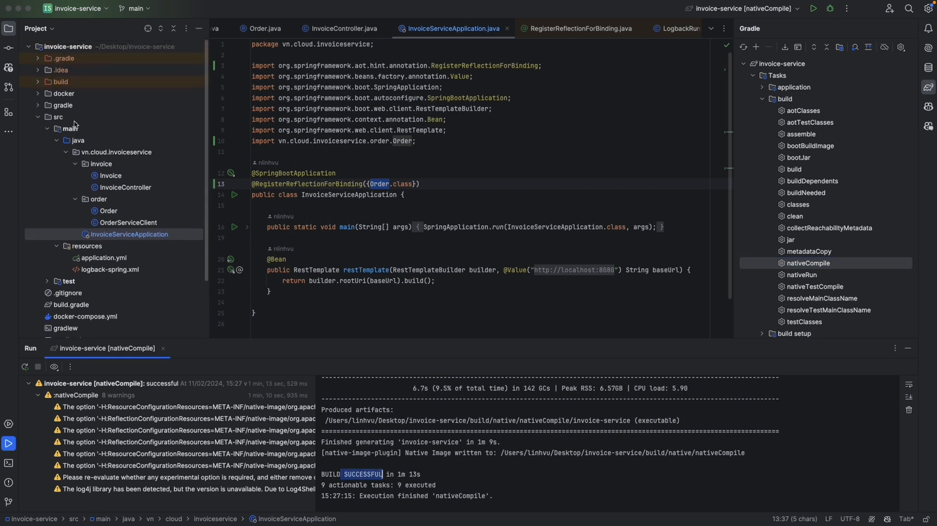
left_click(58, 82)
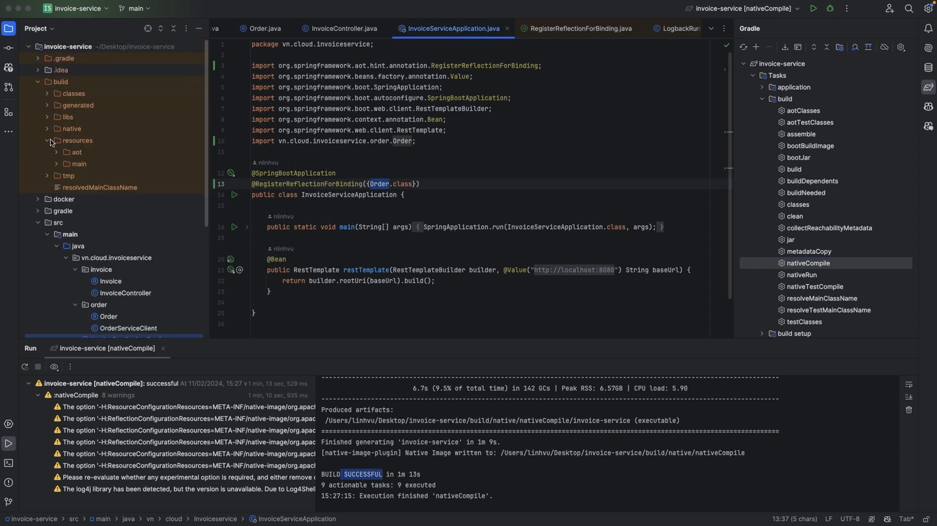
left_click(57, 152)
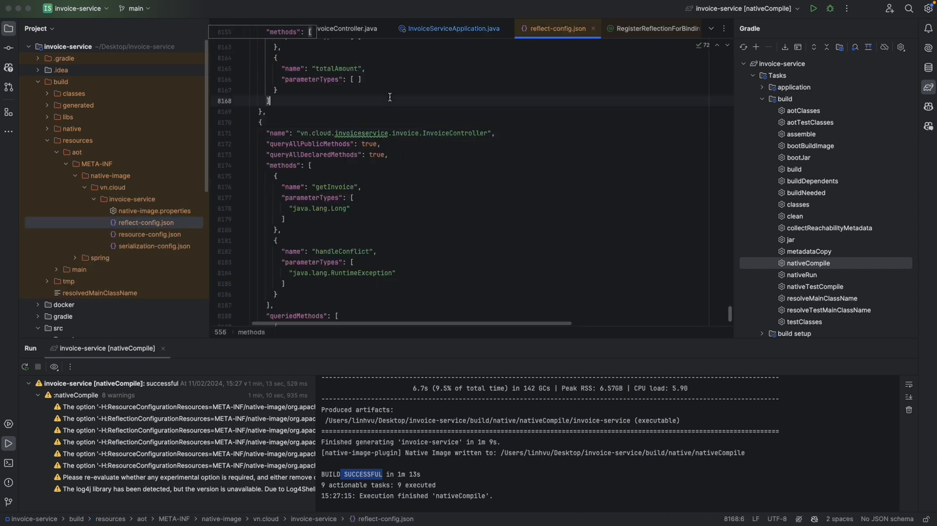
- Search reflect-config.json for order.Order and select the vn.cloud.invoiceservice.order.Order entry
type("Invoice.Invoice")
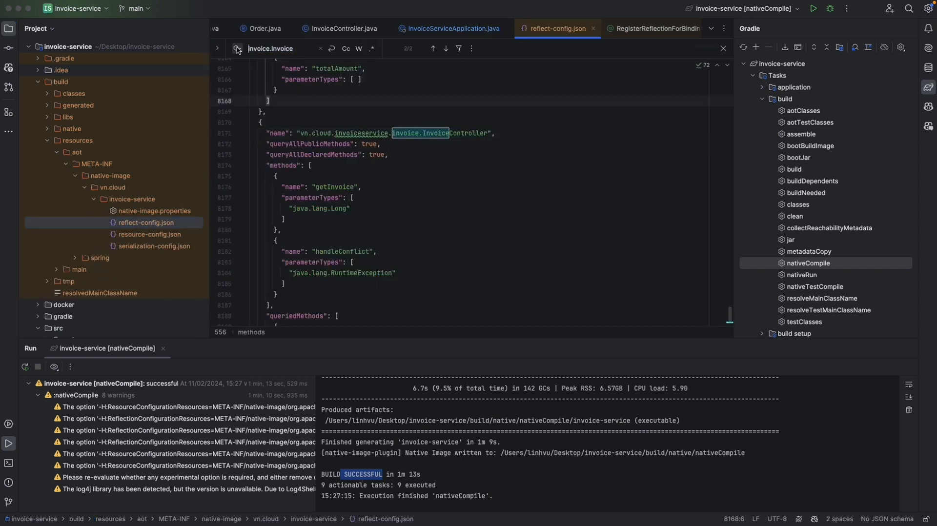
type("order.Order")
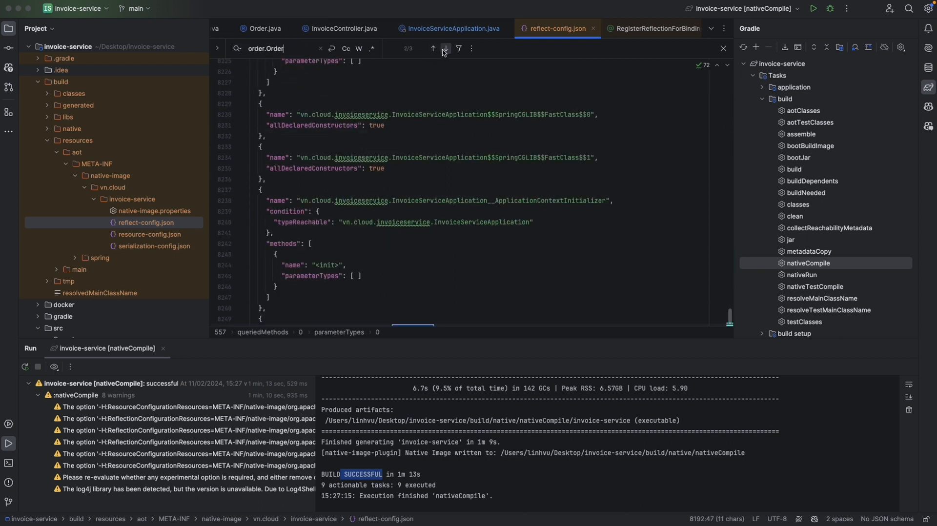
left_click(444, 48)
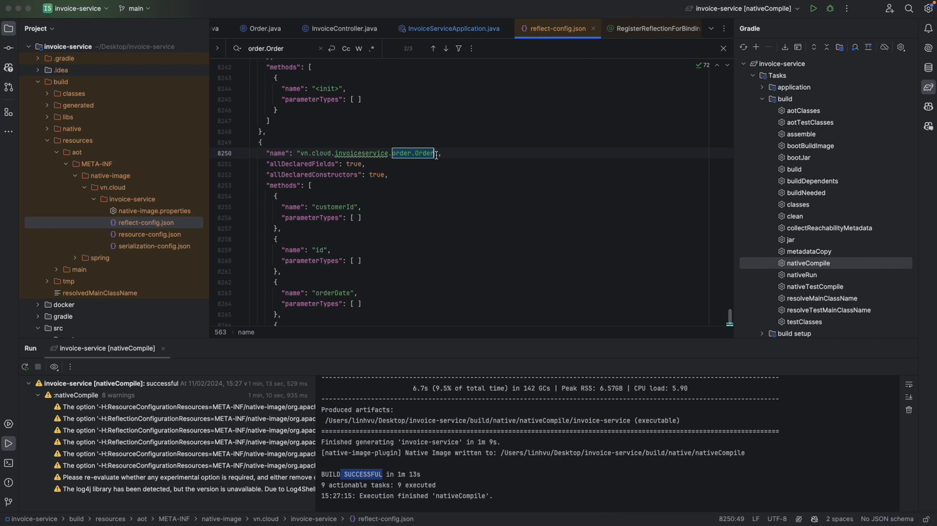
double_click(424, 153)
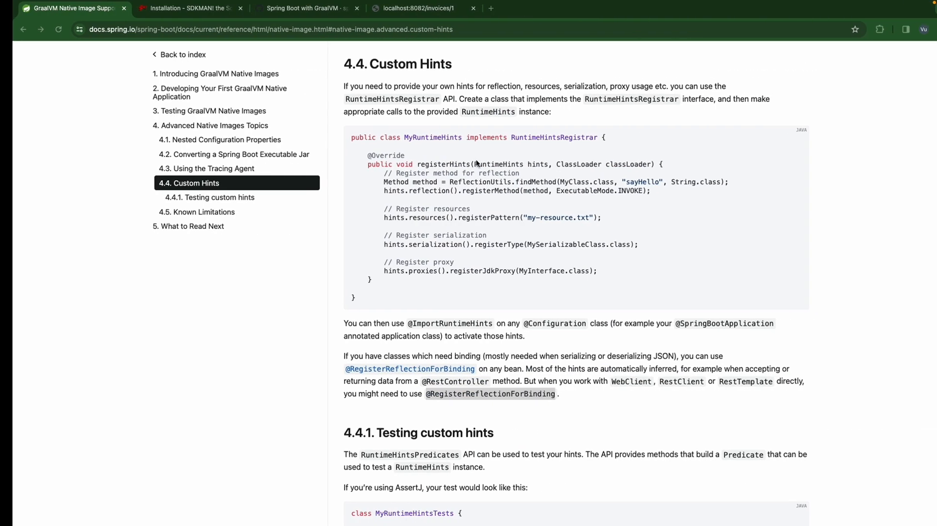
- View invoice 3's 500 error on the localhost:8082 tab and open Grafana in a new tab
left_click(407, 9)
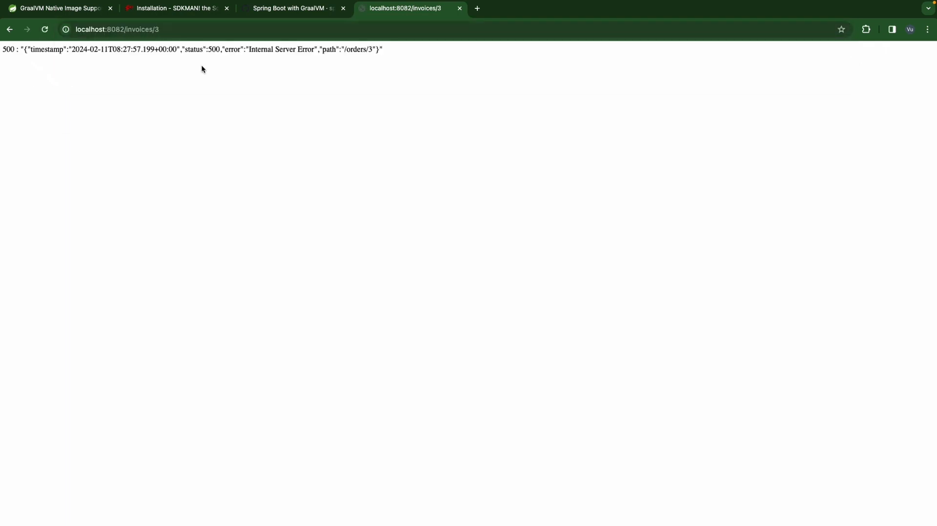
left_click(476, 7)
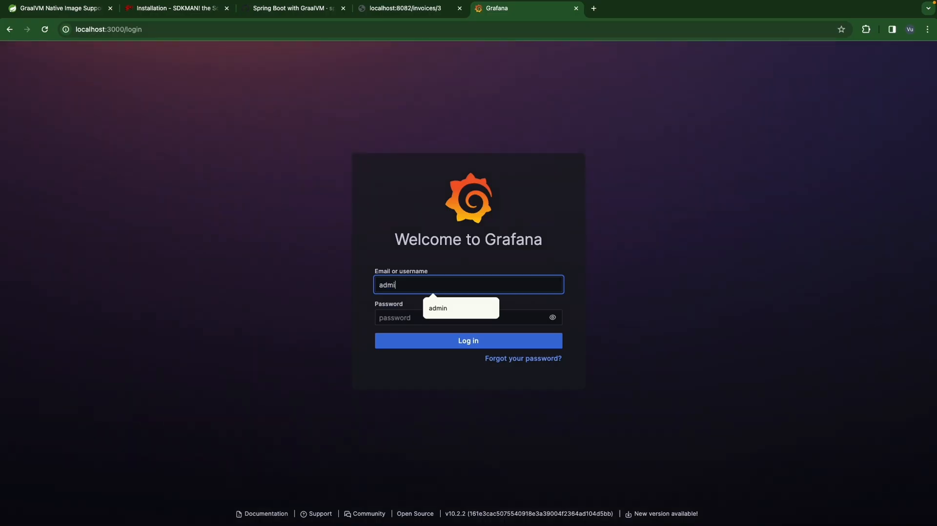
- Log in to Grafana as admin and enable exemplars on the request-duration query
left_click(468, 340)
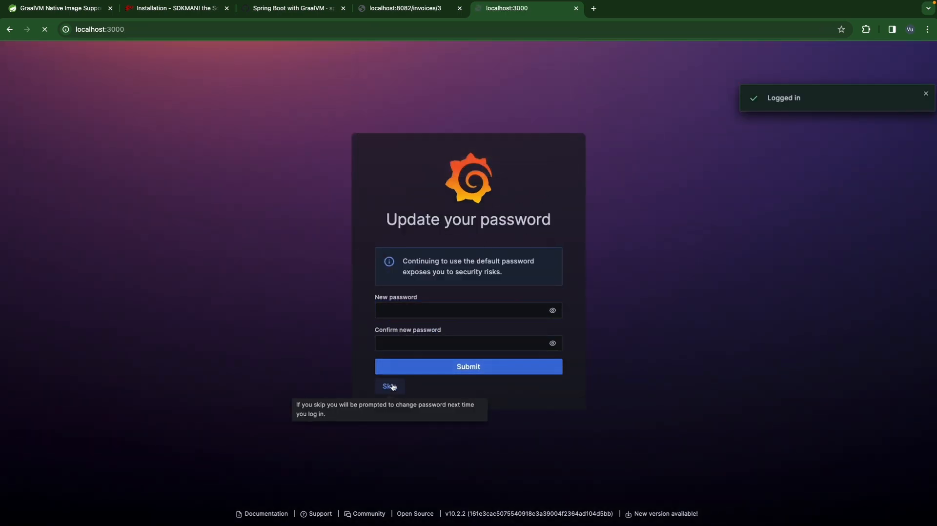
left_click(389, 386)
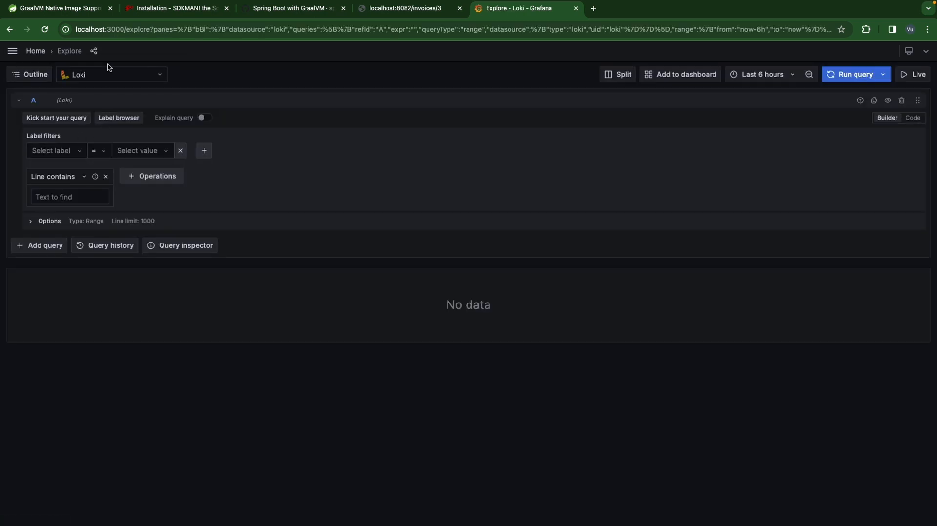
left_click(111, 75)
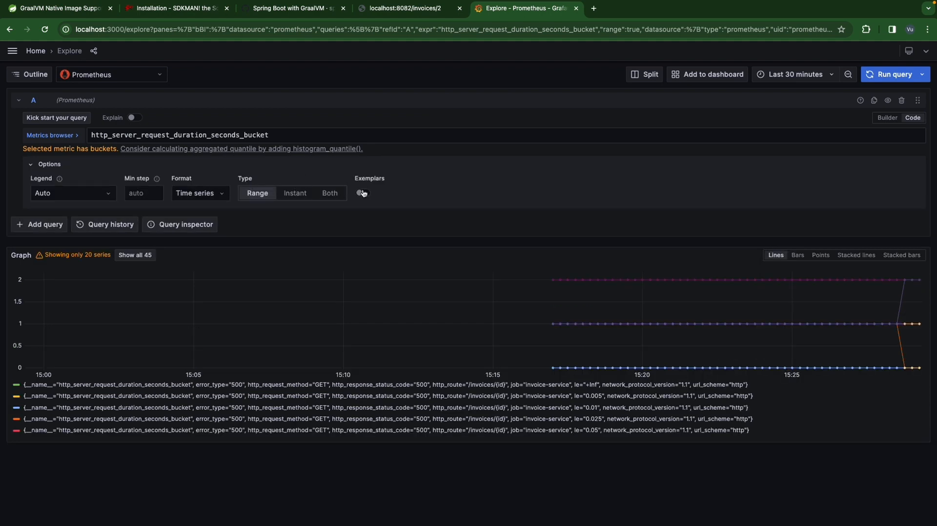
left_click(362, 193)
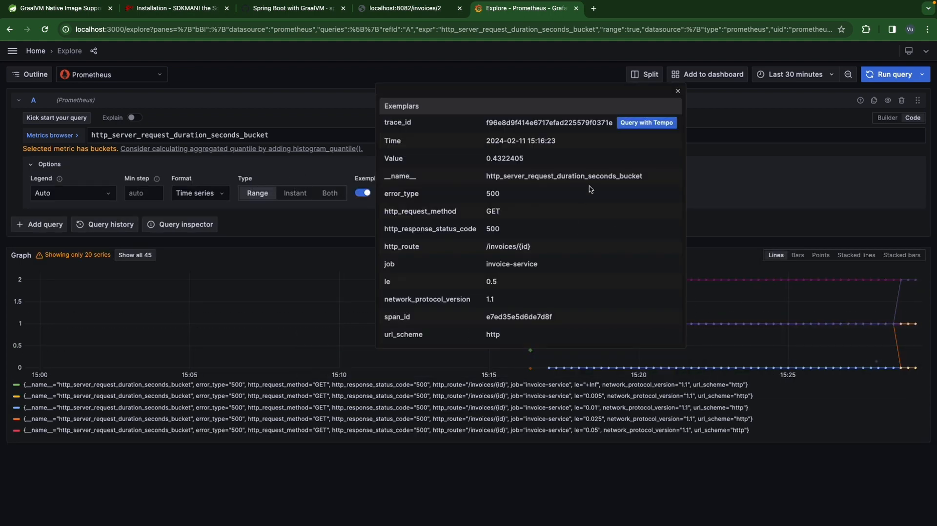
- Open the exemplar's Tempo trace on its own and show the invoice-service span's Loki logs
left_click(646, 123)
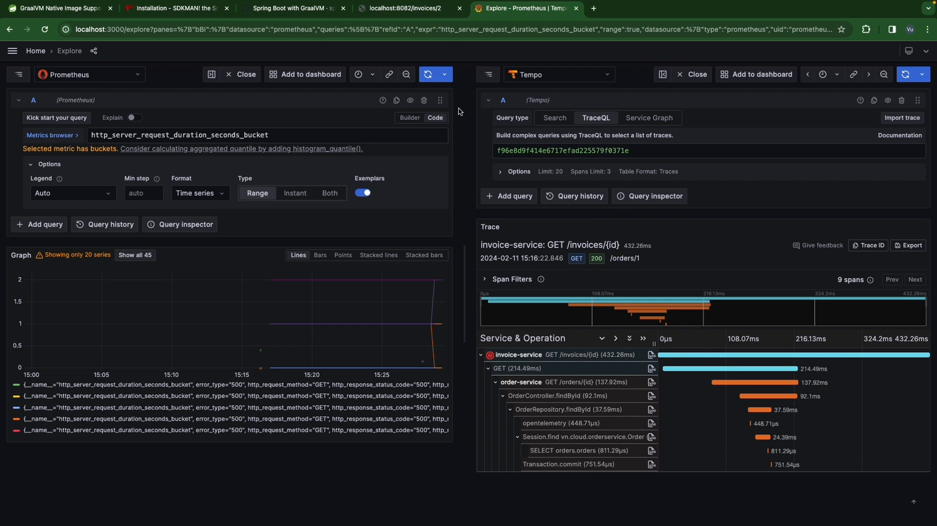
left_click(239, 75)
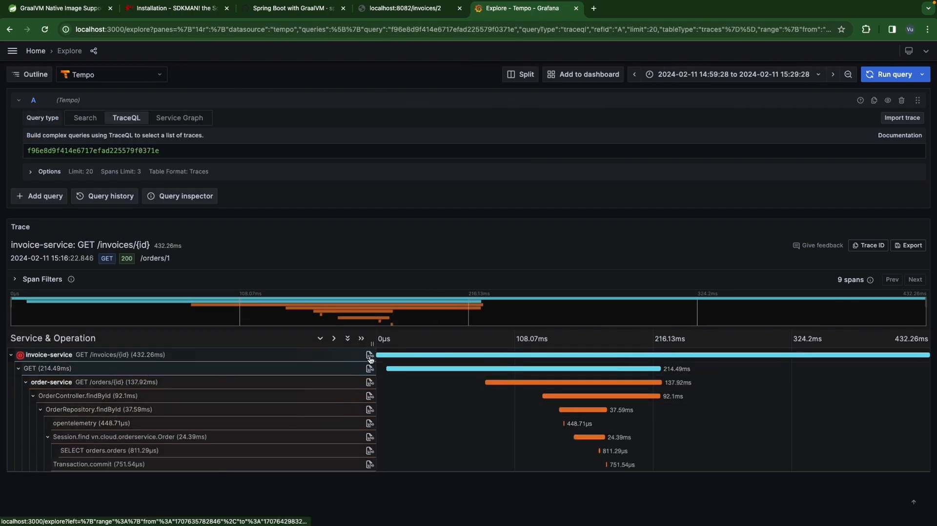
left_click(369, 354)
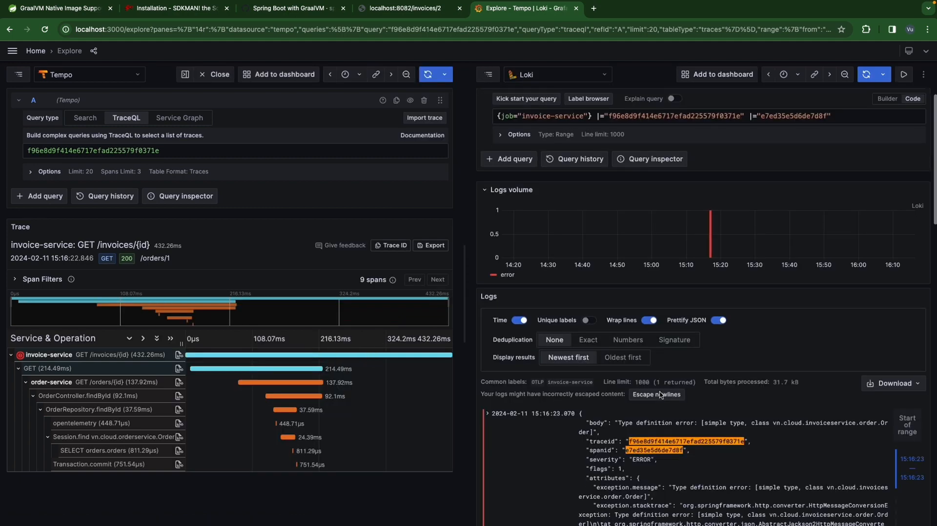
scroll("down", 3)
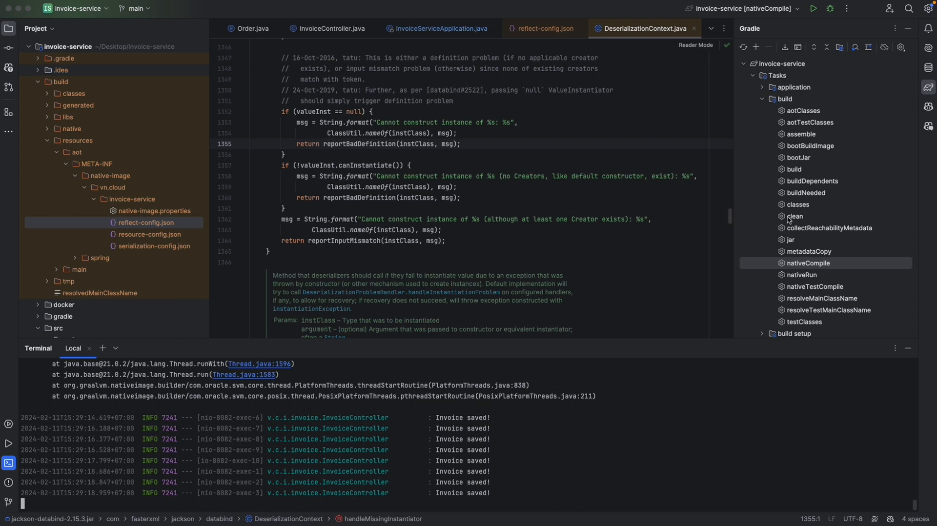
mouse_move(820, 151)
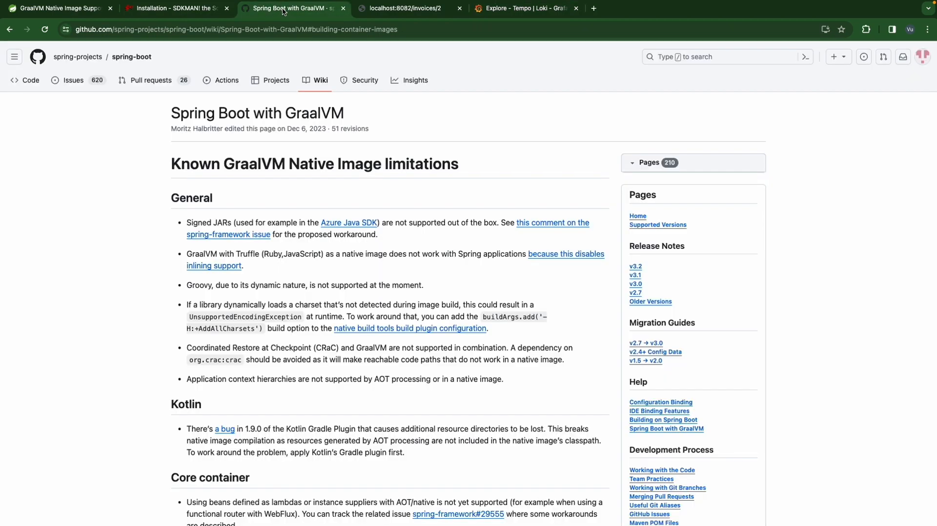
- Scroll the wiki past Logging and Testing to Building Container Images
scroll("down", 3)
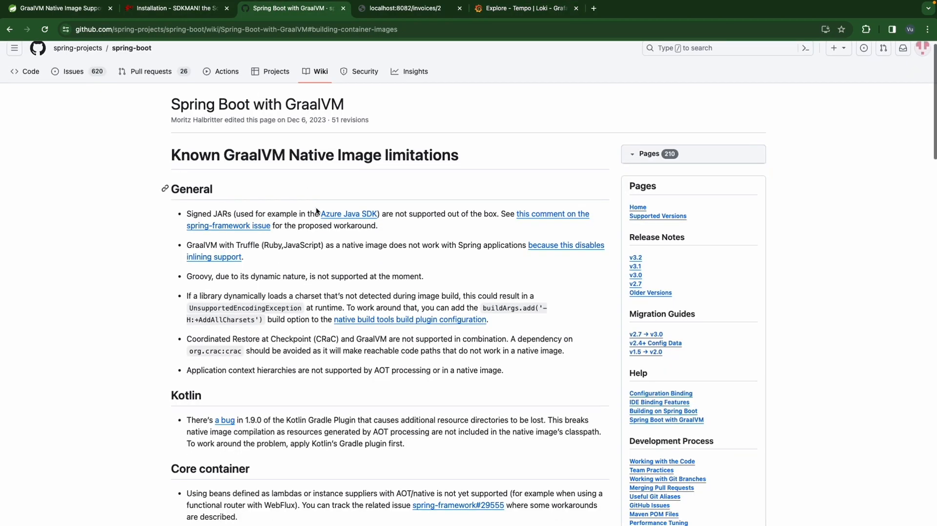
scroll("down", 3)
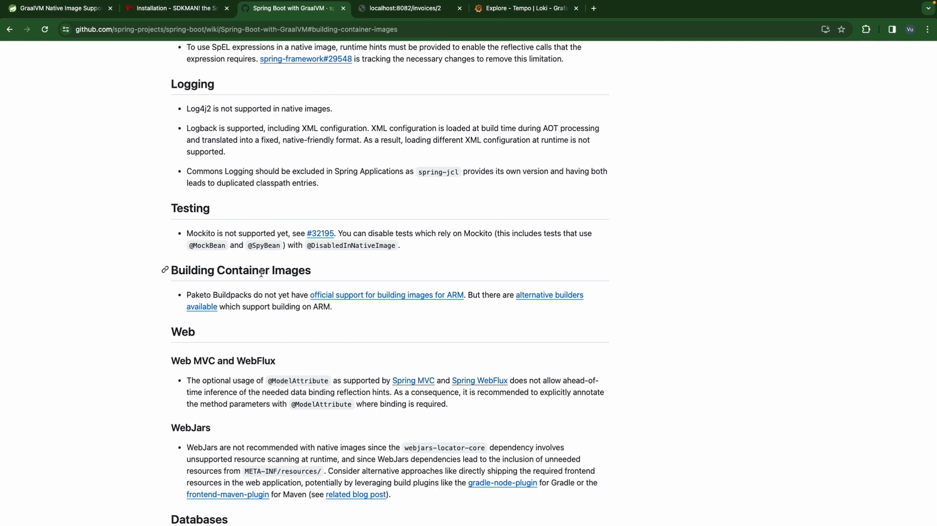
mouse_move(188, 295)
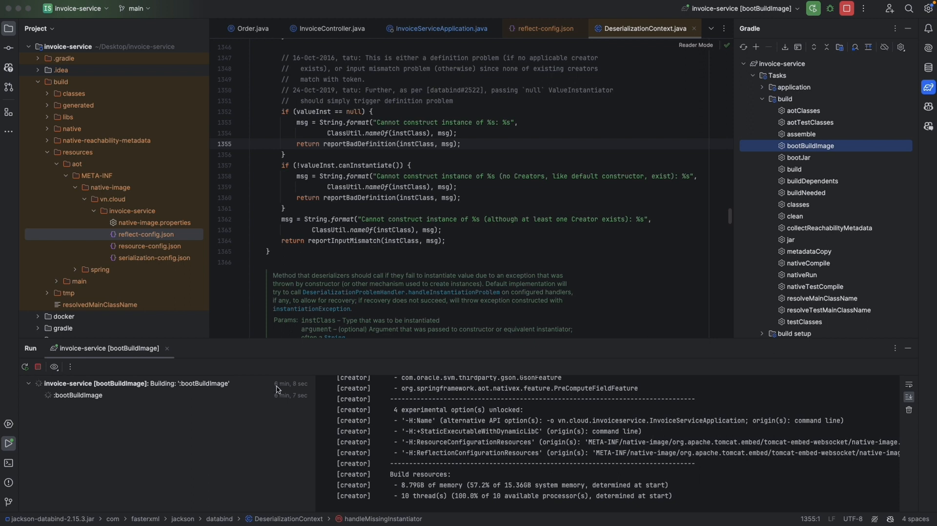
mouse_move(292, 409)
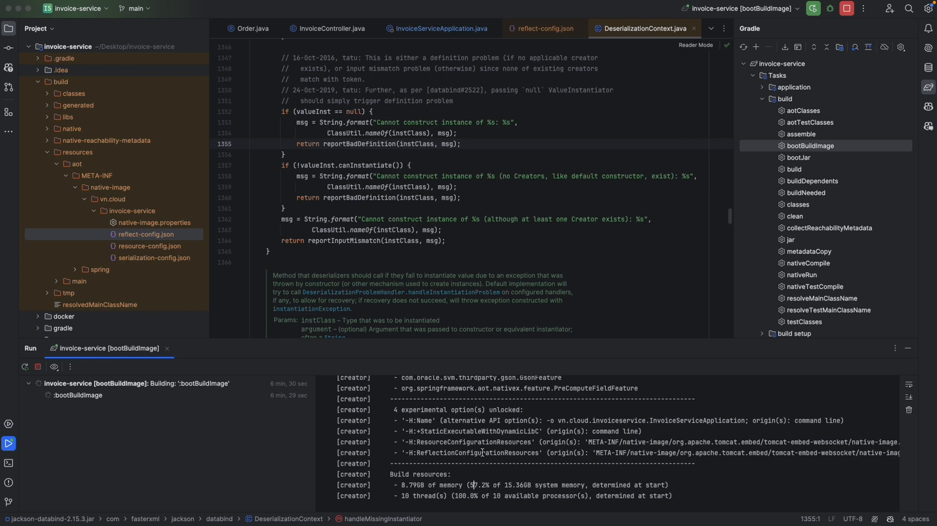
mouse_move(530, 448)
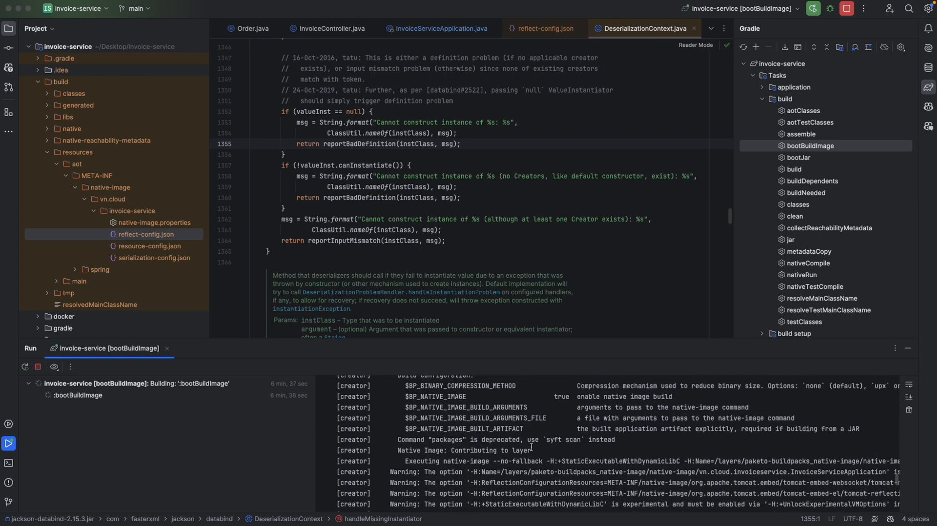
- Scroll the bootBuildImage log to the Liberica buildpack config and highlight BP_JVM_VERSION 17
scroll("down", 3)
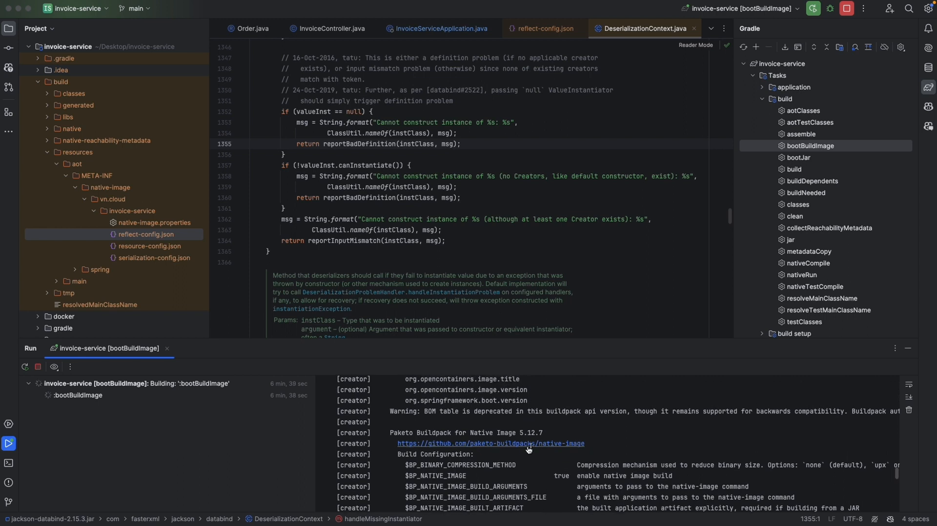
double_click(431, 476)
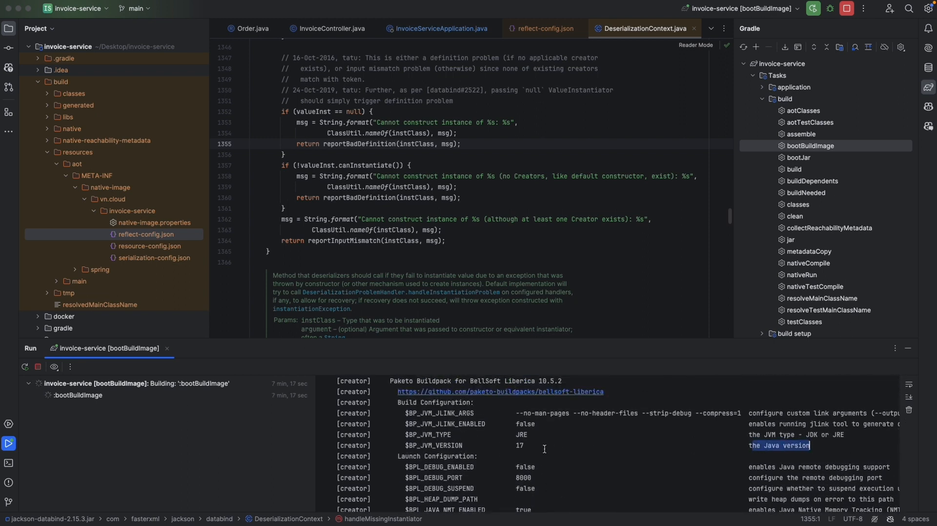
scroll("down", 3)
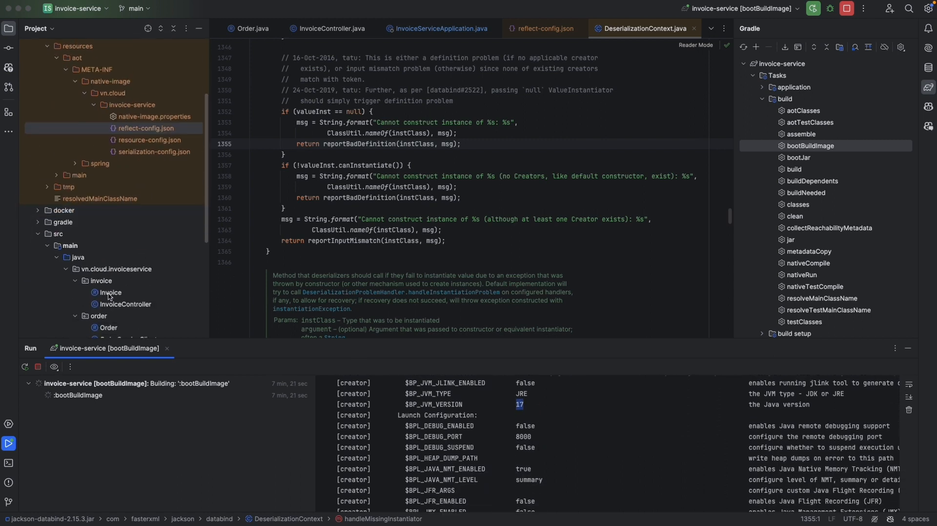
scroll("down", 3)
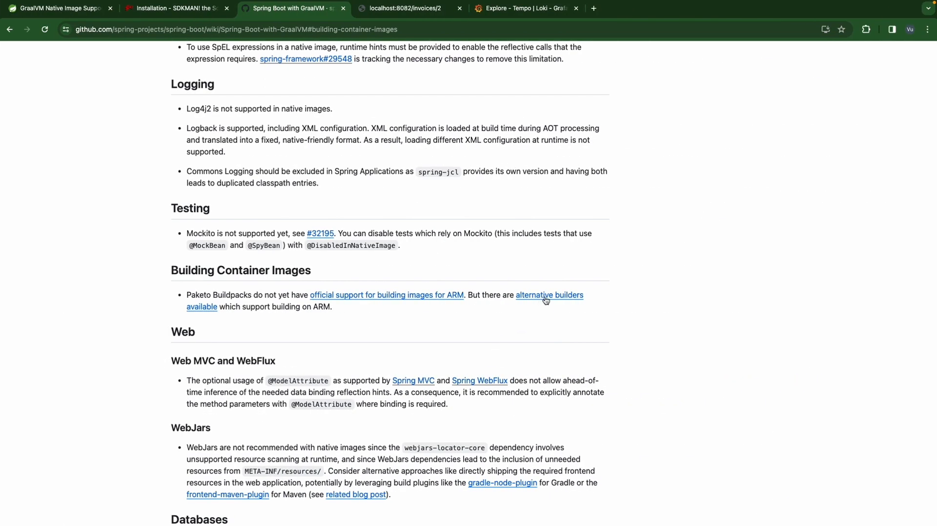
- Open the dashaun/paketo-arm64 repository and scroll to its Quick Start Gradle snippet
left_click(549, 295)
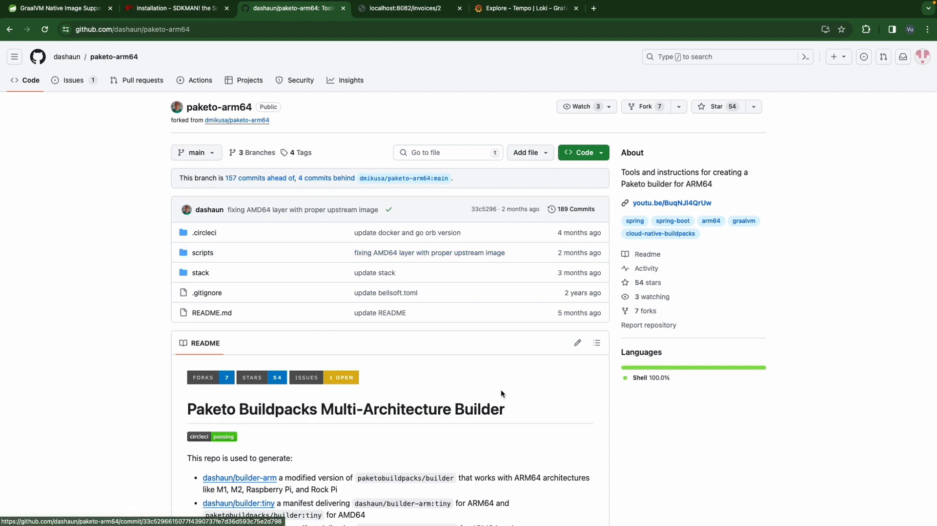
scroll("down", 3)
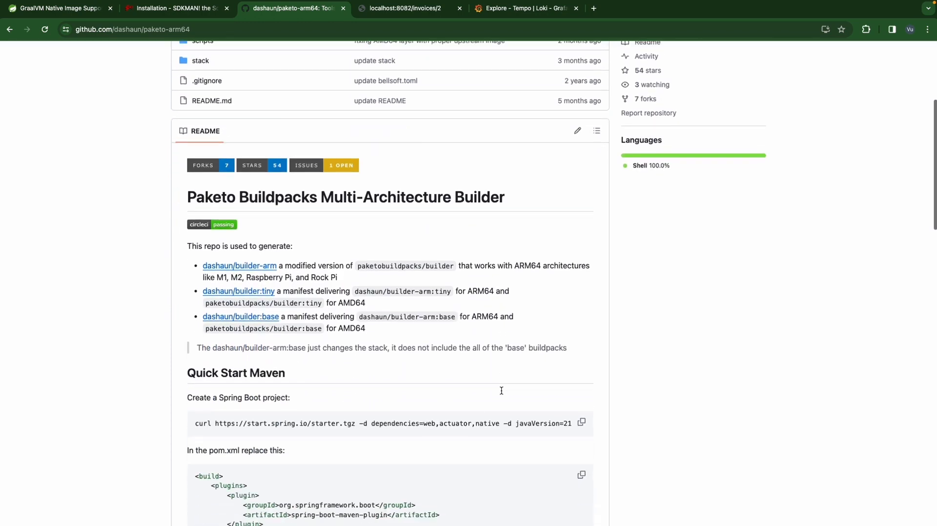
scroll("down", 3)
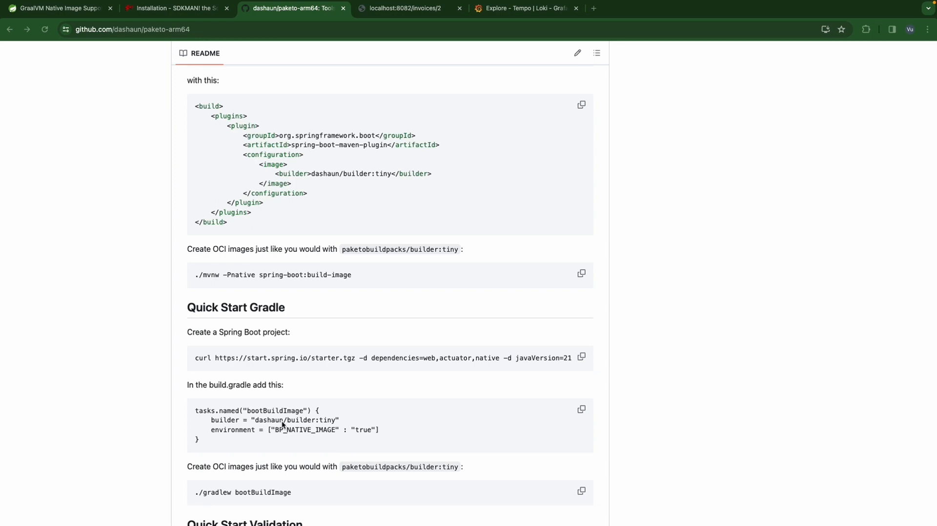
mouse_move(326, 426)
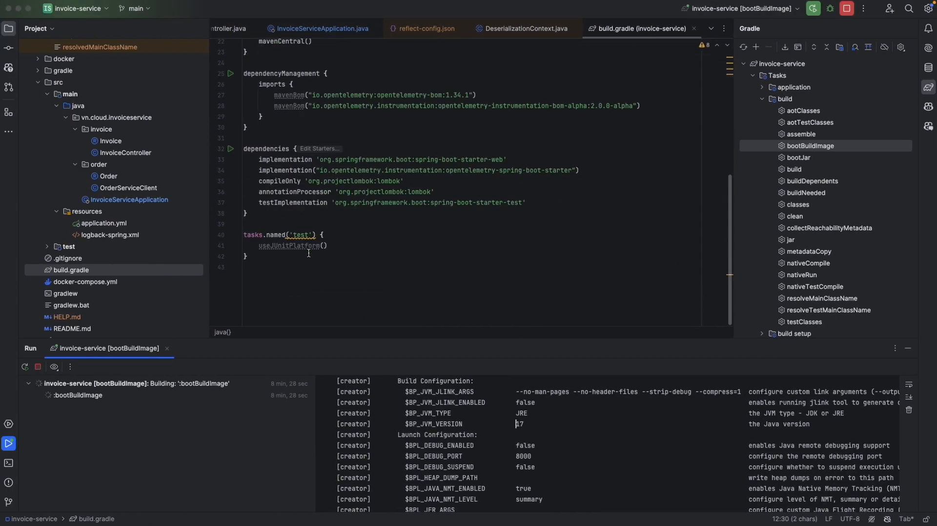
- Add a bootBuildImage block using dashaun/builder:tiny with BP_JVM_VERSION 21, stop the old build, and rebuild
type("tasks.named('bootBuildImage') {")
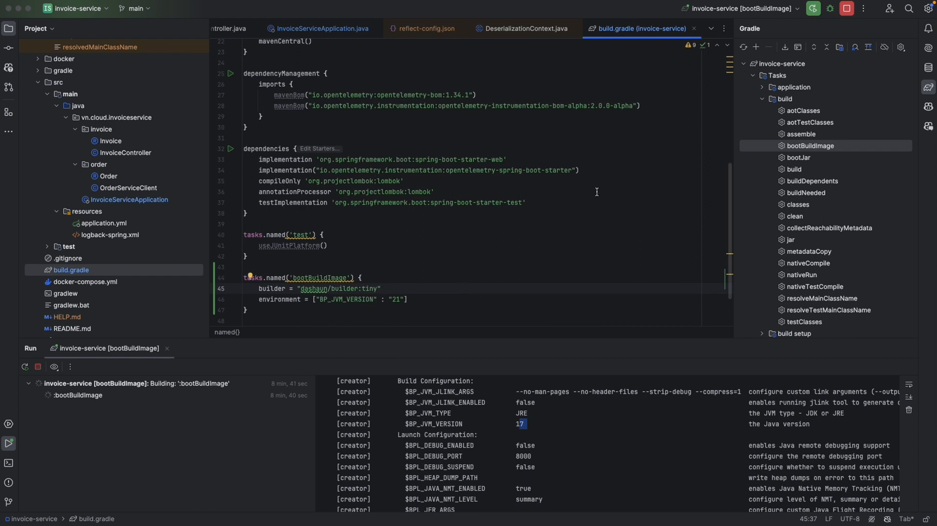
mouse_move(846, 9)
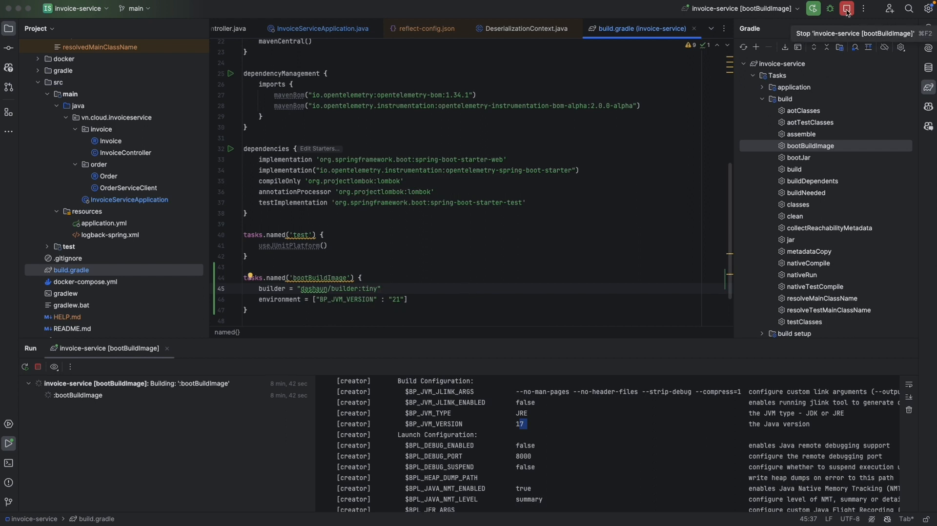
double_click(797, 216)
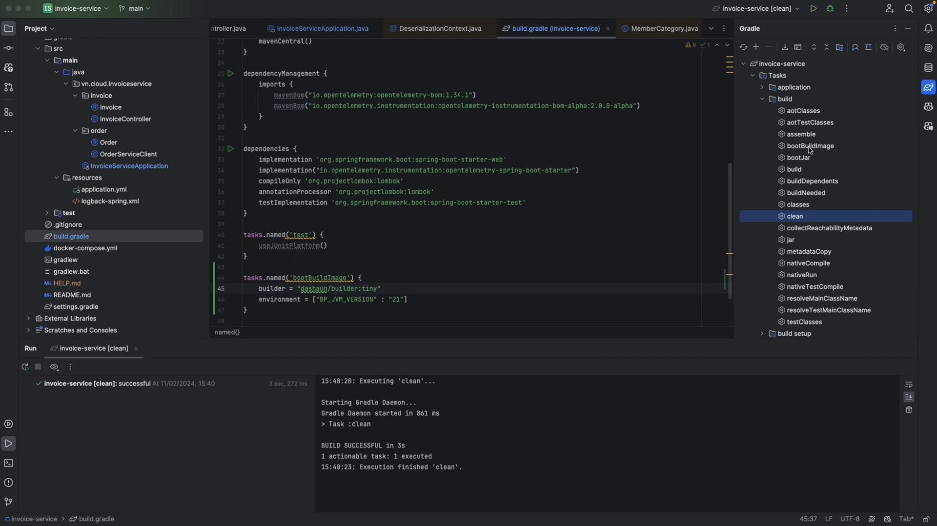
double_click(809, 146)
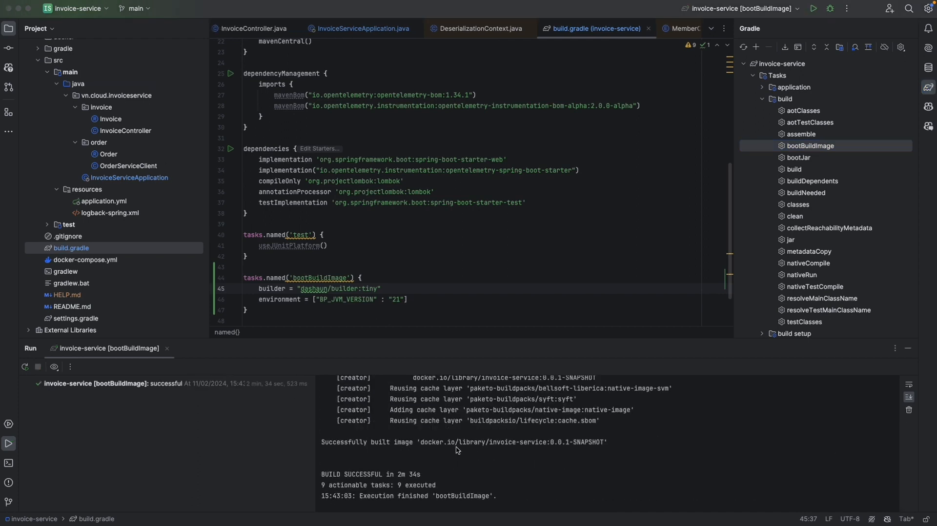
mouse_move(411, 478)
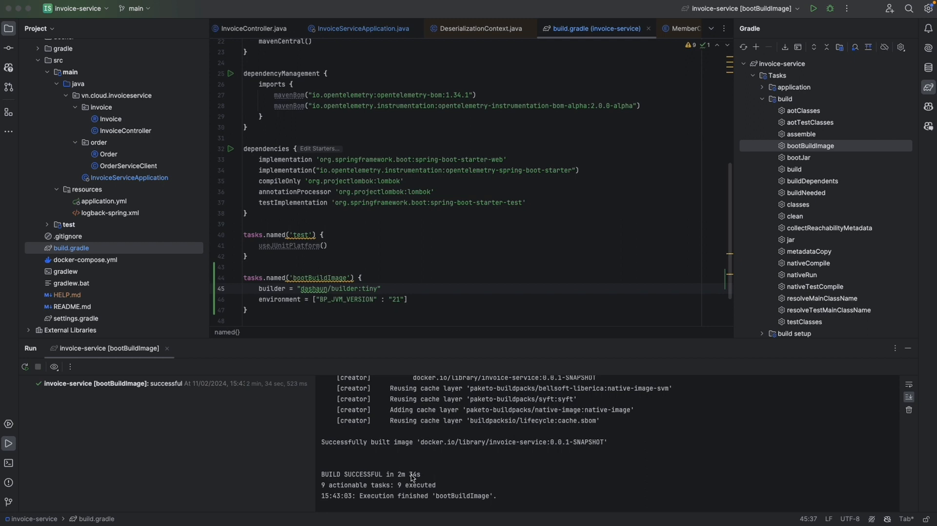
mouse_move(530, 444)
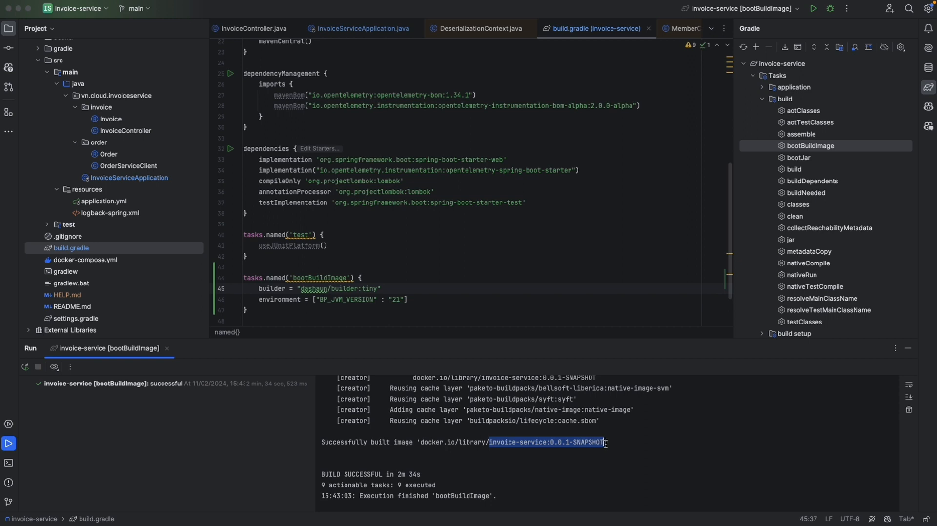
mouse_move(133, 441)
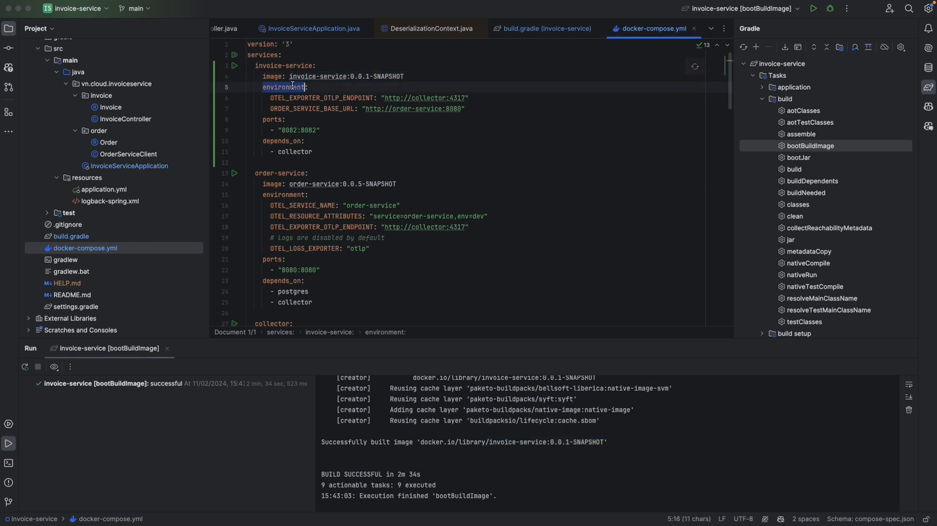
- Inspect the compose OTEL_EXPORTER_OTLP_ENDPOINT, ORDER_SERVICE_BASE_URL and collector port entries
double_click(322, 98)
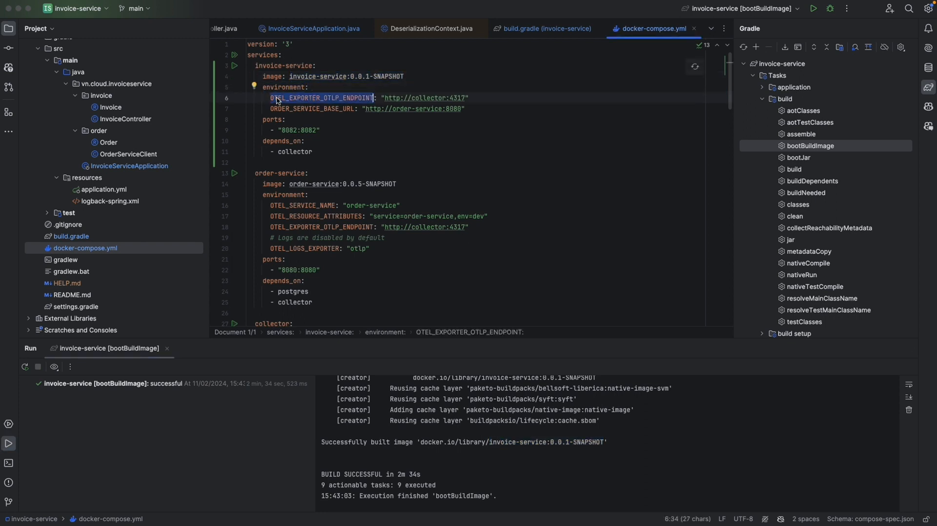
mouse_move(301, 102)
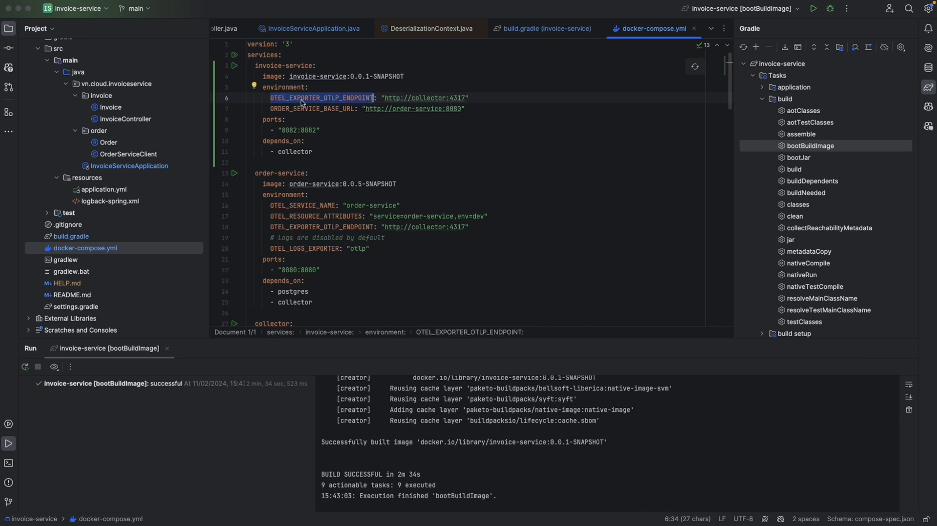
left_click(288, 108)
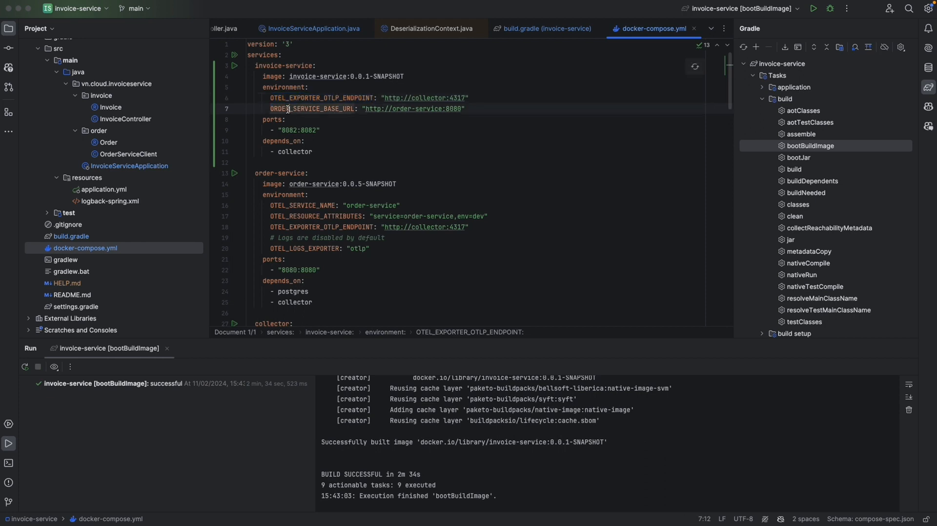
double_click(311, 109)
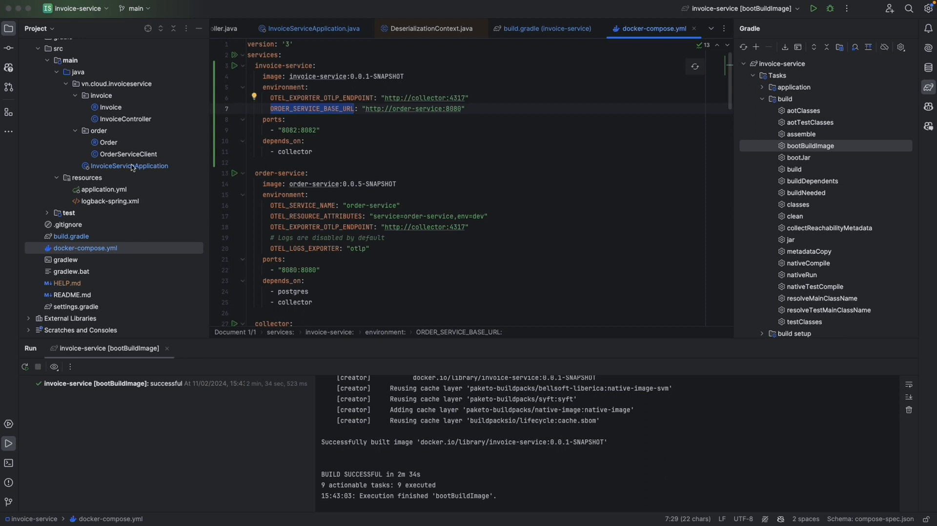
mouse_move(119, 191)
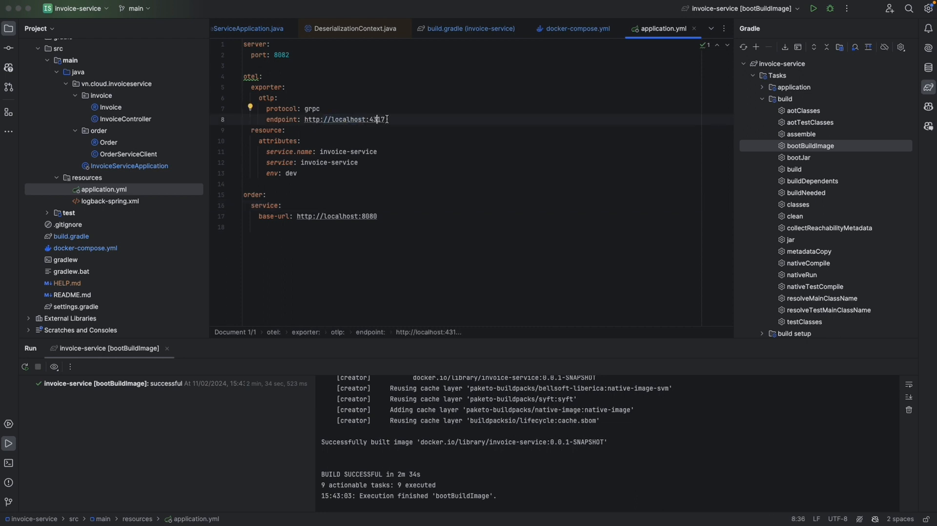
double_click(340, 119)
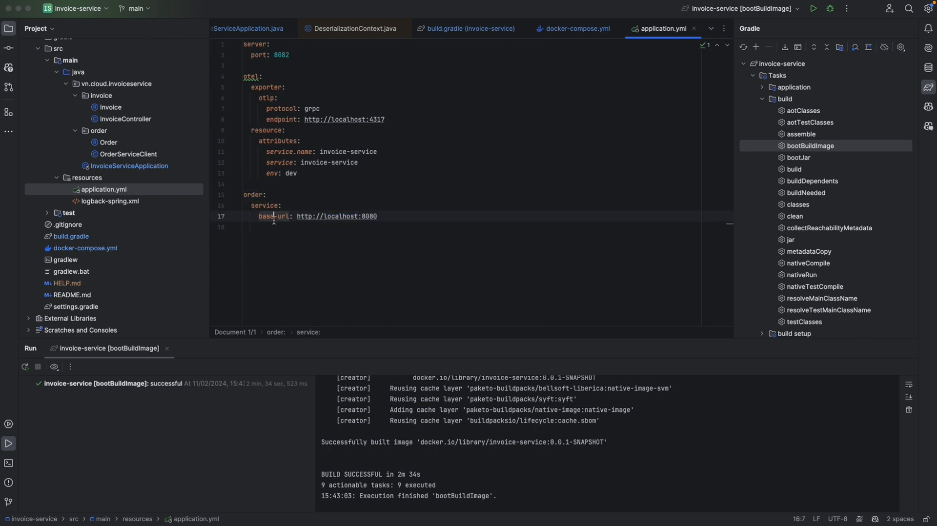
- Match application.yml's order base-url and OTLP endpoint, then scroll to the collector service
double_click(266, 216)
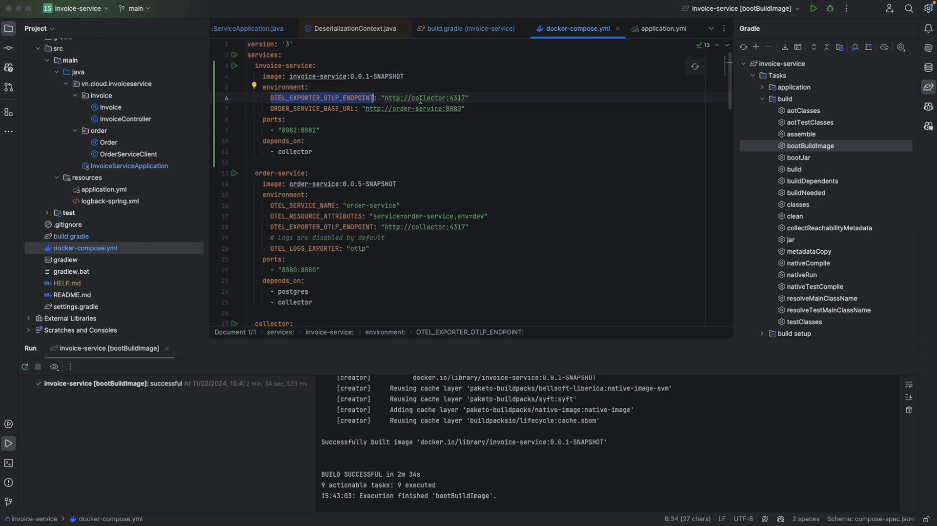
double_click(427, 97)
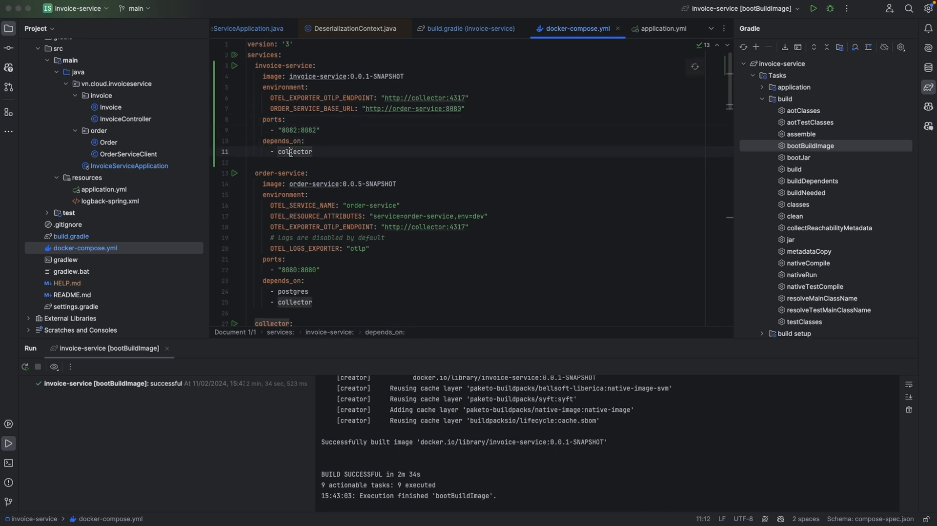
scroll("down", 3)
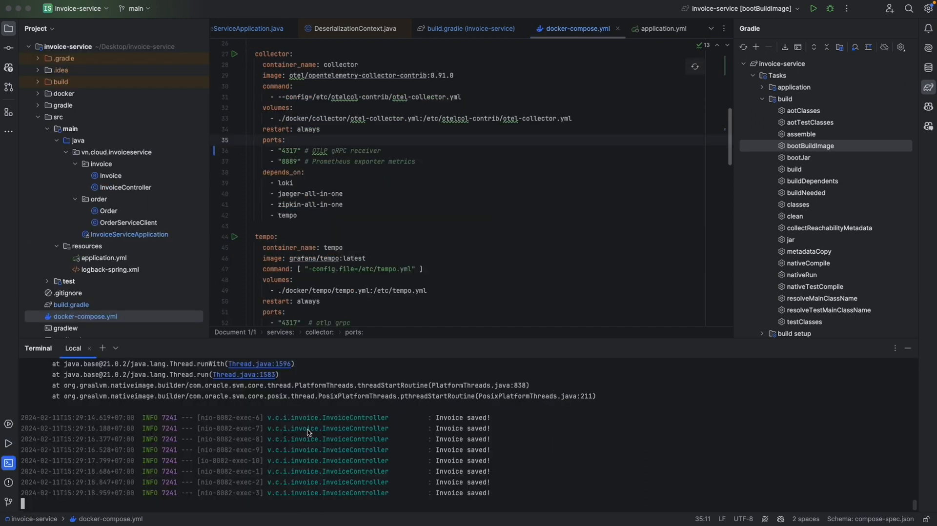
- Switch from IntelliJ IDEA to Chrome showing the paketo-arm64 README's Gradle bootBuildImage section
key("ctrl+c")
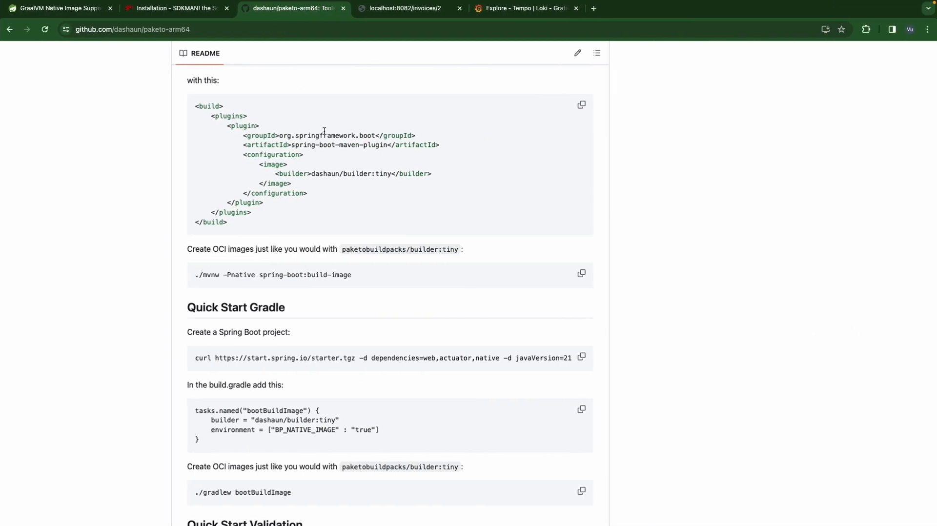
- Reload the localhost:8082/invoices endpoint so it returns invoice JSON, then move to Grafana
left_click(409, 8)
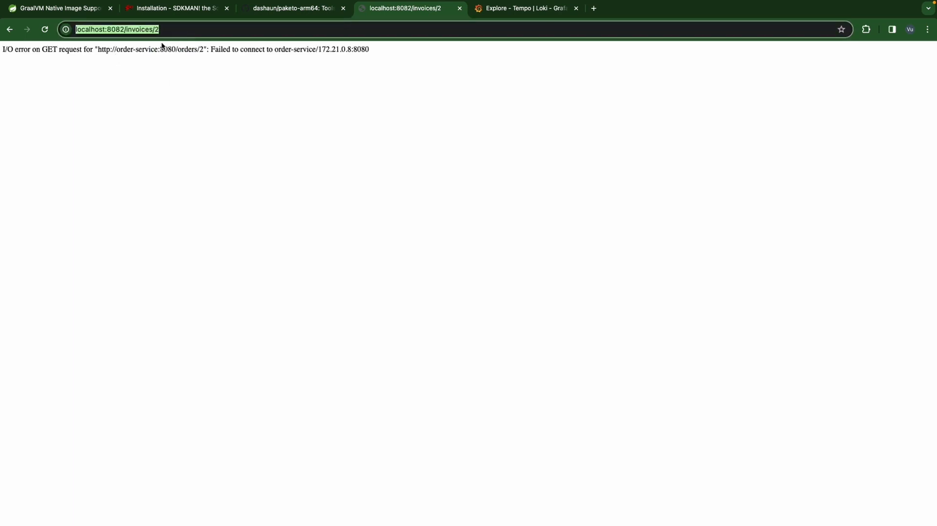
type("localhost:8082/invoices/1")
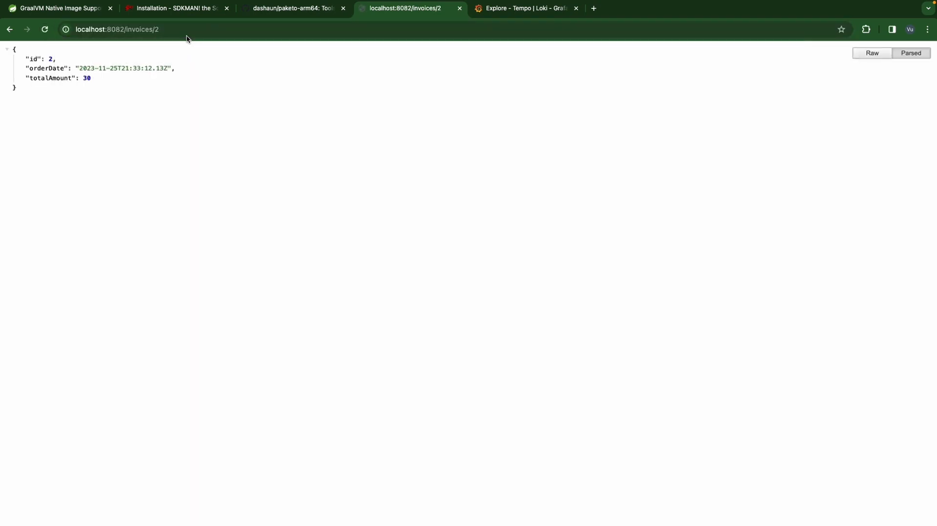
left_click(524, 8)
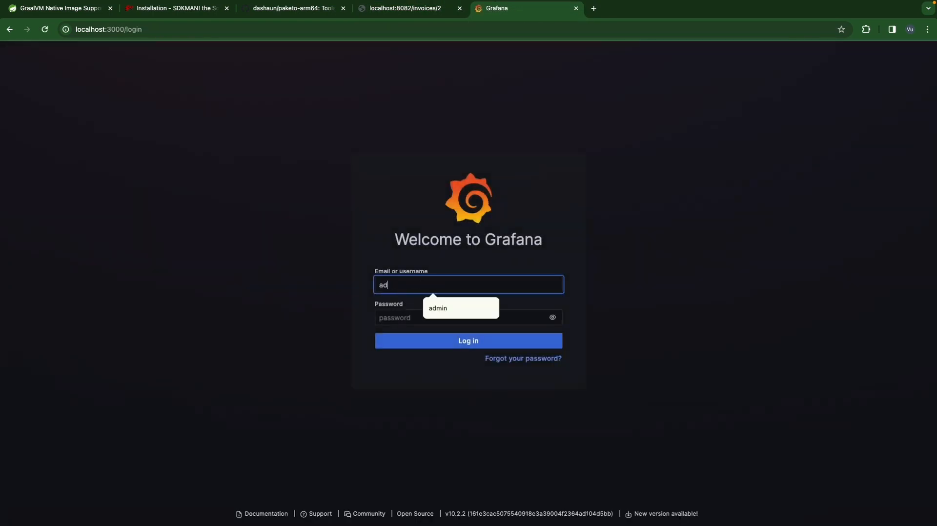
- Log into Grafana, skip the password change, and switch Explore to Prometheus
left_click(468, 340)
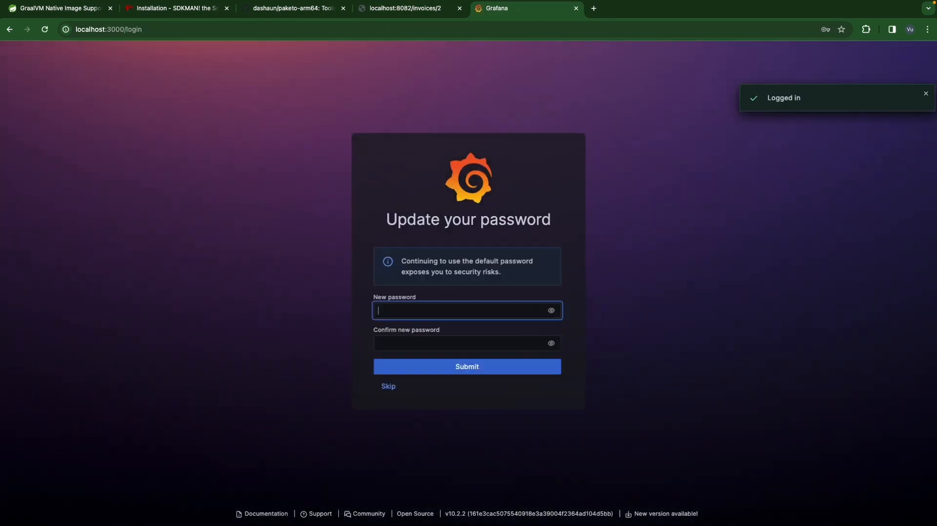
left_click(388, 386)
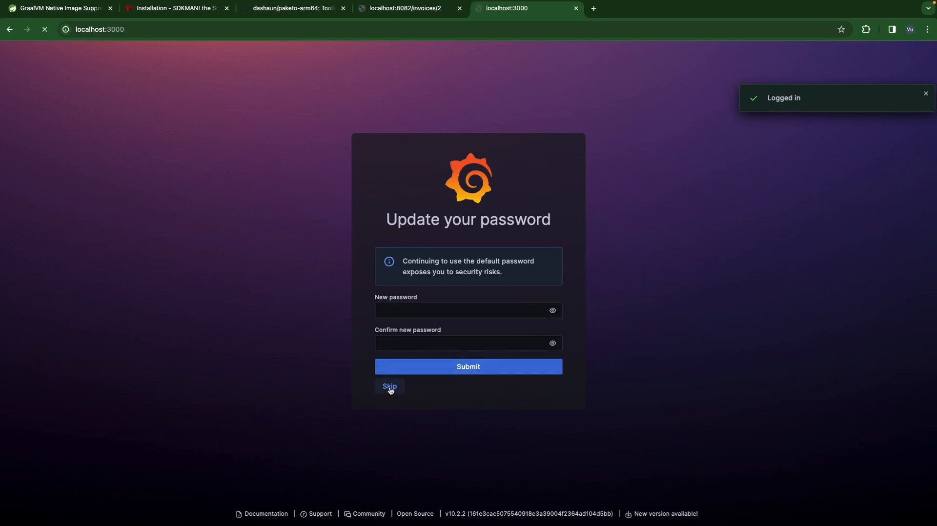
left_click(389, 386)
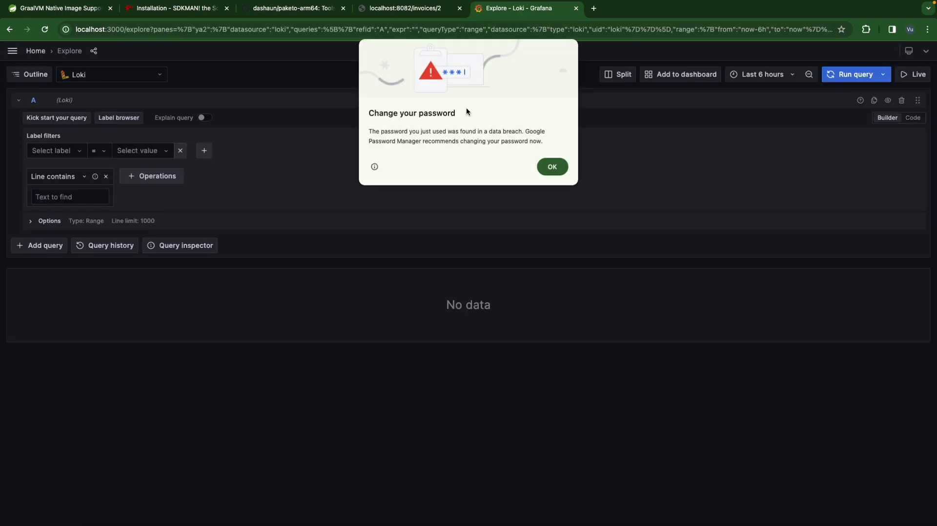
left_click(112, 74)
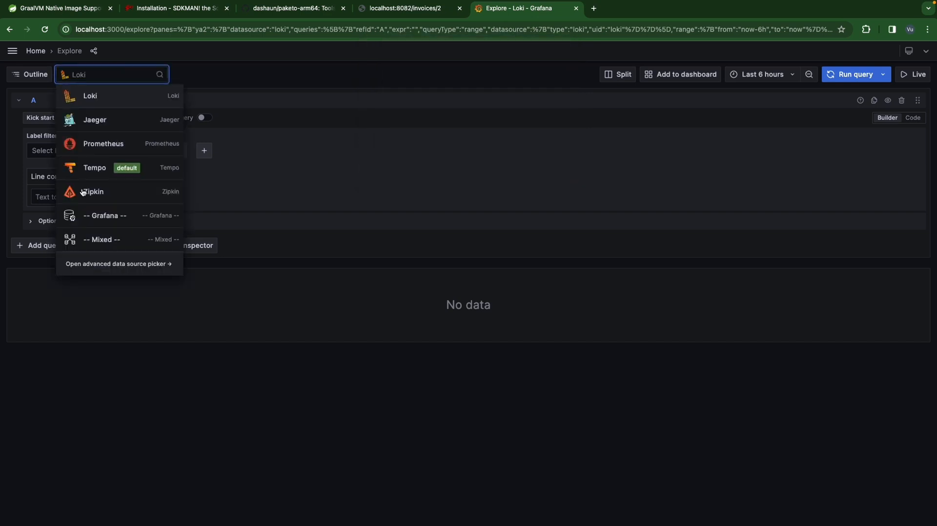
left_click(103, 143)
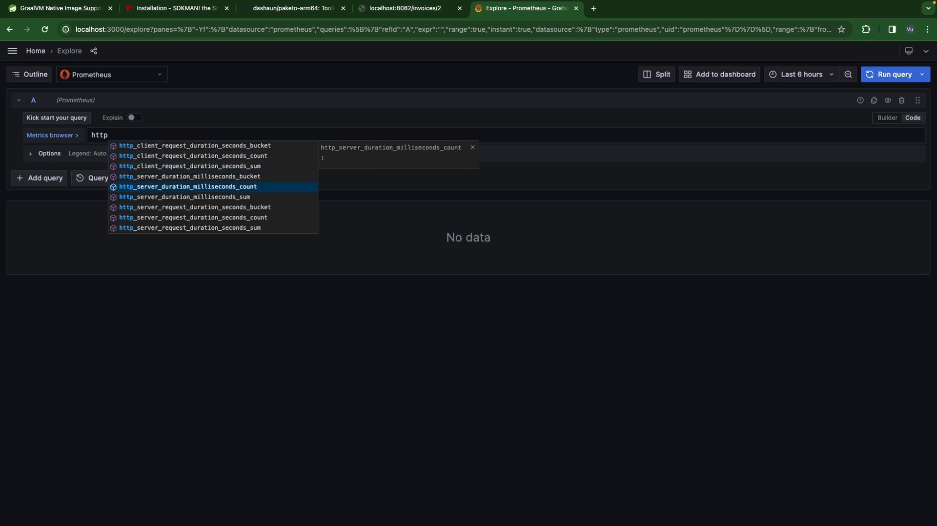
- Graph http_server_request_duration_seconds_bucket over the last 15 minutes and expand query options
left_click(192, 207)
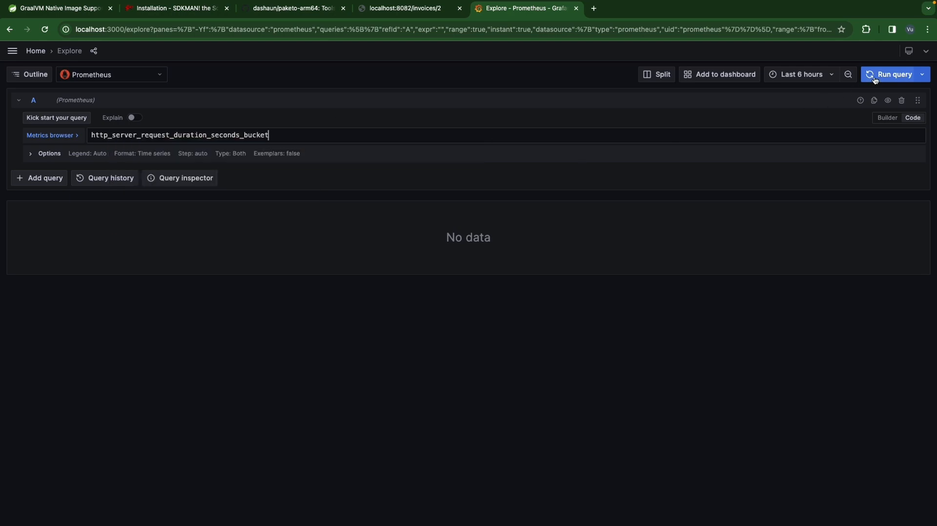
left_click(800, 74)
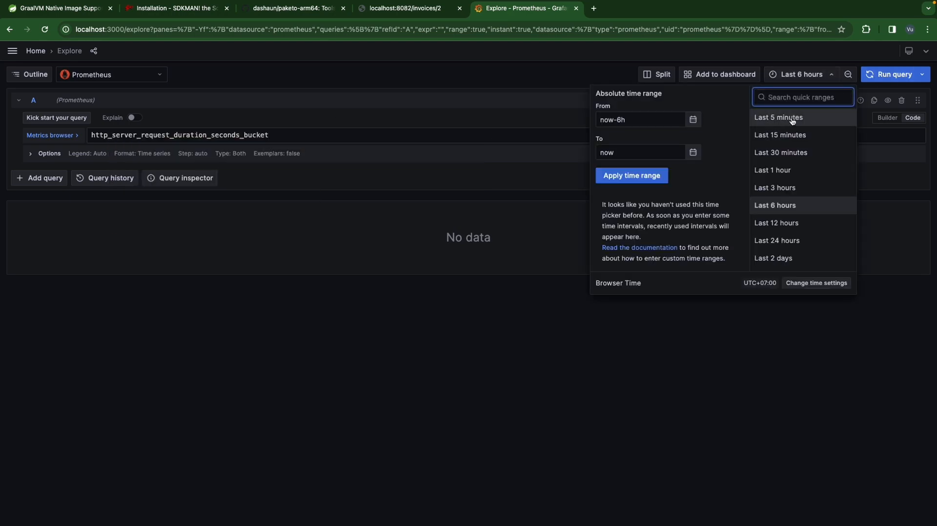
left_click(779, 134)
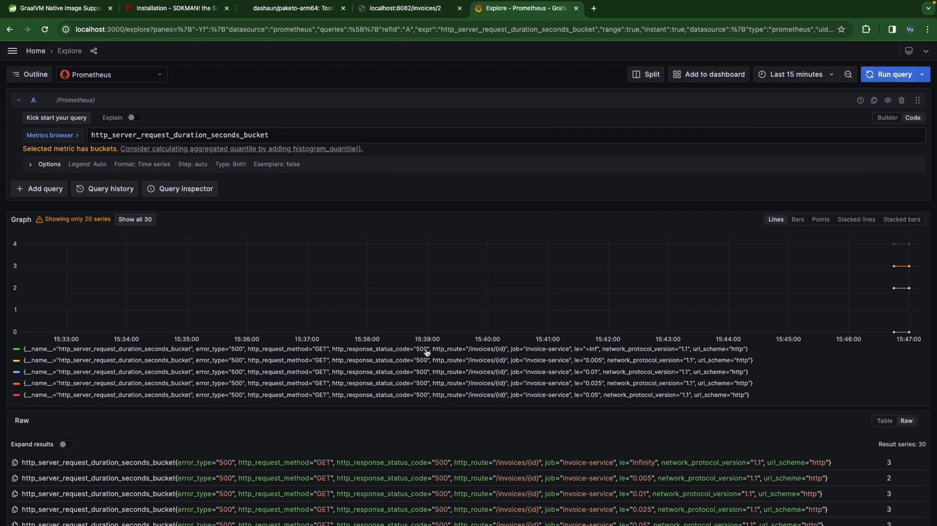
left_click(49, 164)
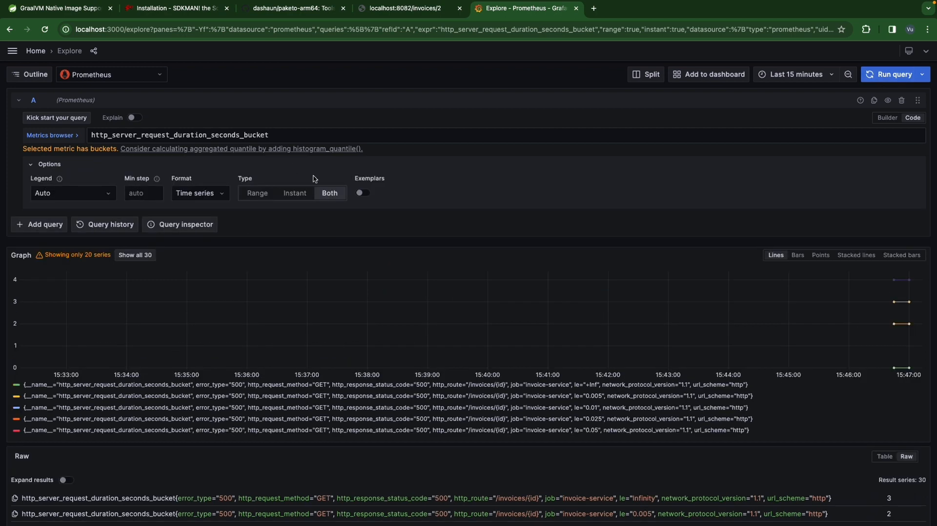
- Enable exemplars and open an exemplar's GET /invoices/{id} trace in Tempo full width
left_click(362, 192)
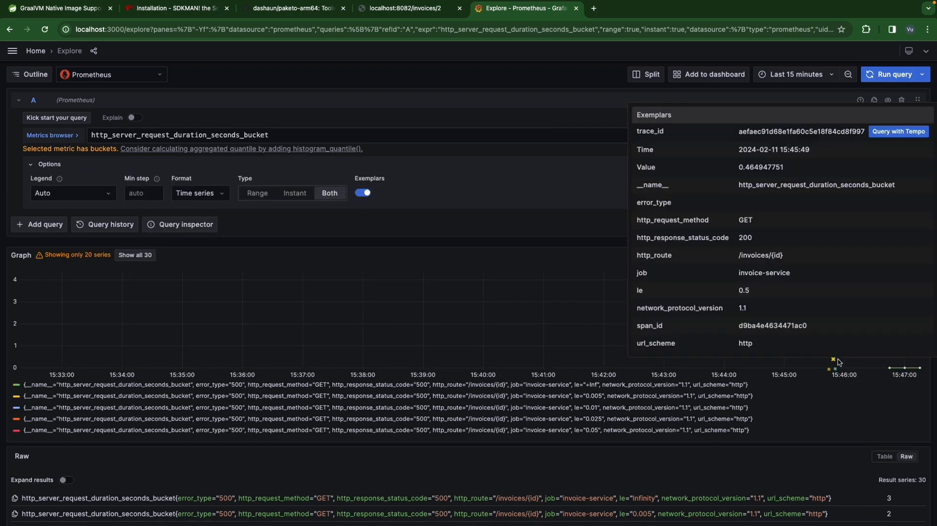
left_click(898, 131)
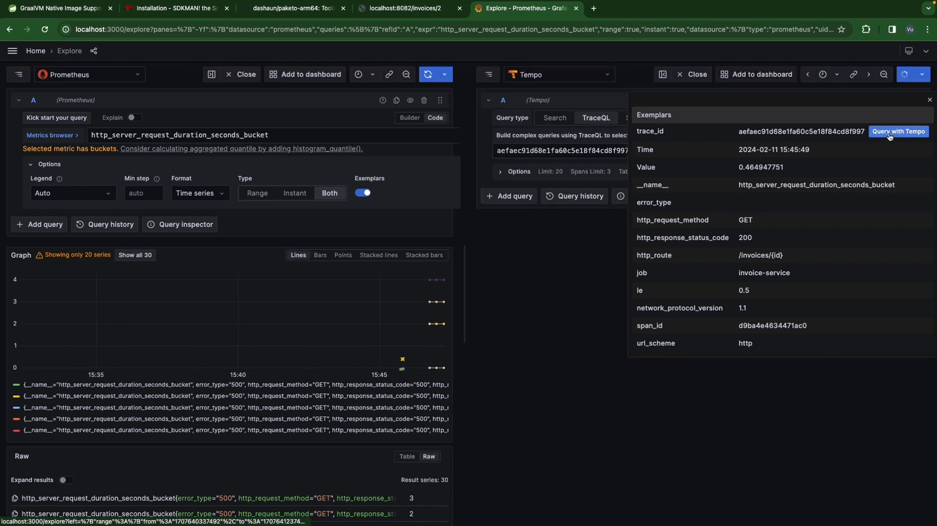
left_click(898, 131)
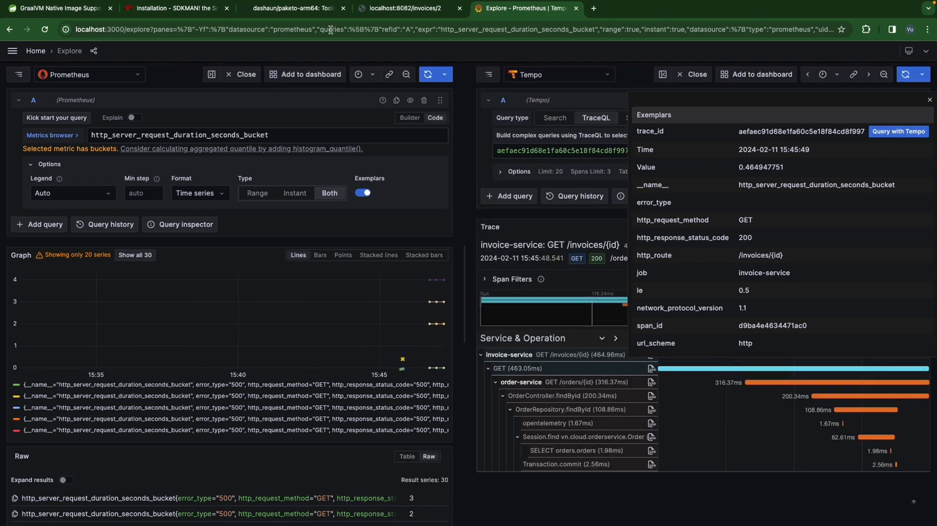
mouse_move(239, 74)
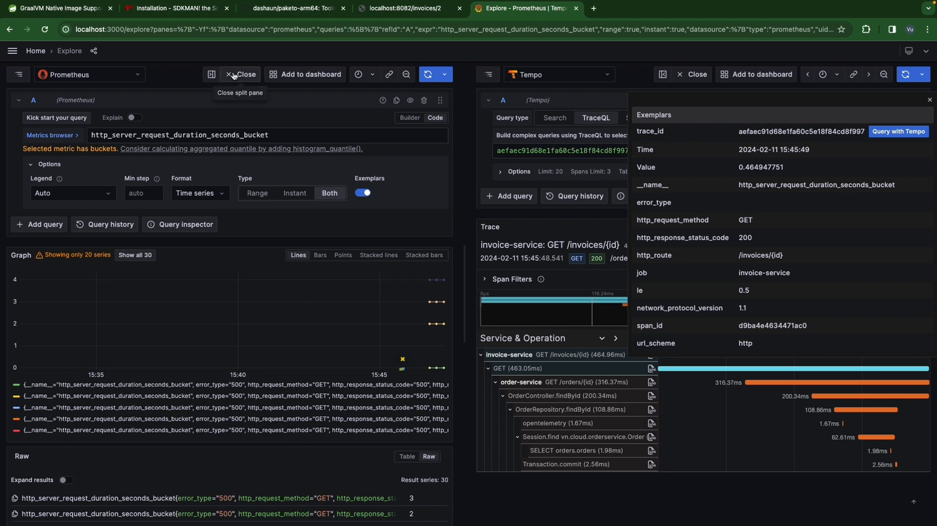
left_click(240, 74)
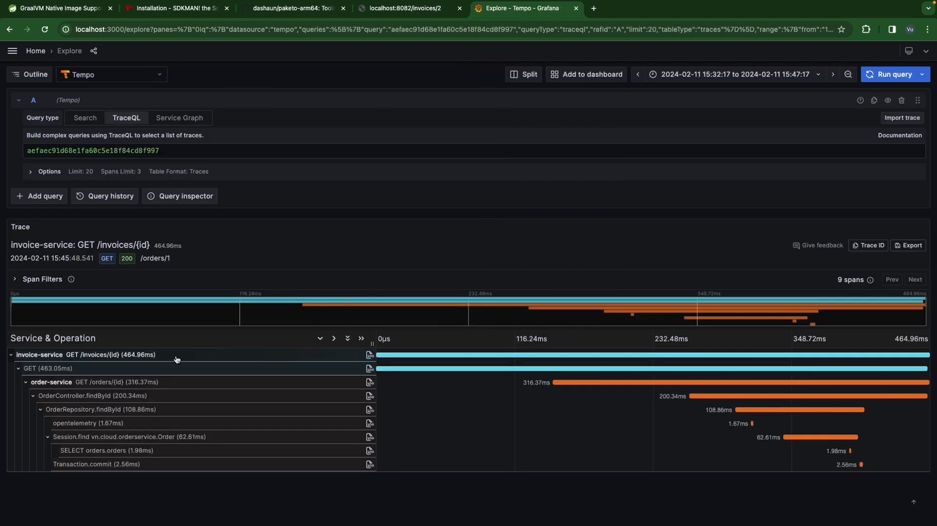
mouse_move(369, 354)
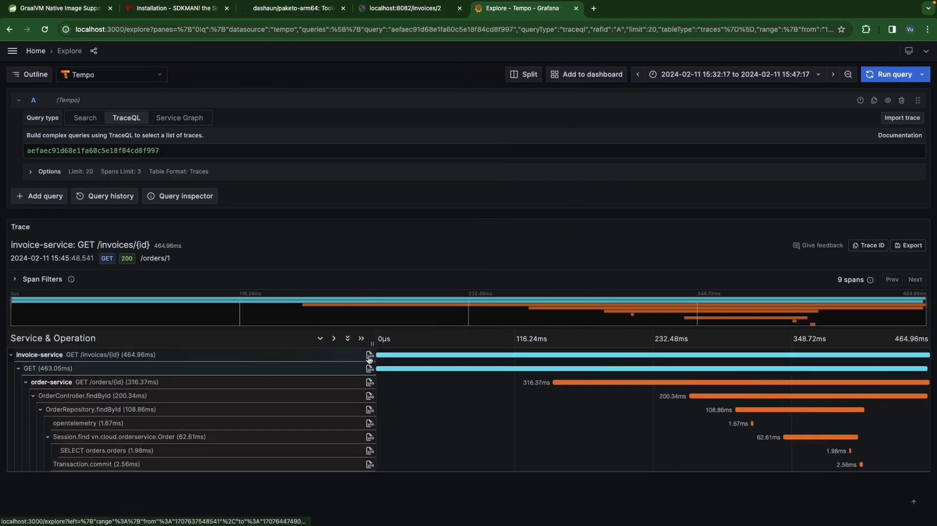